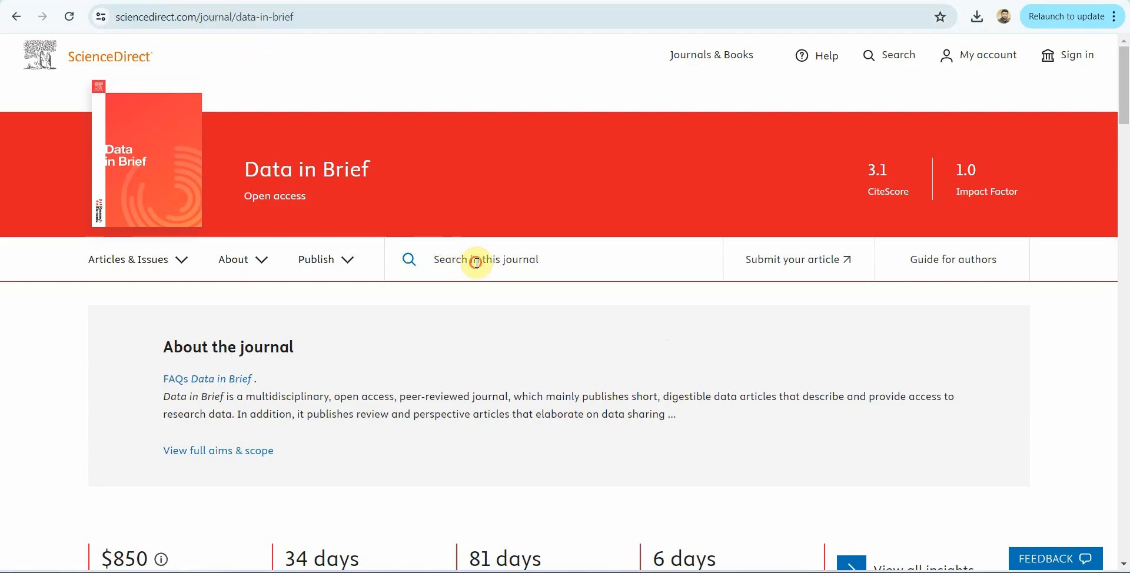
Step: Search the Data in Brief journal for 'Mediating', returning 508 results
{"action": "type", "text": "Mediating"}
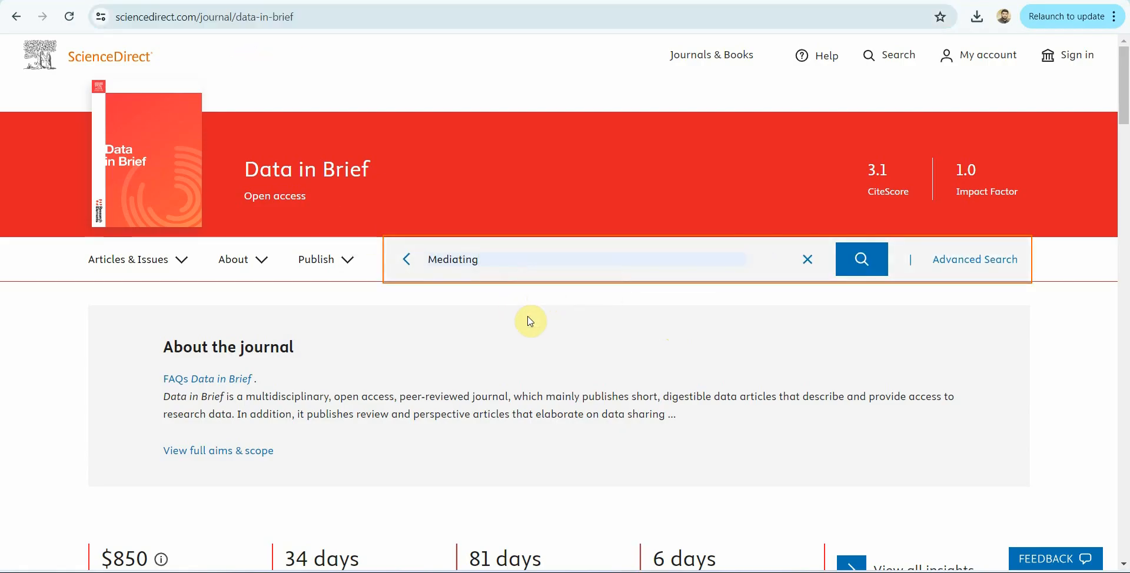
{"action": "left_click", "coordinate": [861, 259]}
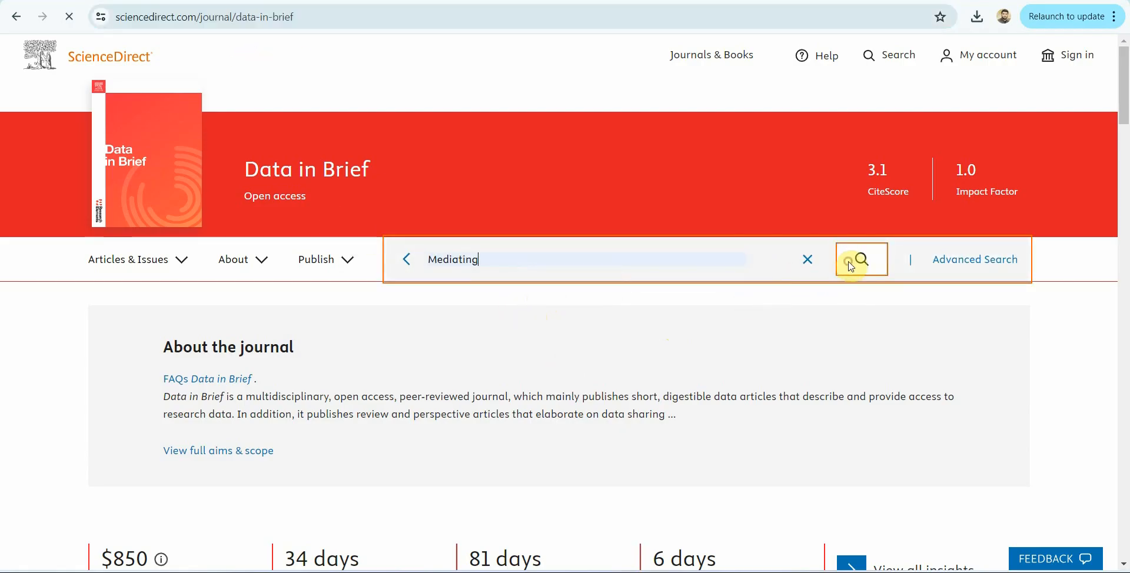
{"action": "left_click", "coordinate": [862, 260]}
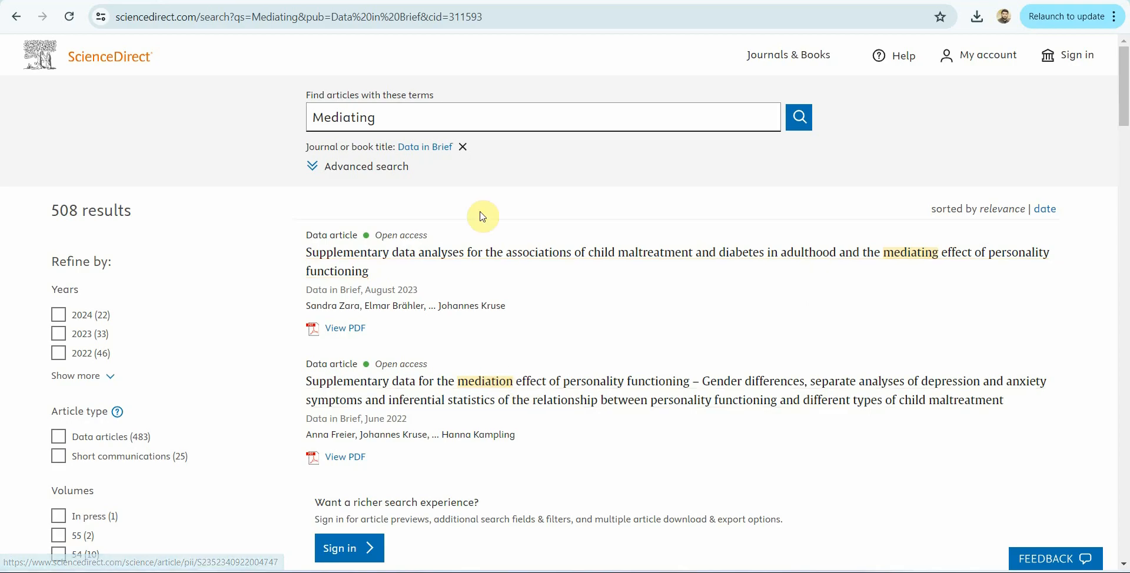
Step: Browse down through the Mediating search results list
{"action": "scroll", "scroll_direction": "down", "scroll_amount": 3}
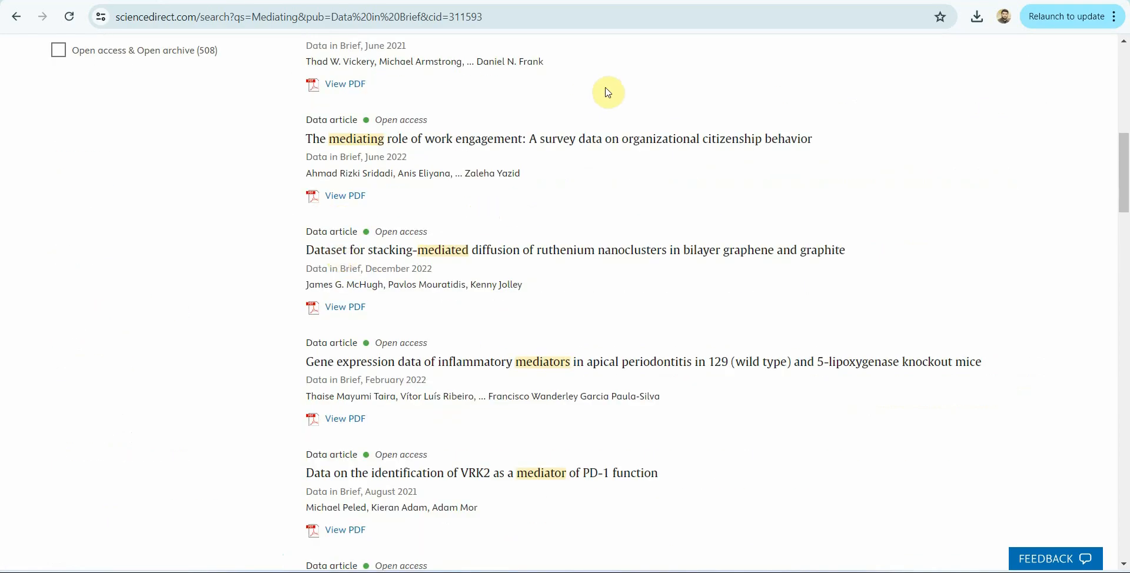
{"action": "mouse_move", "coordinate": [613, 289]}
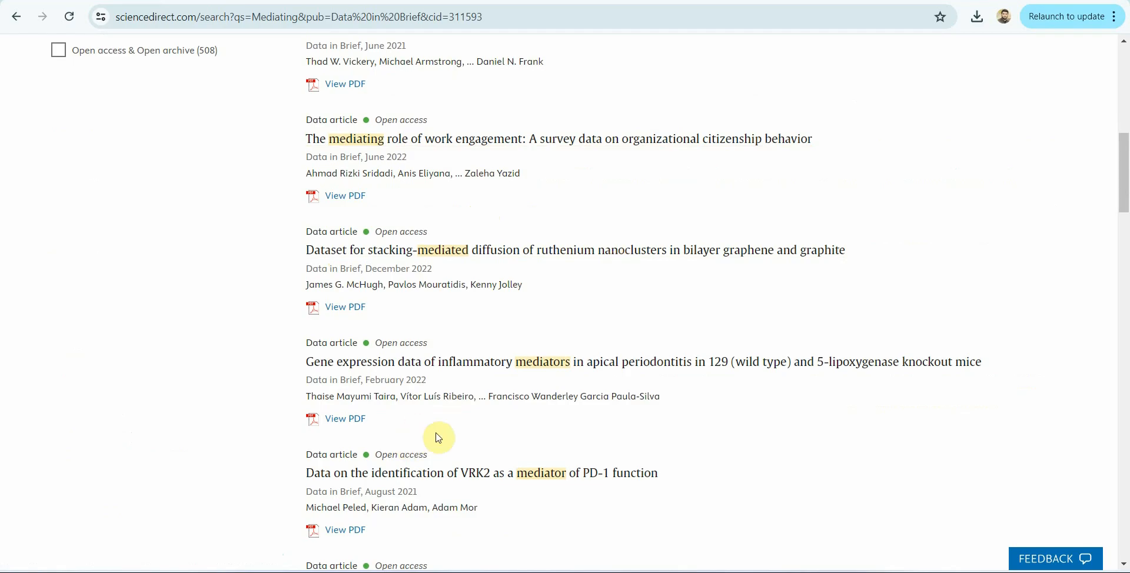
{"action": "scroll", "scroll_direction": "down", "scroll_amount": 3}
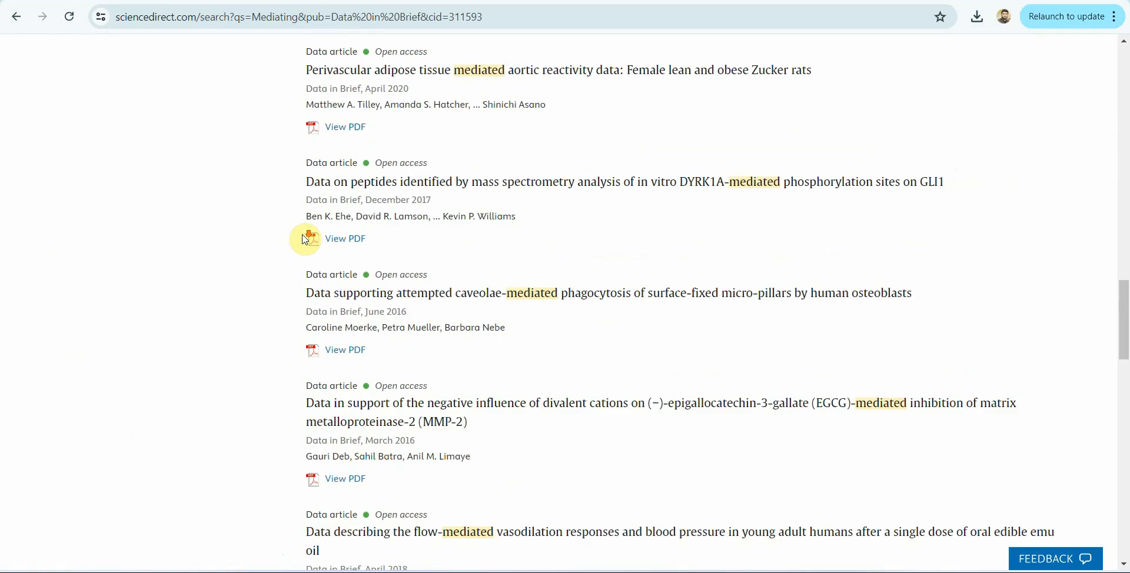
{"action": "scroll", "scroll_direction": "down", "scroll_amount": 3}
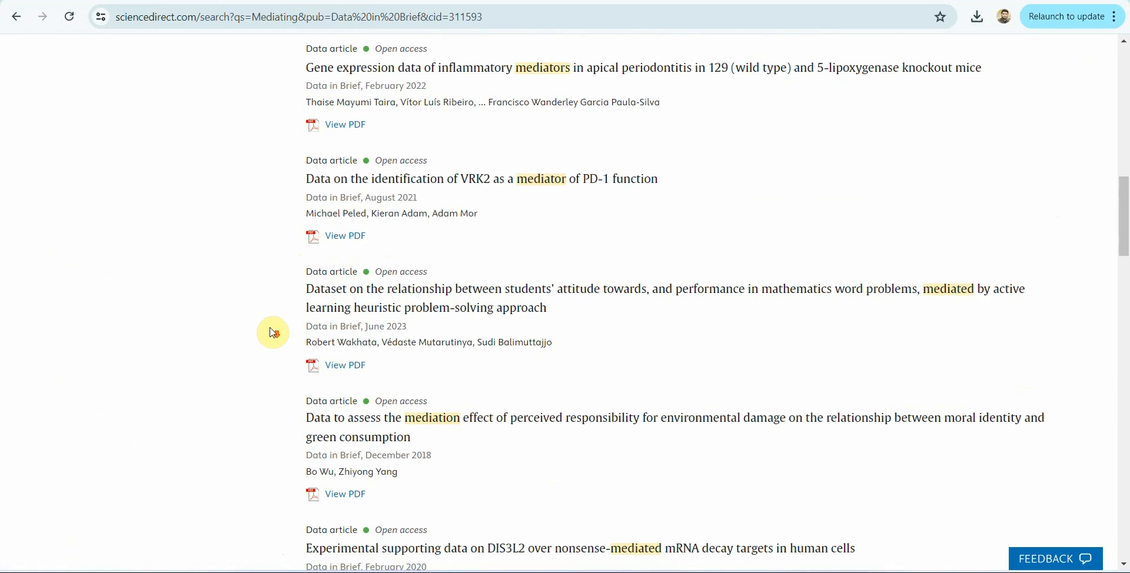
{"action": "scroll", "scroll_direction": "down", "scroll_amount": 3}
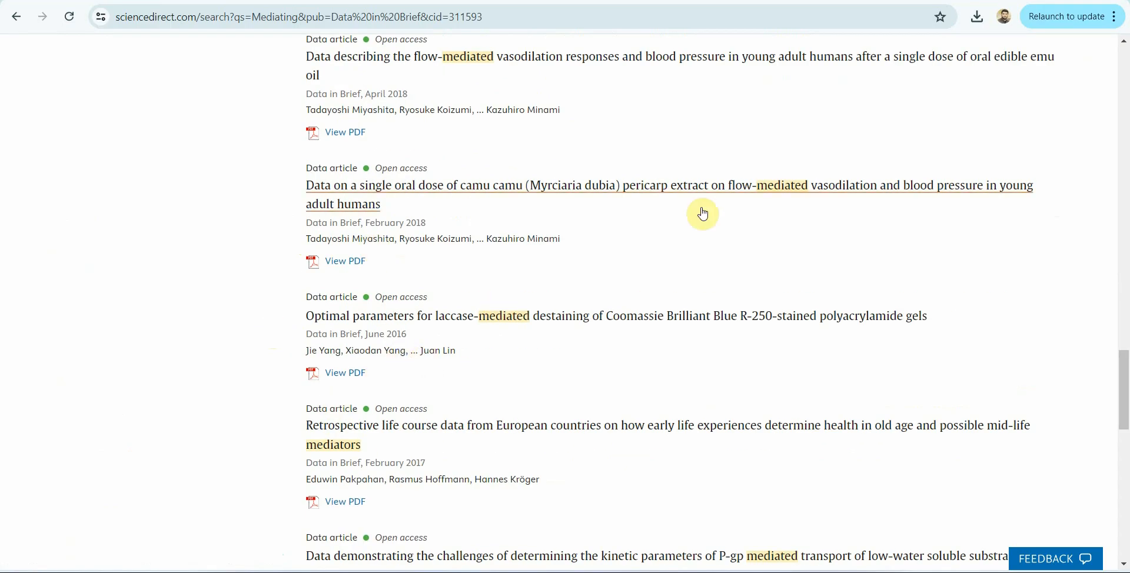
{"action": "mouse_move", "coordinate": [534, 446]}
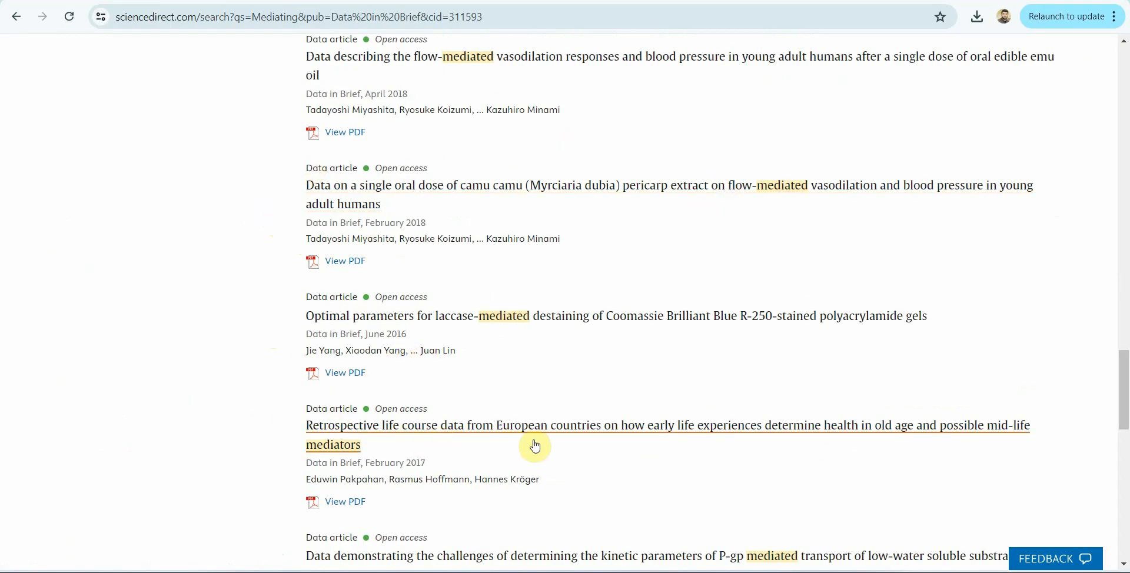
{"action": "mouse_move", "coordinate": [464, 437]}
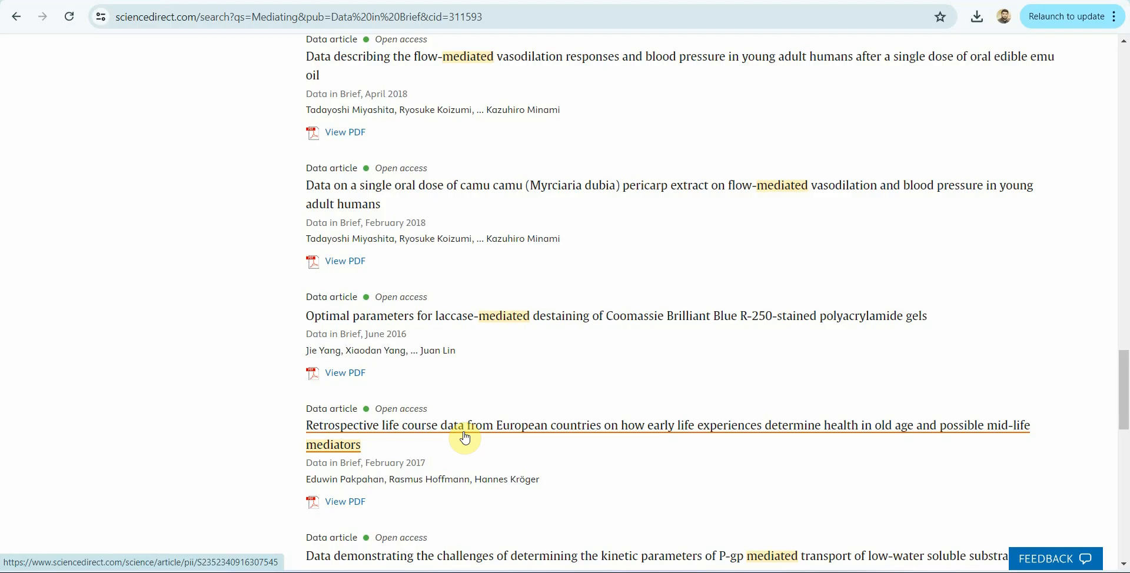
{"action": "mouse_move", "coordinate": [544, 392]}
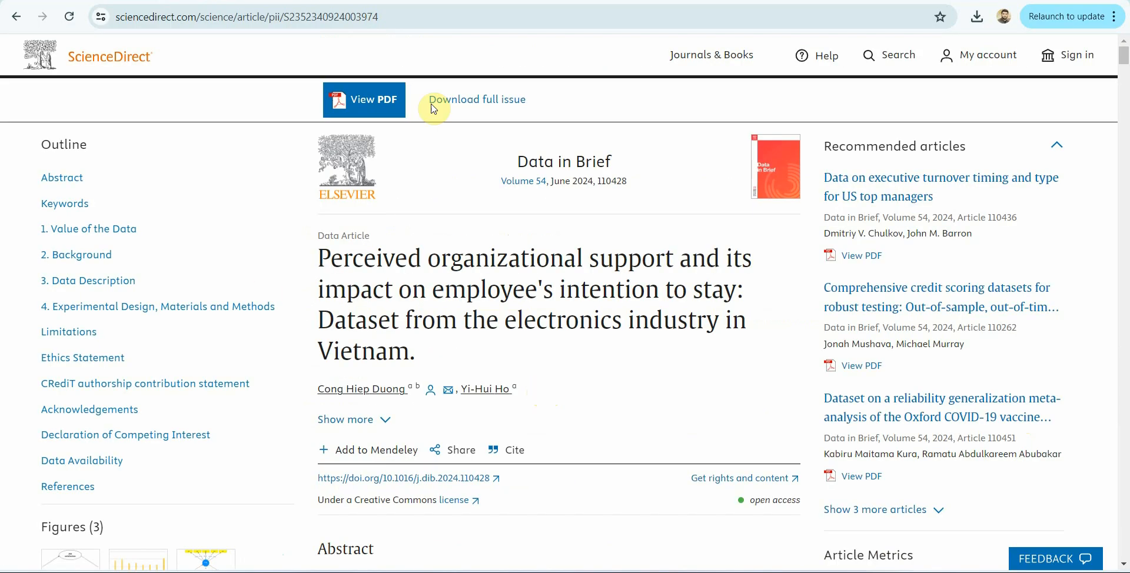
Step: Read through the perceived organizational support article's tables and PLS-SEM figure down to its Mendeley Data link
{"action": "left_click_drag", "start_coordinate": [316, 258], "coordinate": [568, 328]}
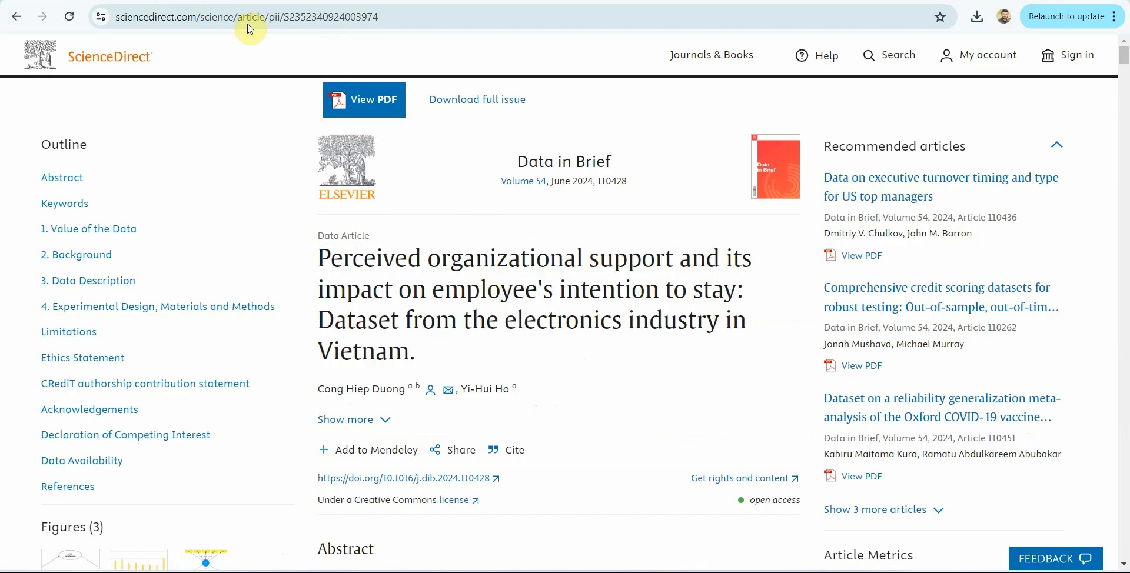
{"action": "mouse_move", "coordinate": [345, 107]}
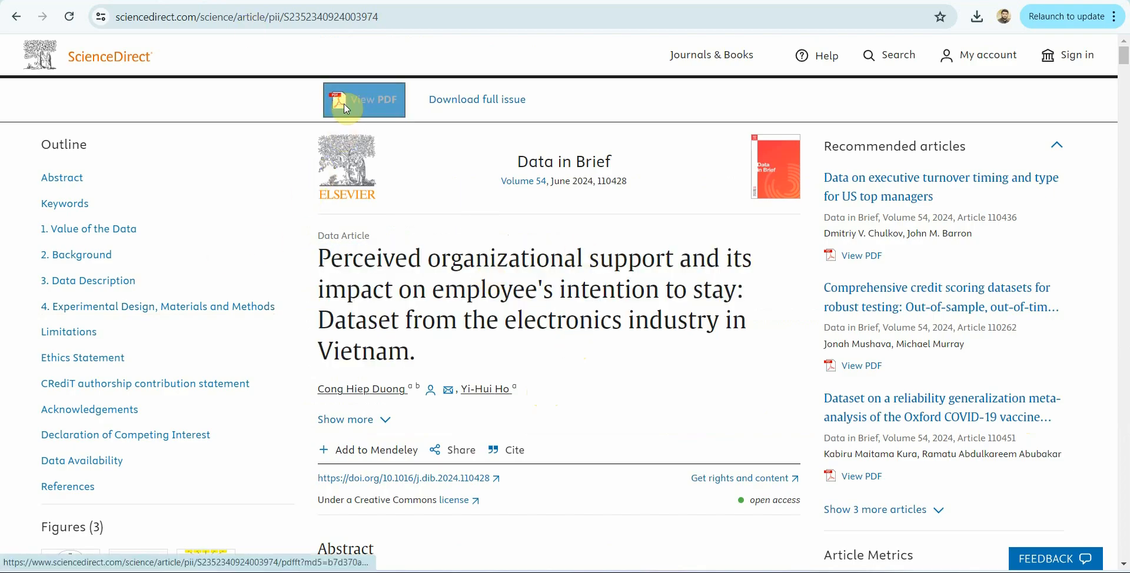
{"action": "scroll", "scroll_direction": "down", "scroll_amount": 3}
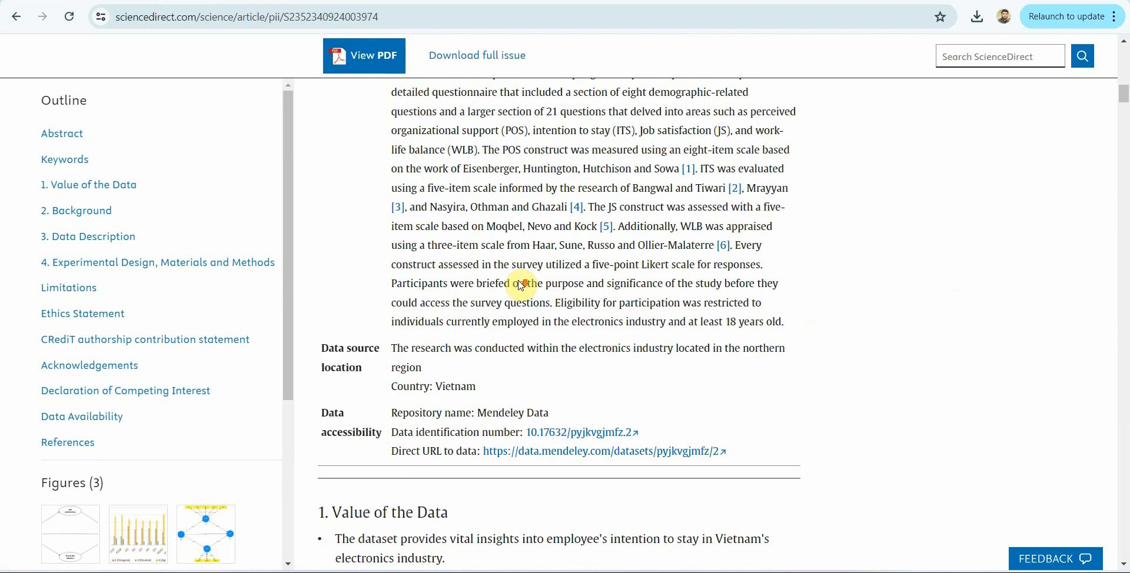
{"action": "scroll", "scroll_direction": "down", "scroll_amount": 3}
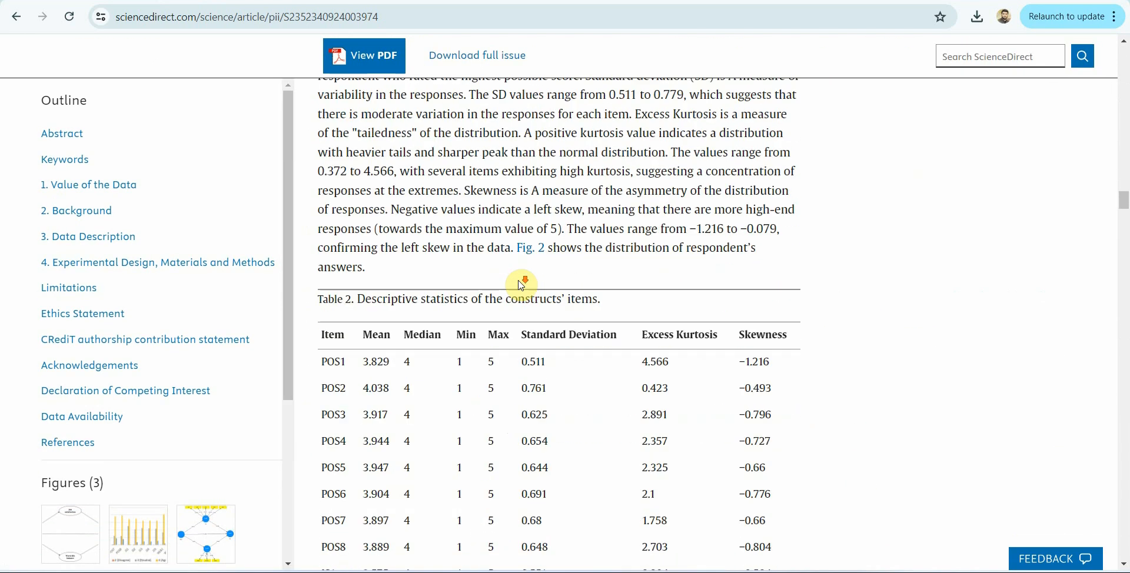
{"action": "scroll", "scroll_direction": "down", "scroll_amount": 3}
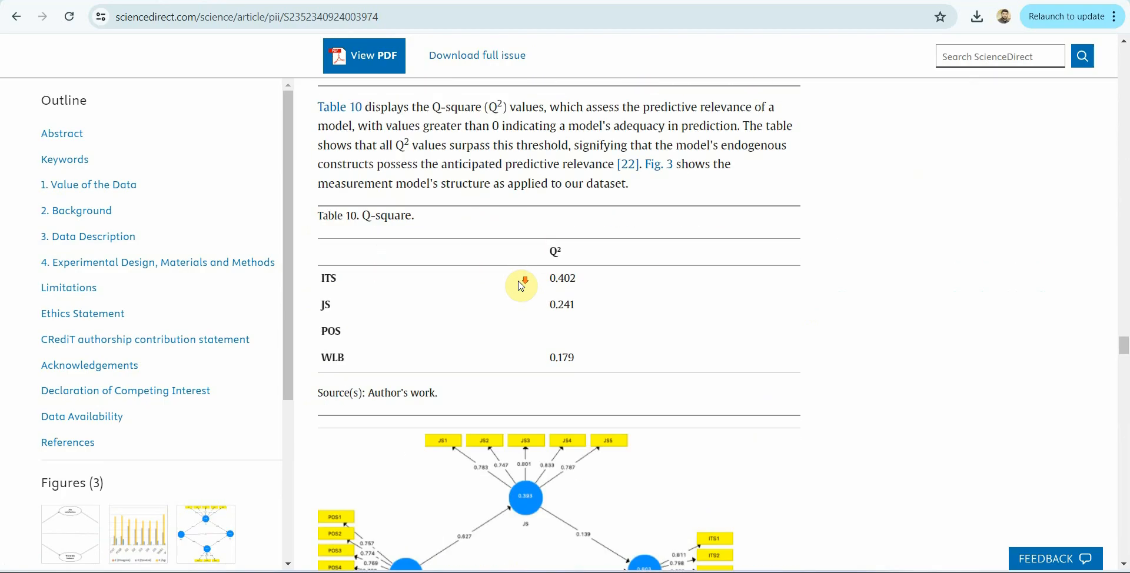
{"action": "scroll", "scroll_direction": "down", "scroll_amount": 3}
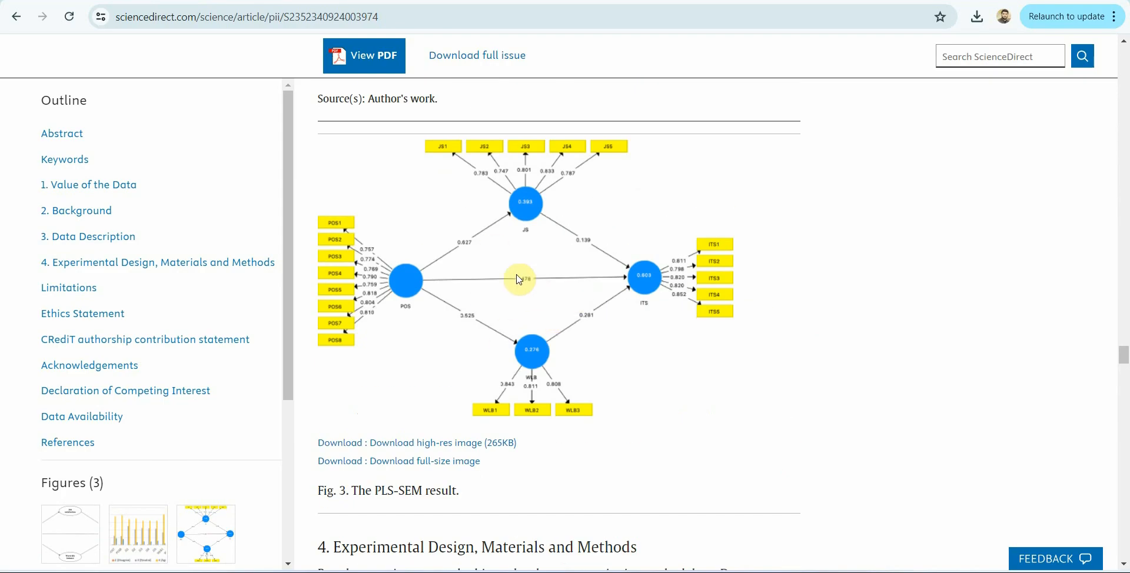
{"action": "scroll", "scroll_direction": "down", "scroll_amount": 3}
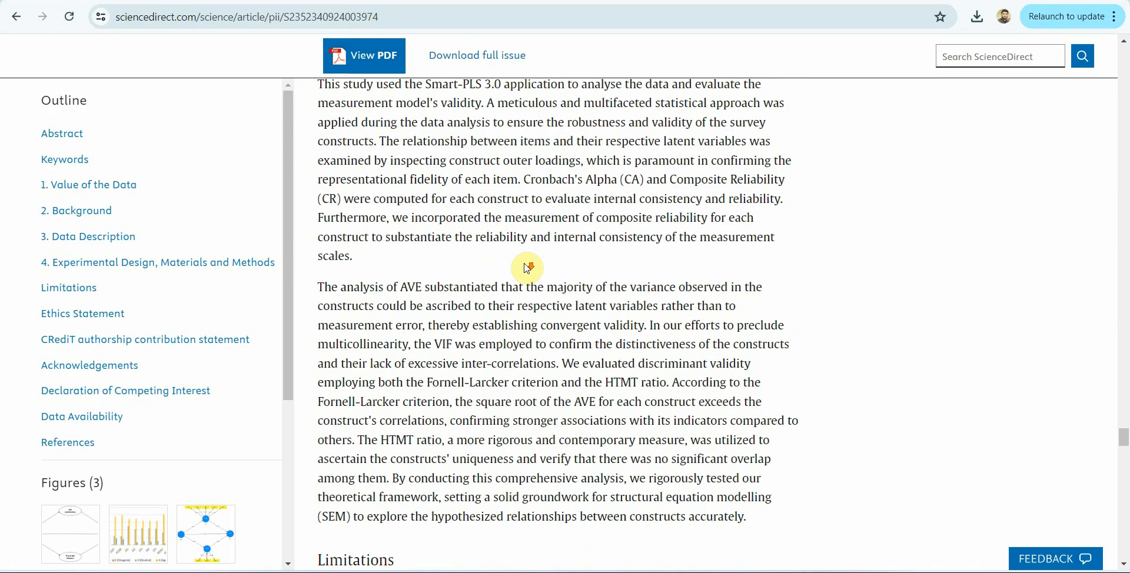
{"action": "scroll", "scroll_direction": "down", "scroll_amount": 3}
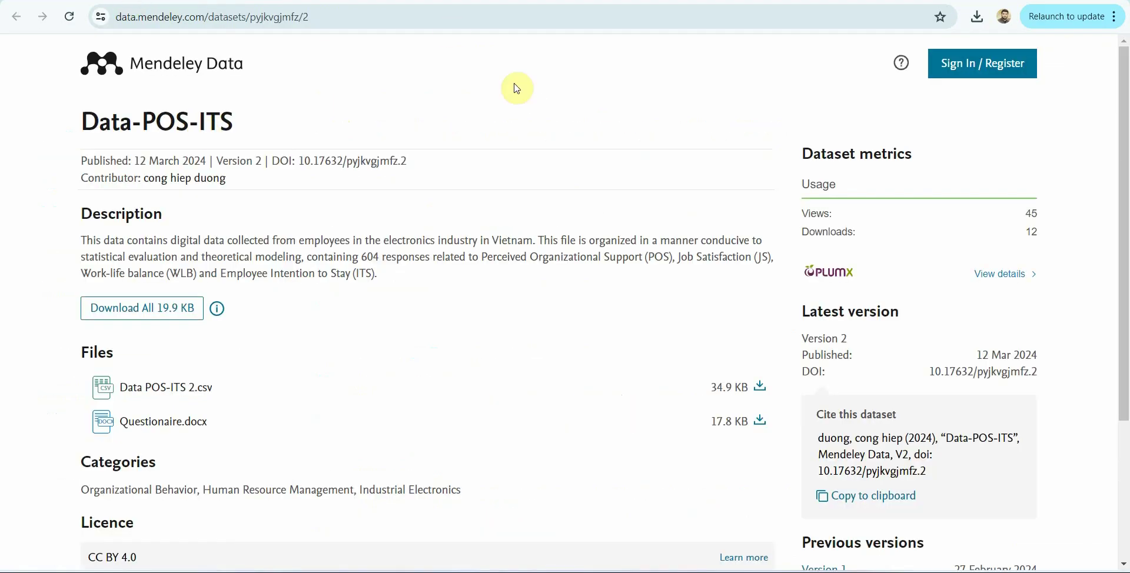
{"action": "mouse_move", "coordinate": [168, 389]}
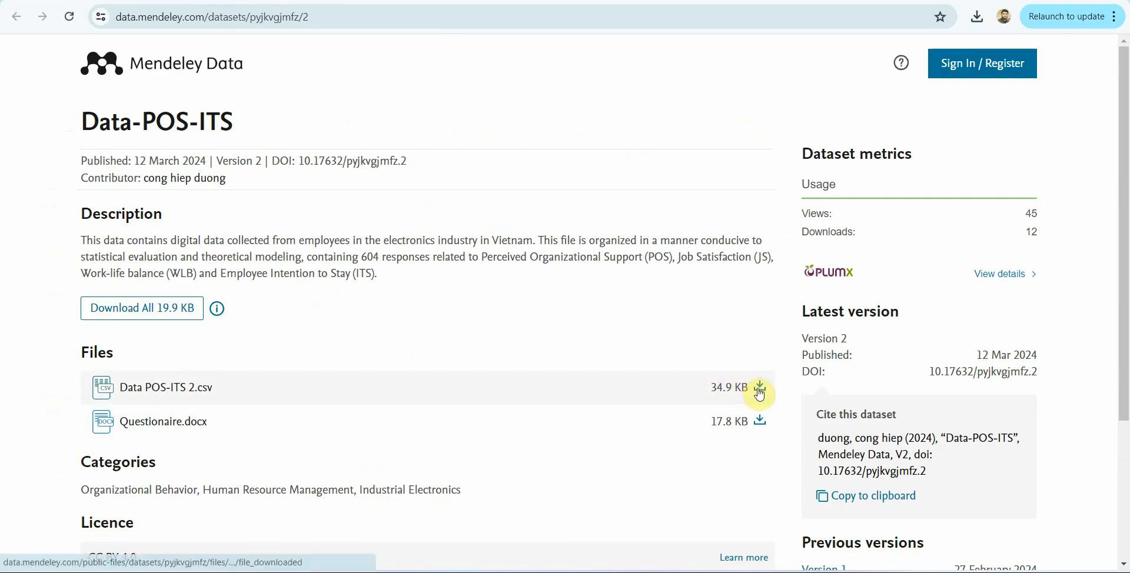
Step: Download Data POS-ITS 2.csv from the Data-POS-ITS Mendeley dataset
{"action": "left_click", "coordinate": [759, 389]}
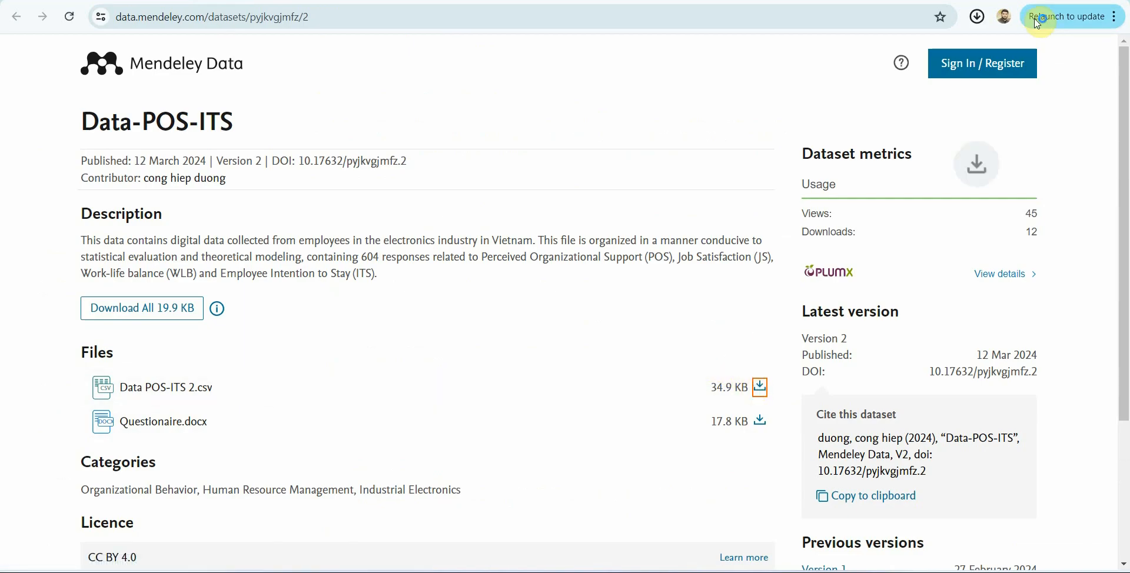
{"action": "left_click", "coordinate": [759, 388]}
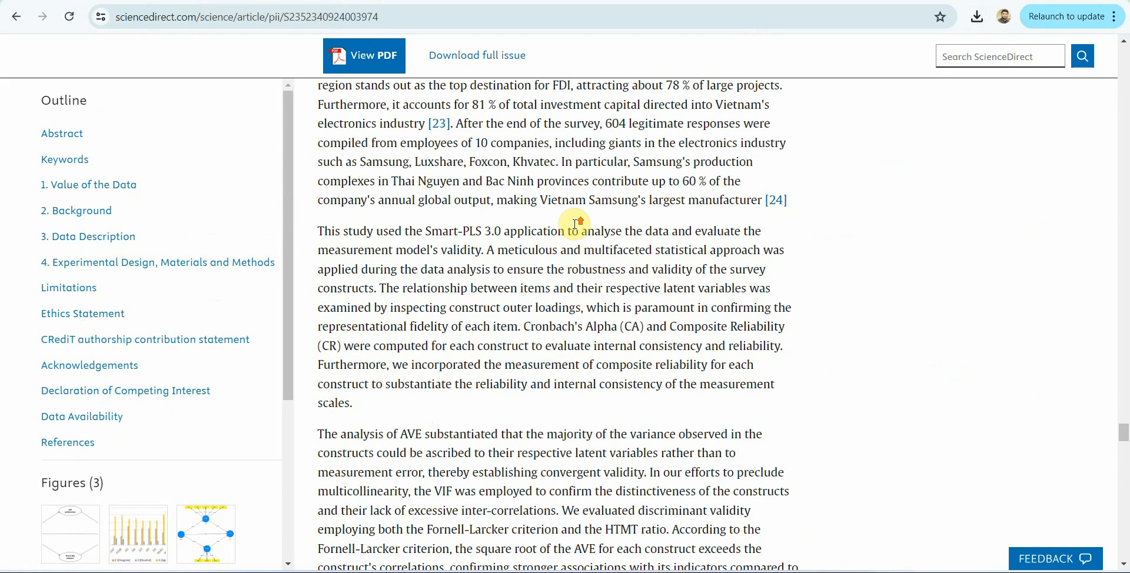
Step: Scroll the ScienceDirect article back toward its title and abstract
{"action": "scroll", "scroll_direction": "down", "scroll_amount": 3}
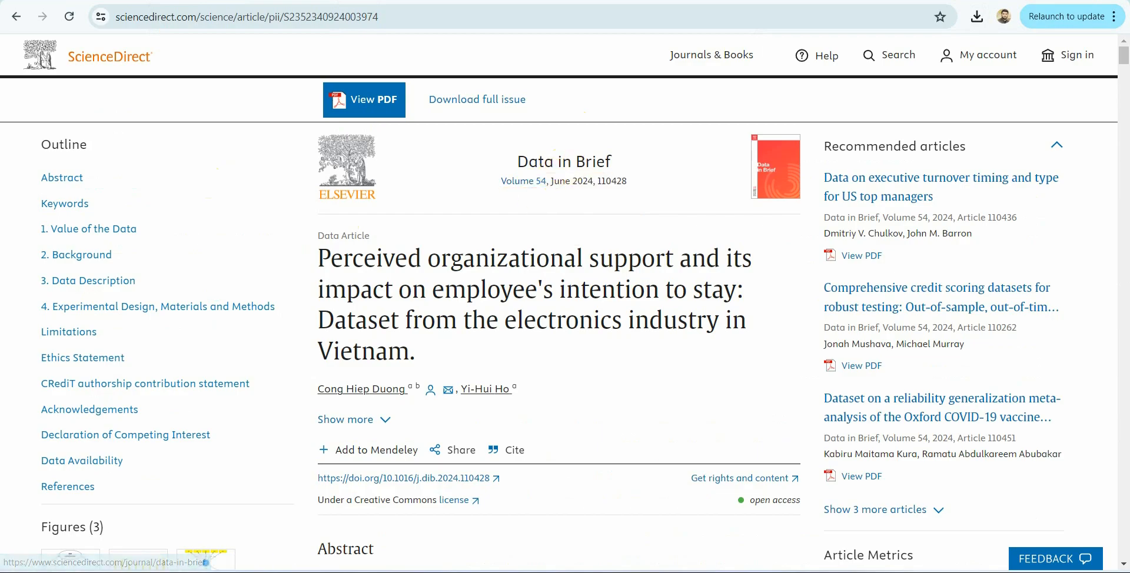
{"action": "mouse_move", "coordinate": [186, 227]}
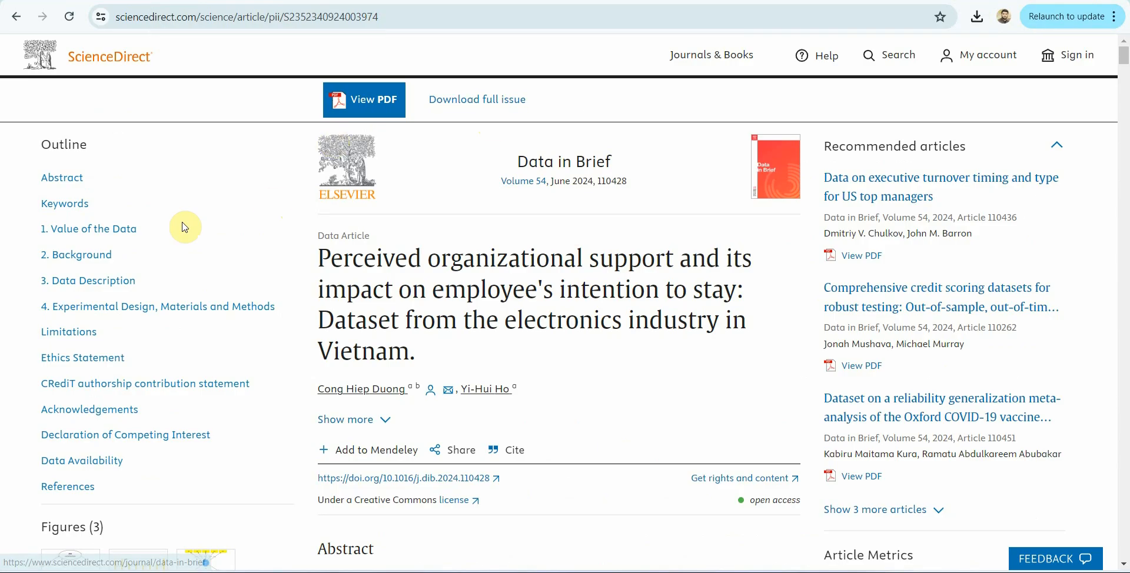
{"action": "mouse_move", "coordinate": [442, 280]}
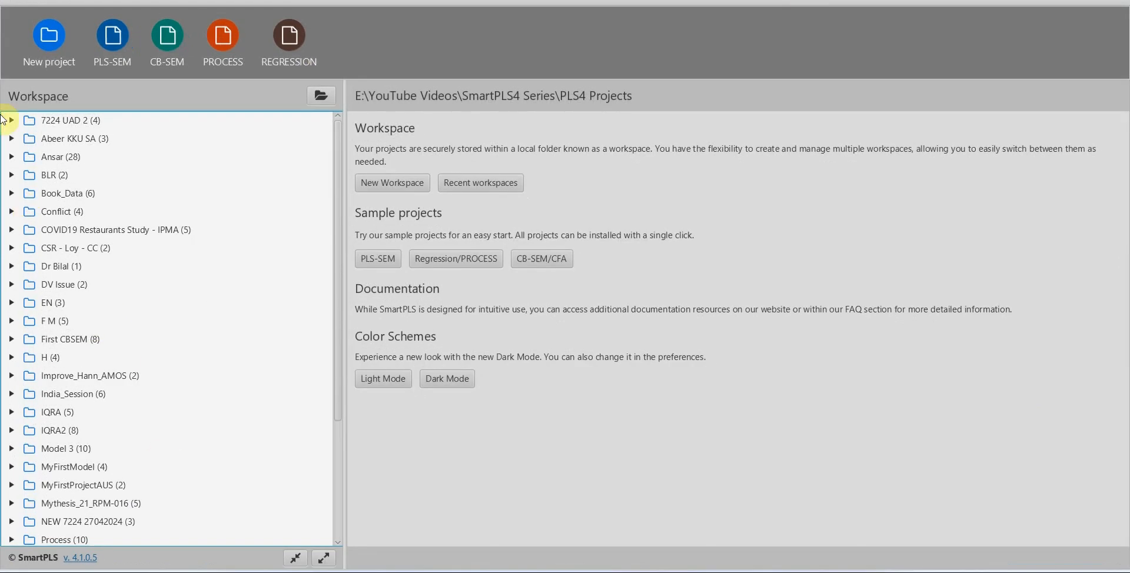
Step: Create a new SmartPLS project named 'DIB - S1'
{"action": "left_click", "coordinate": [49, 35]}
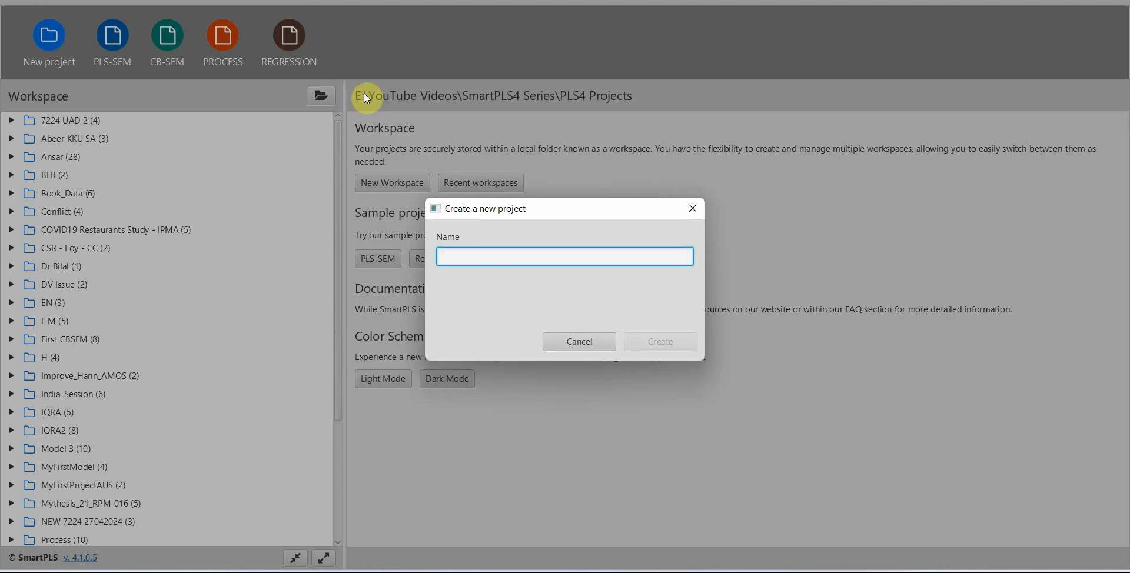
{"action": "type", "text": "DIB - S"}
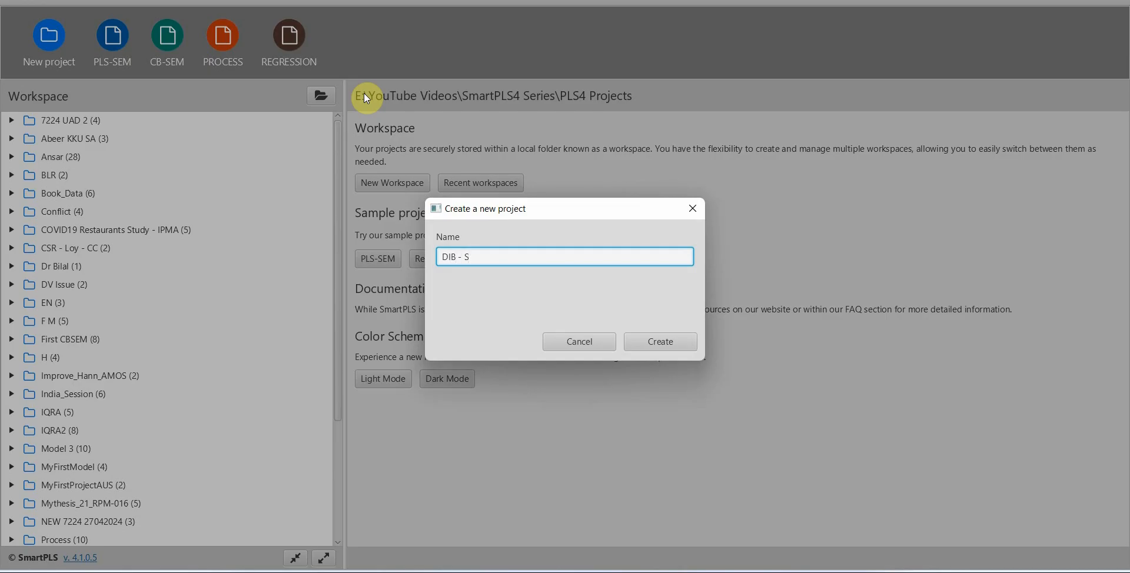
{"action": "type", "text": "1"}
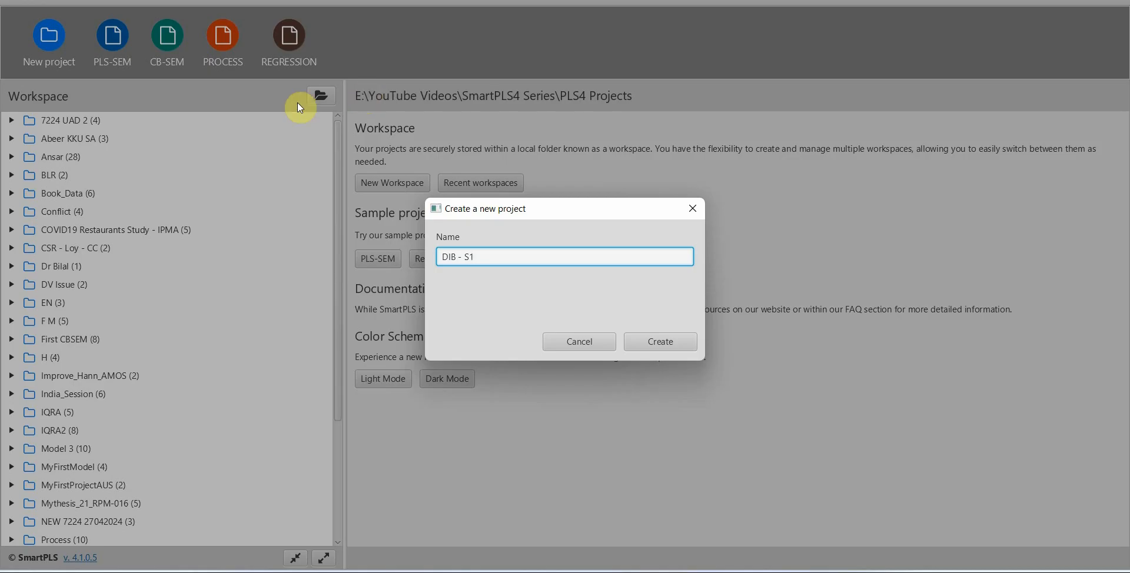
{"action": "left_click", "coordinate": [659, 341]}
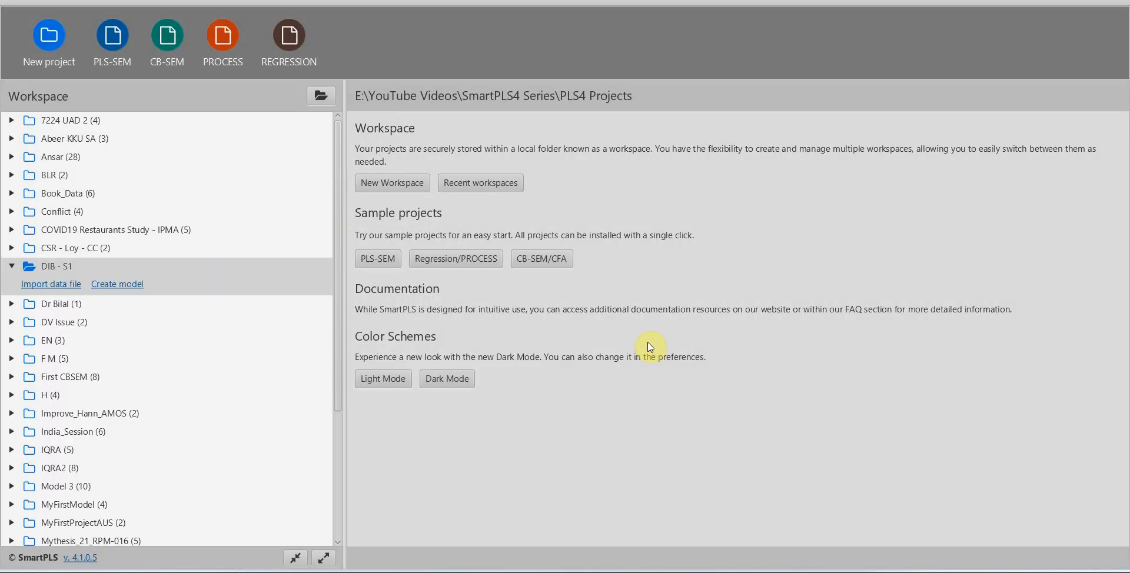
{"action": "mouse_move", "coordinate": [54, 296]}
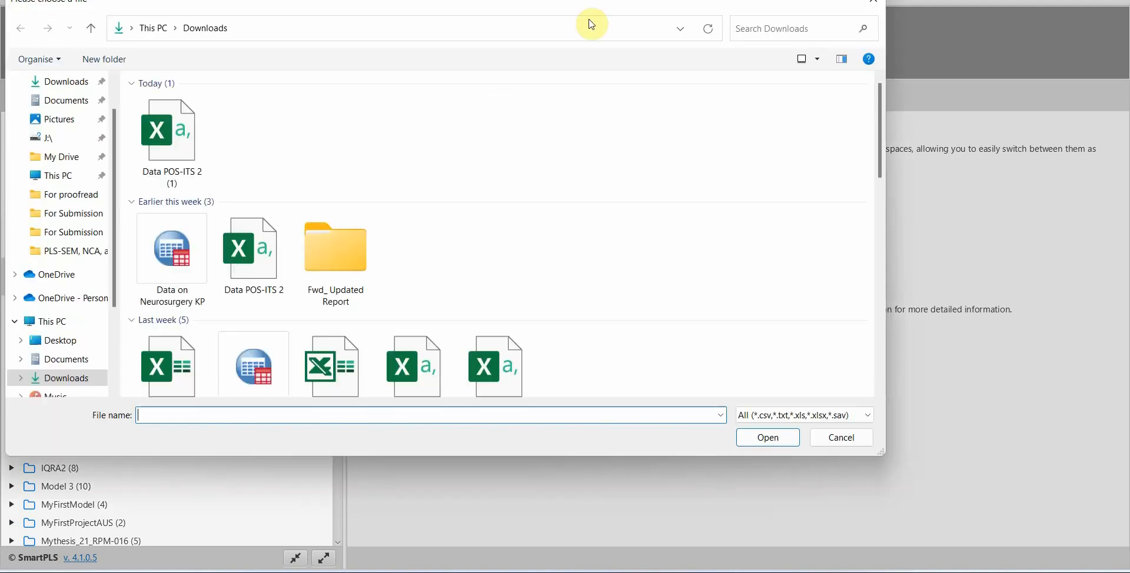
Step: Import Data POS-ITS 2 (1) from Downloads as the project dataset (29 indicators, 604 samples)
{"action": "left_click", "coordinate": [840, 438]}
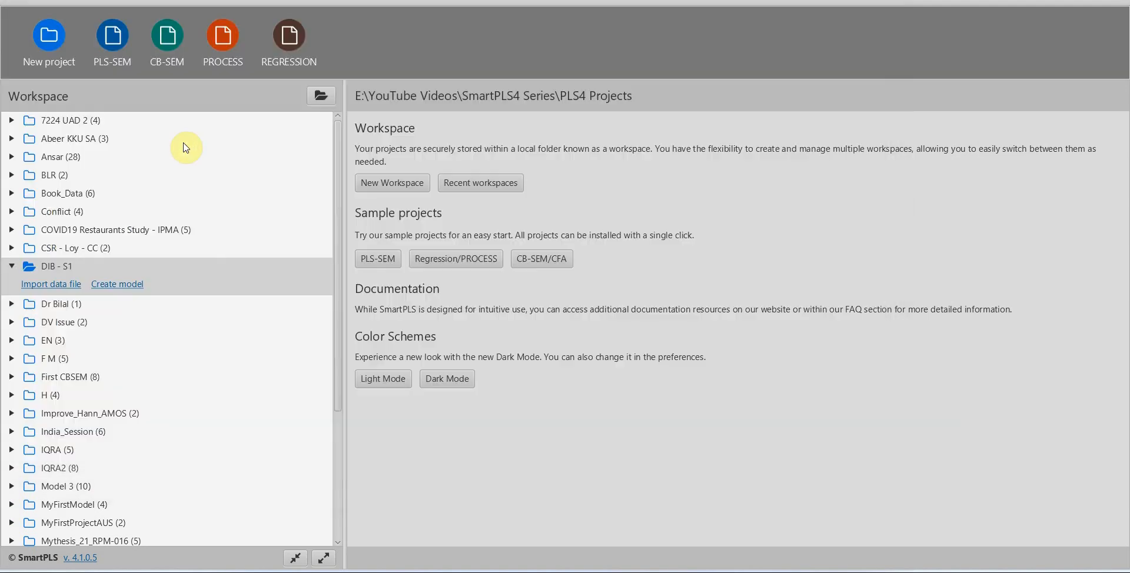
{"action": "left_click", "coordinate": [51, 285]}
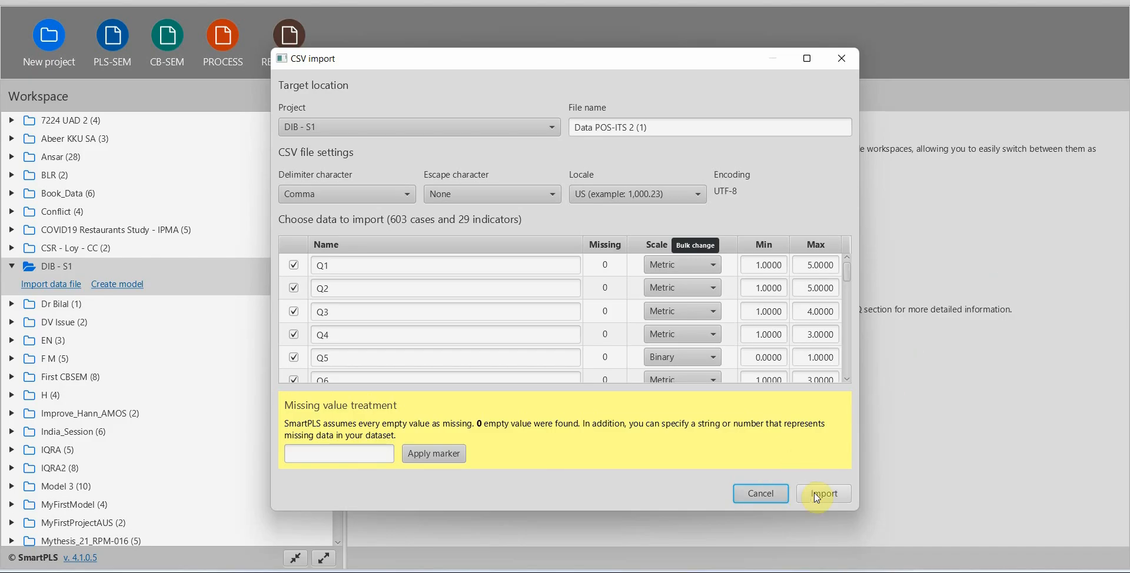
{"action": "left_click", "coordinate": [824, 494]}
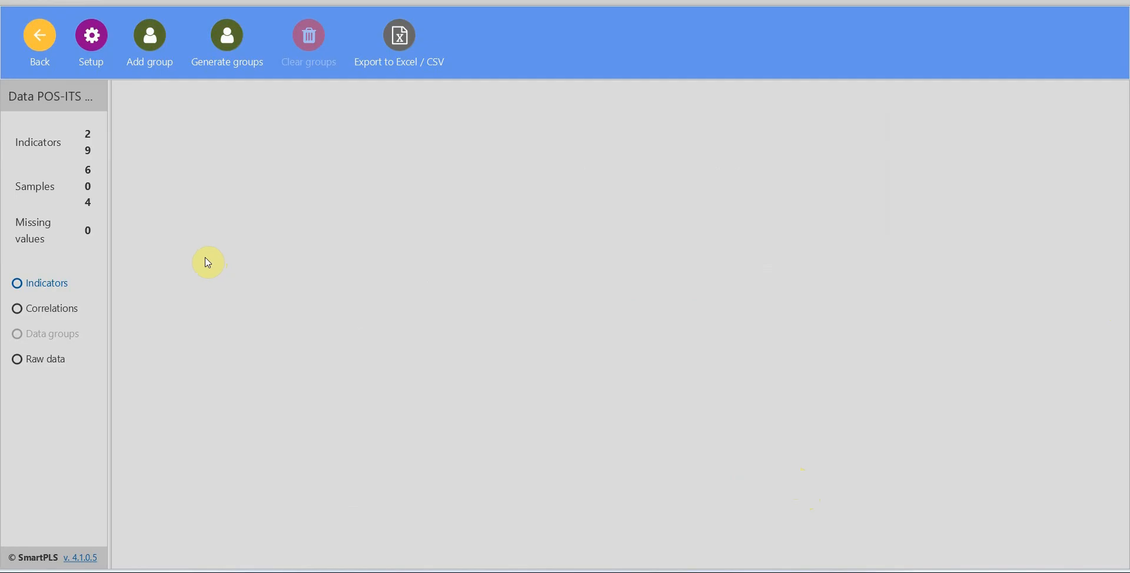
Step: Review the indicator statistics and return to the workspace to start a new model in DIB - S1
{"action": "left_click", "coordinate": [44, 283]}
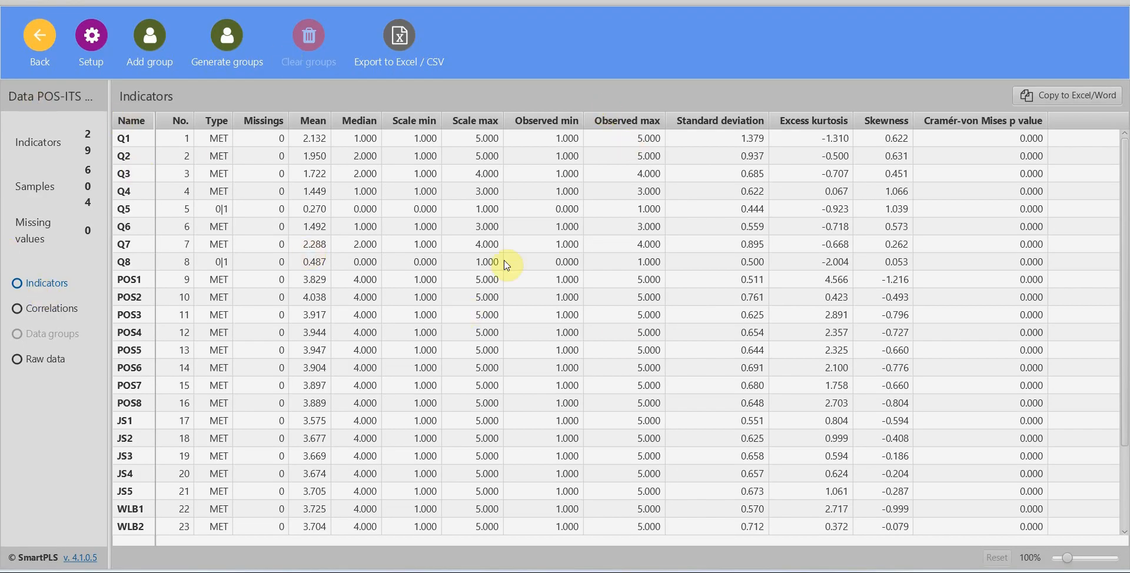
{"action": "left_click", "coordinate": [40, 34]}
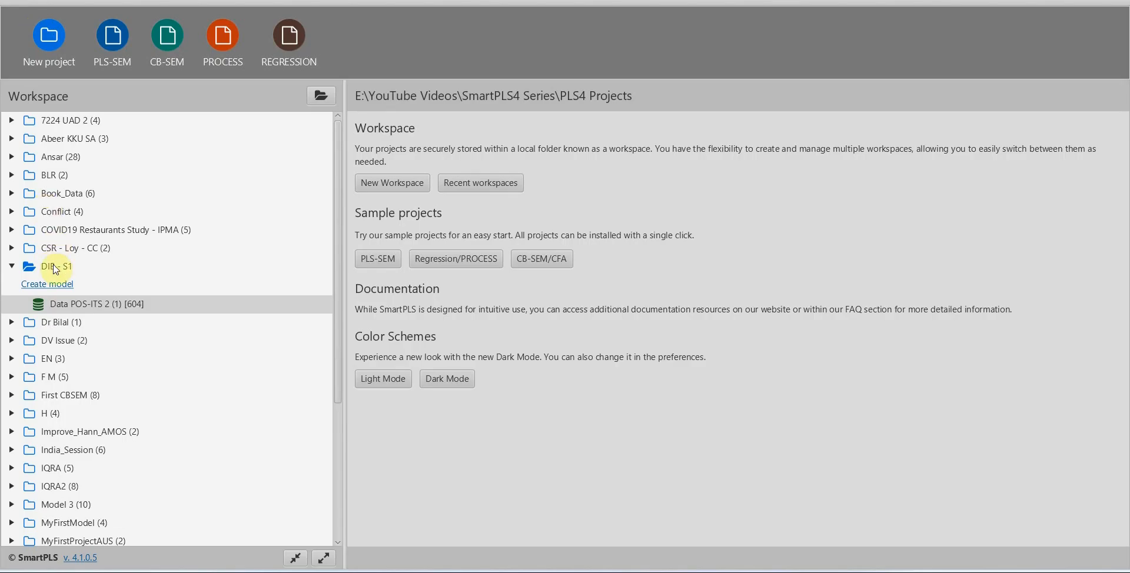
{"action": "left_click", "coordinate": [47, 285]}
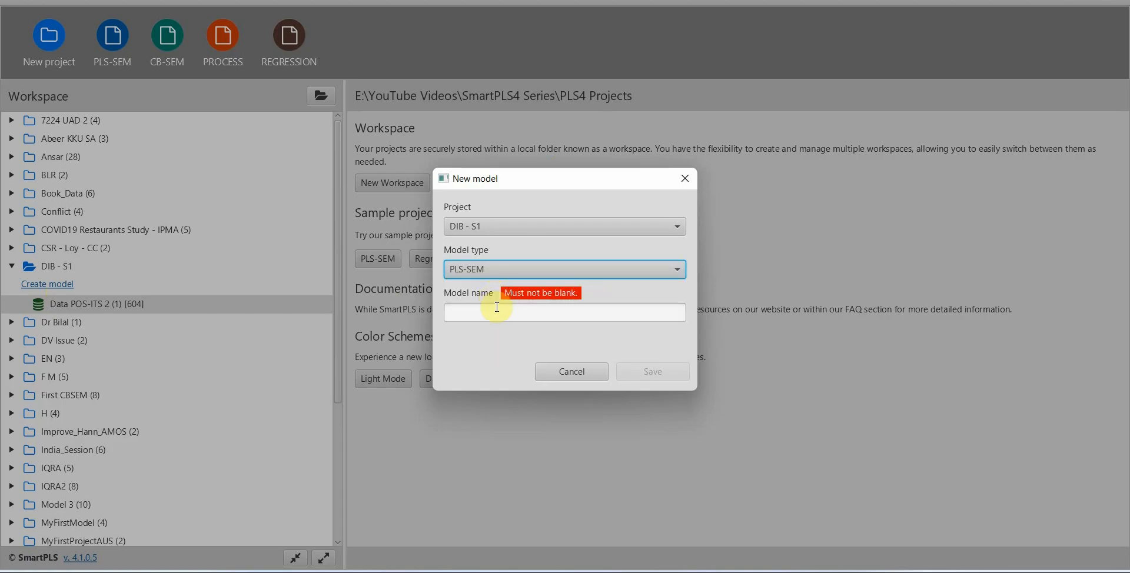
Step: Create an empty PLS-SEM model named 'Model'
{"action": "left_click", "coordinate": [565, 312]}
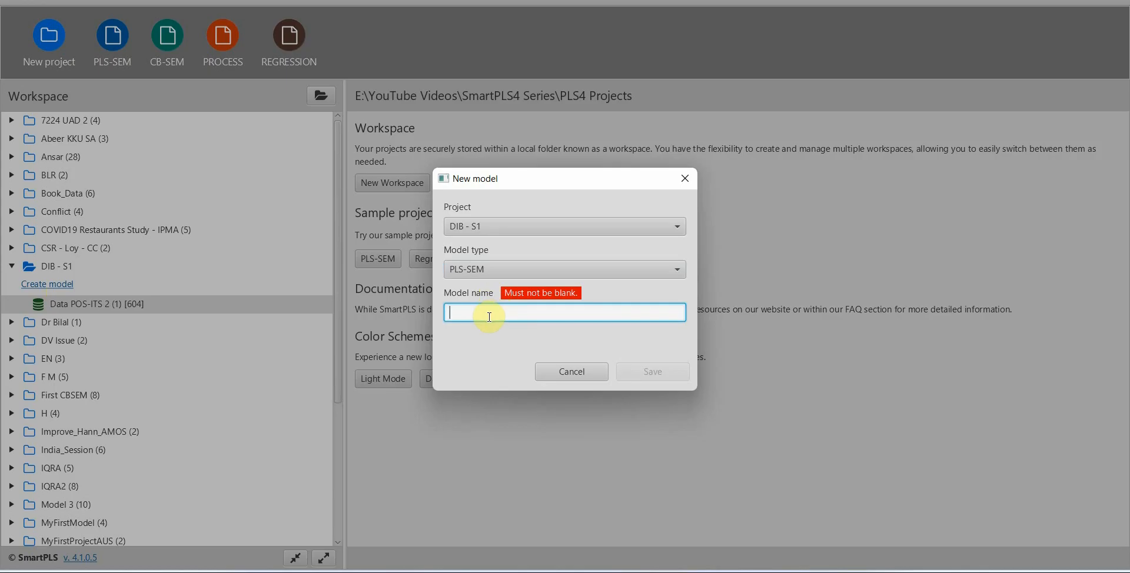
{"action": "type", "text": "Model"}
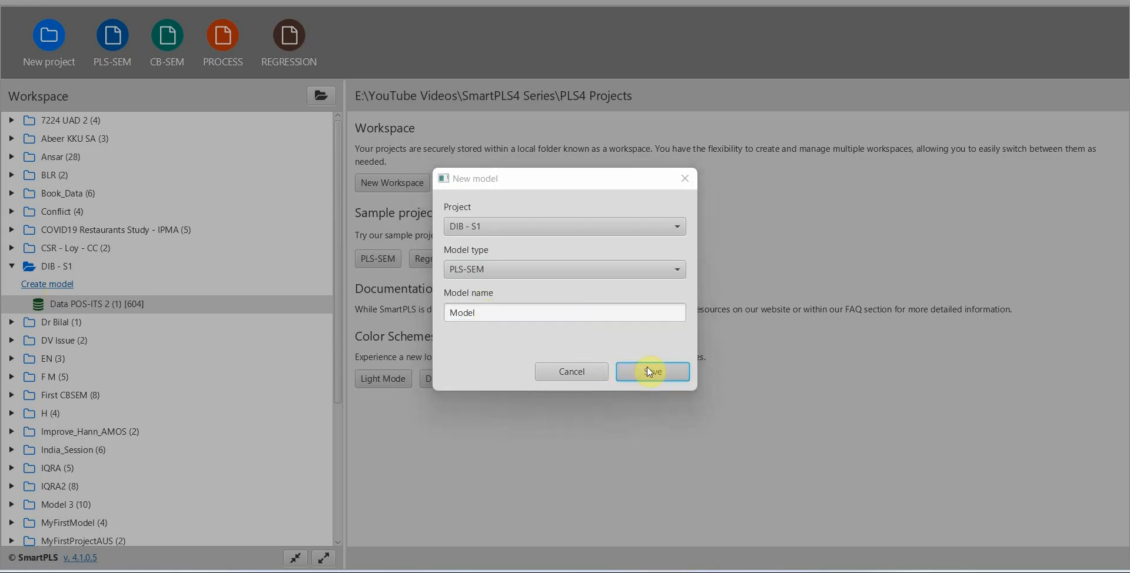
{"action": "left_click", "coordinate": [652, 372]}
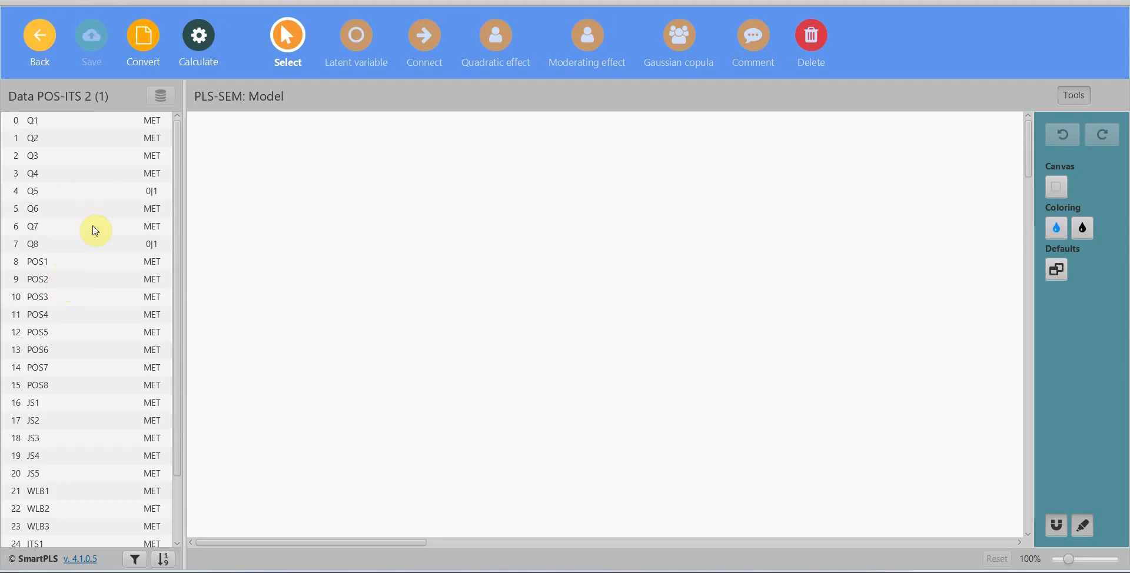
{"action": "mouse_move", "coordinate": [876, 551]}
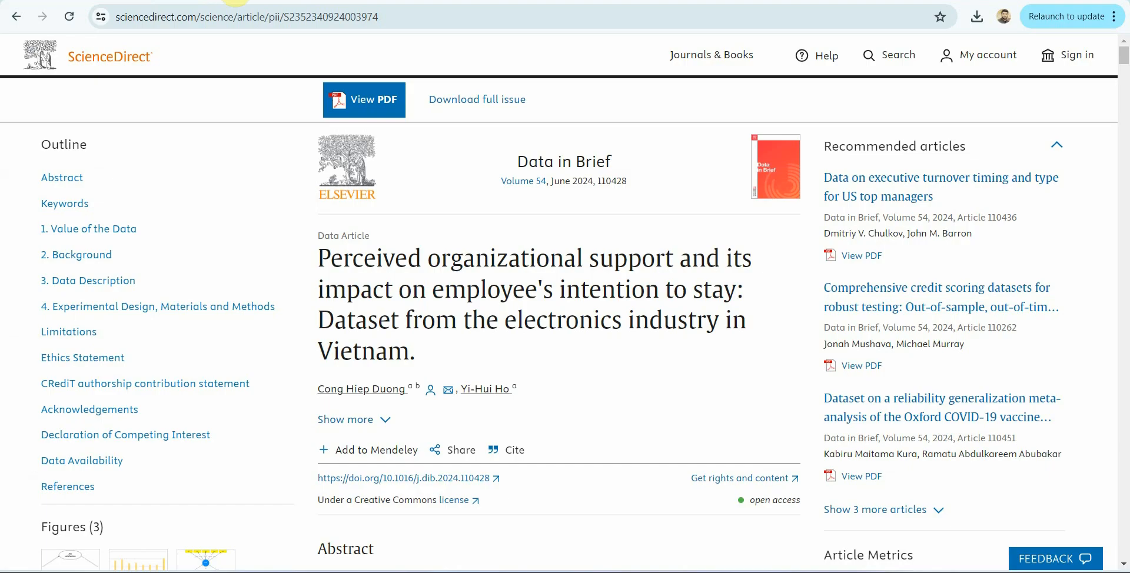
Step: Scroll the article past Fig. 1, Table 1 and the HTMT tables to the Fig. 3 PLS-SEM result
{"action": "scroll", "scroll_direction": "down", "scroll_amount": 3}
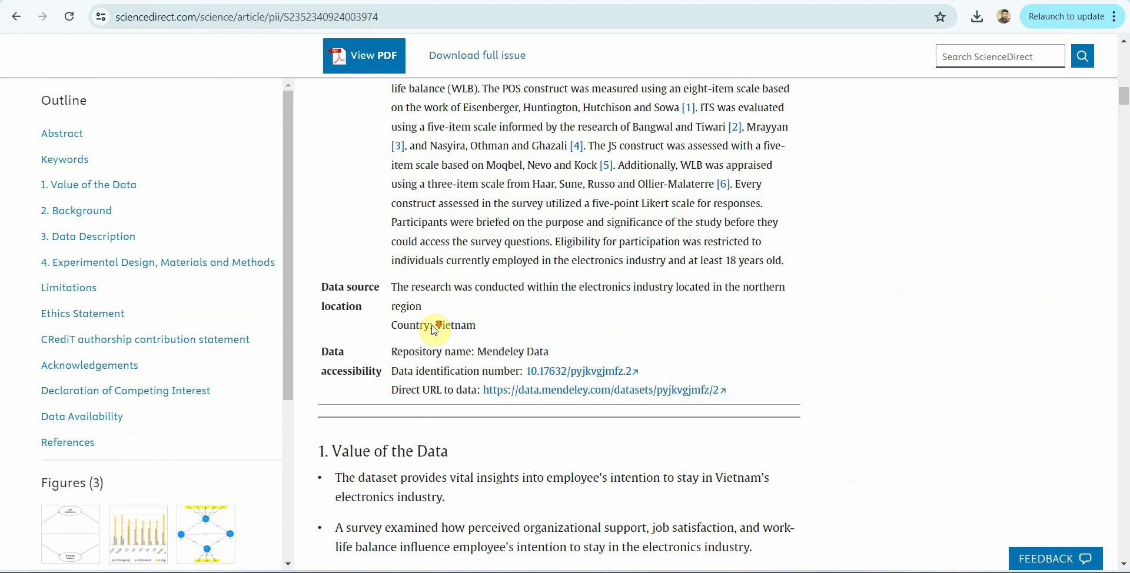
{"action": "scroll", "scroll_direction": "down", "scroll_amount": 3}
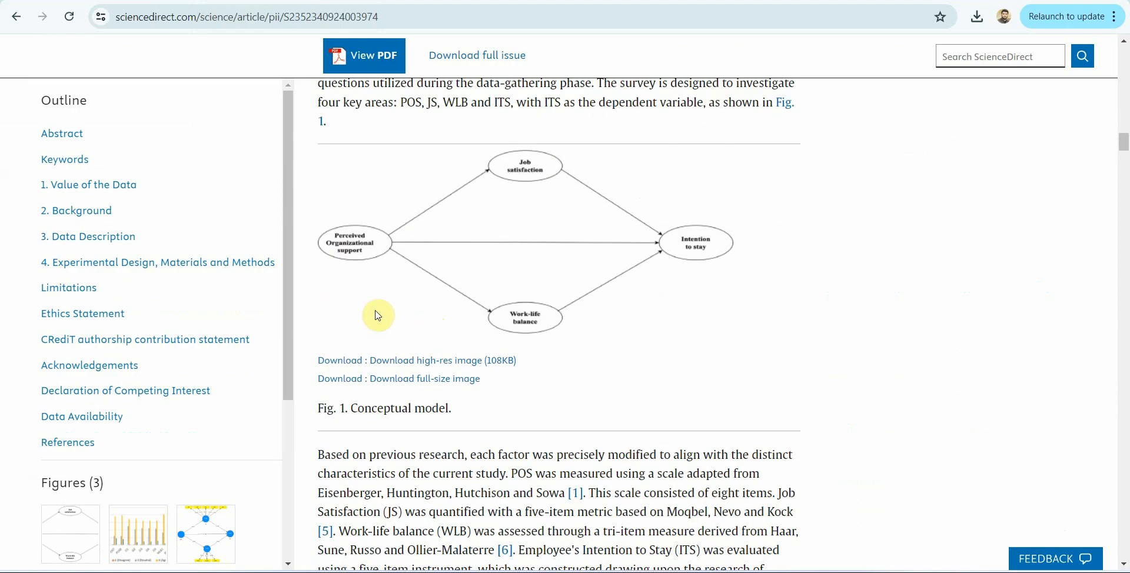
{"action": "mouse_move", "coordinate": [558, 274]}
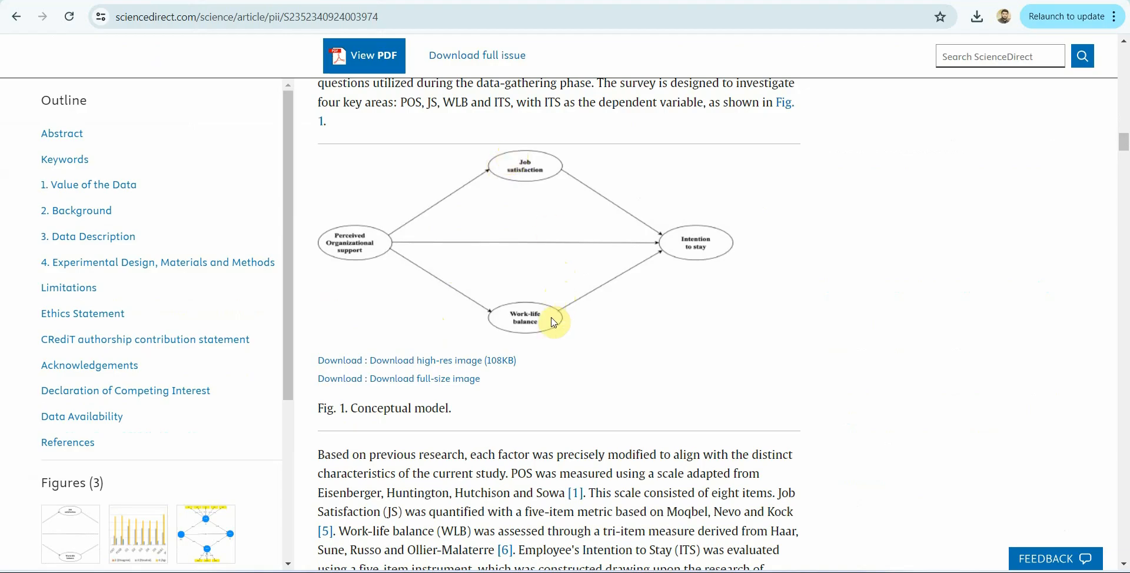
{"action": "scroll", "scroll_direction": "down", "scroll_amount": 3}
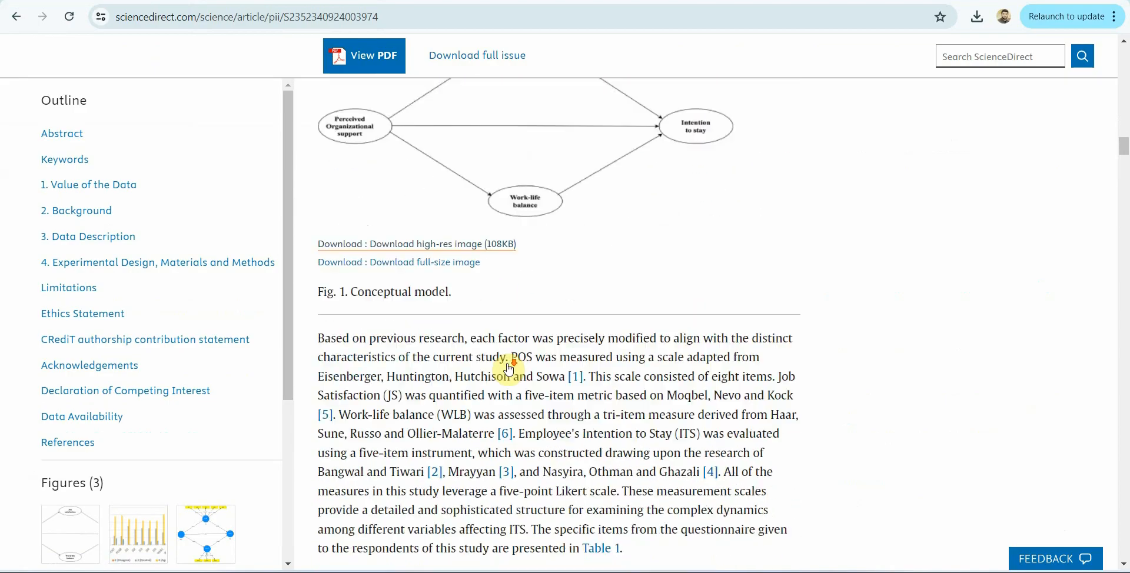
{"action": "scroll", "scroll_direction": "down", "scroll_amount": 3}
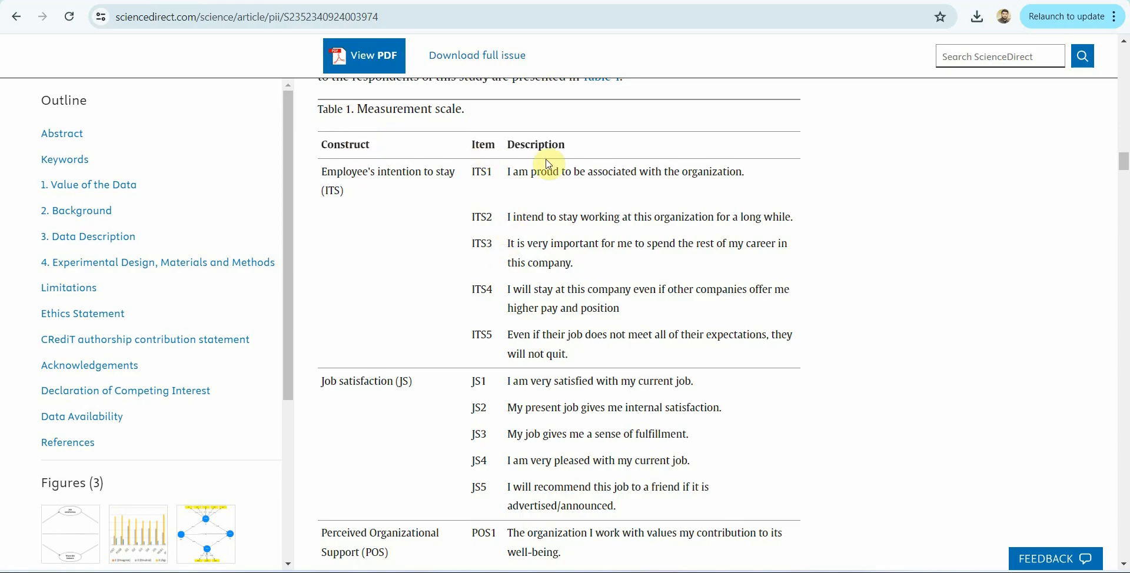
{"action": "scroll", "scroll_direction": "down", "scroll_amount": 3}
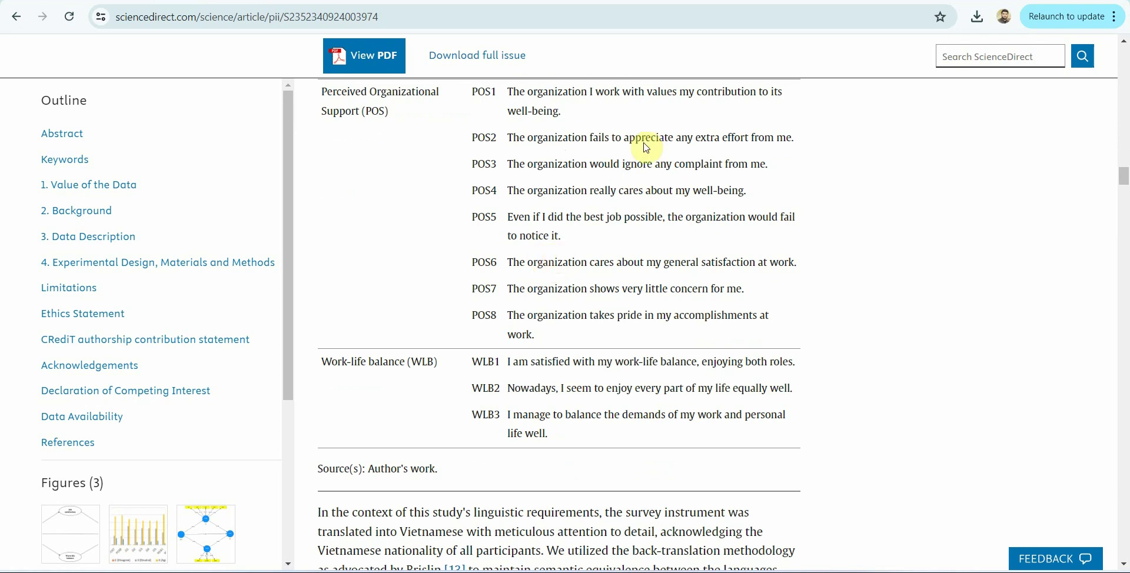
{"action": "scroll", "scroll_direction": "down", "scroll_amount": 3}
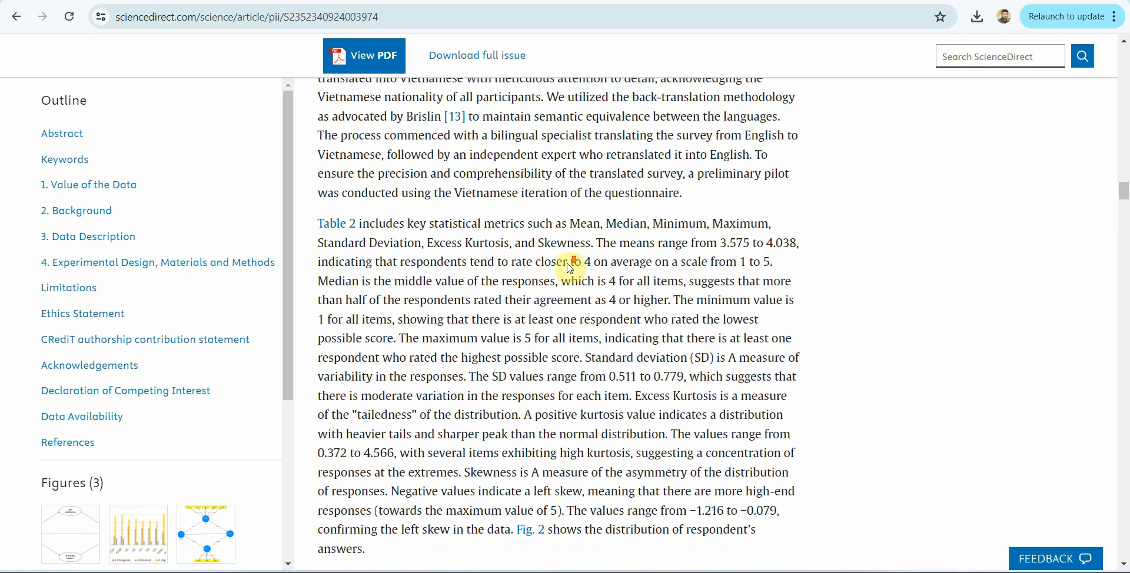
{"action": "scroll", "scroll_direction": "down", "scroll_amount": 3}
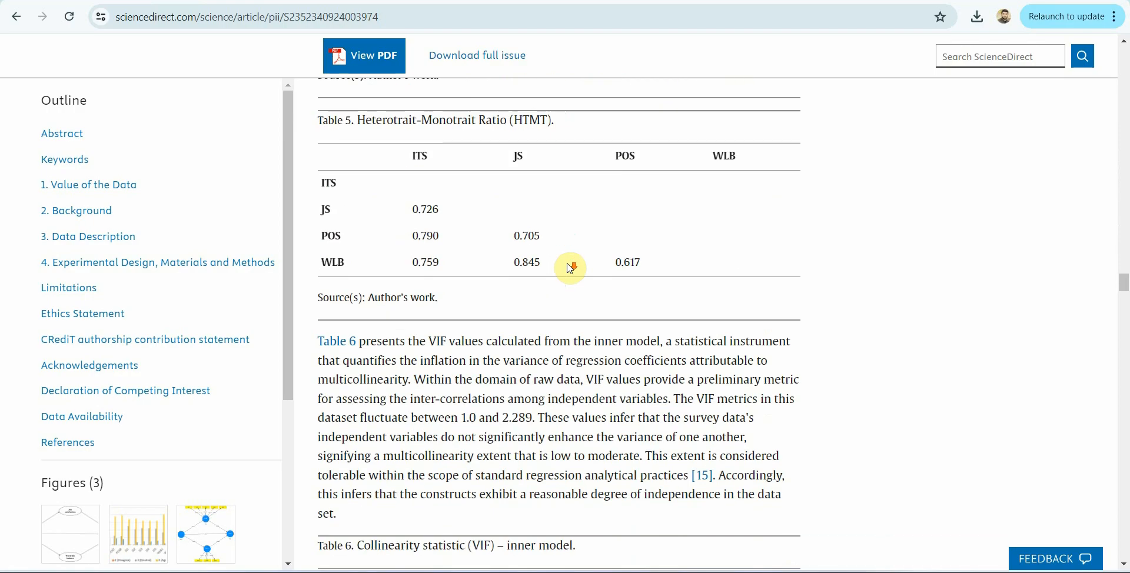
{"action": "scroll", "scroll_direction": "down", "scroll_amount": 3}
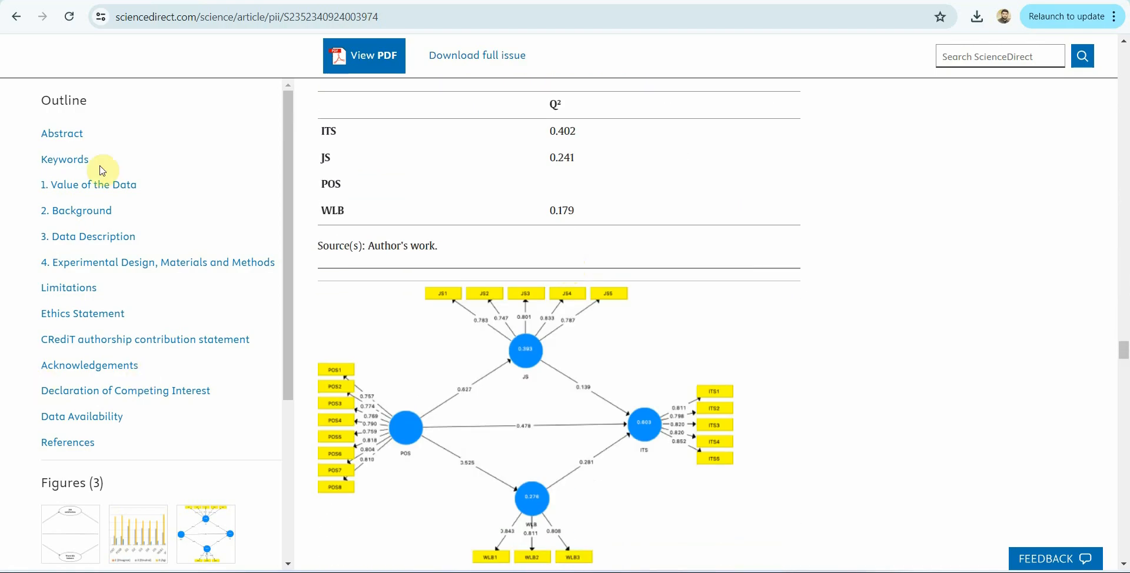
{"action": "scroll", "scroll_direction": "down", "scroll_amount": 3}
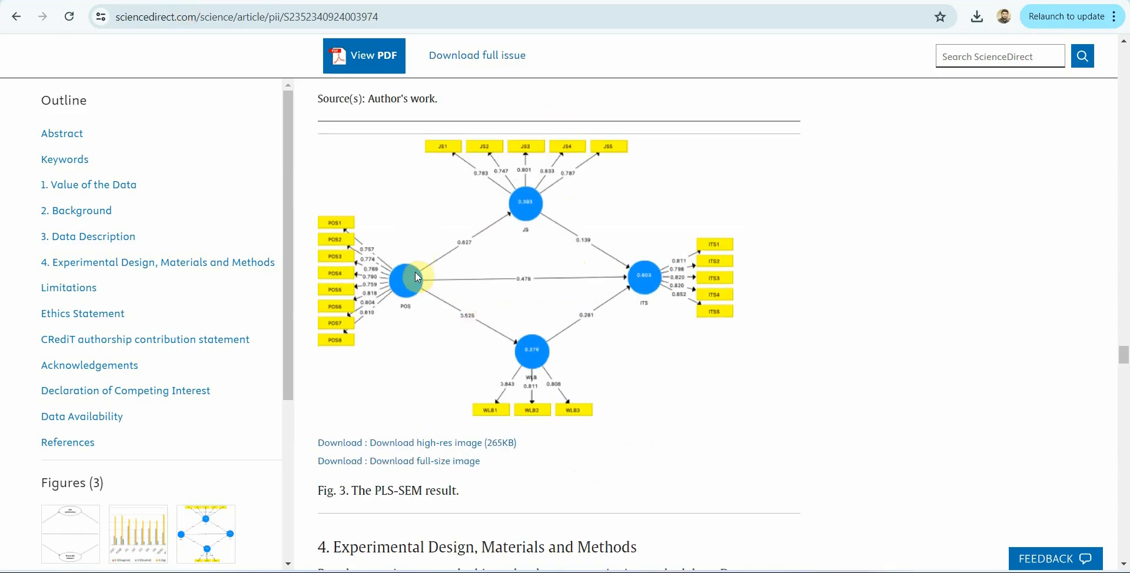
{"action": "mouse_move", "coordinate": [544, 367]}
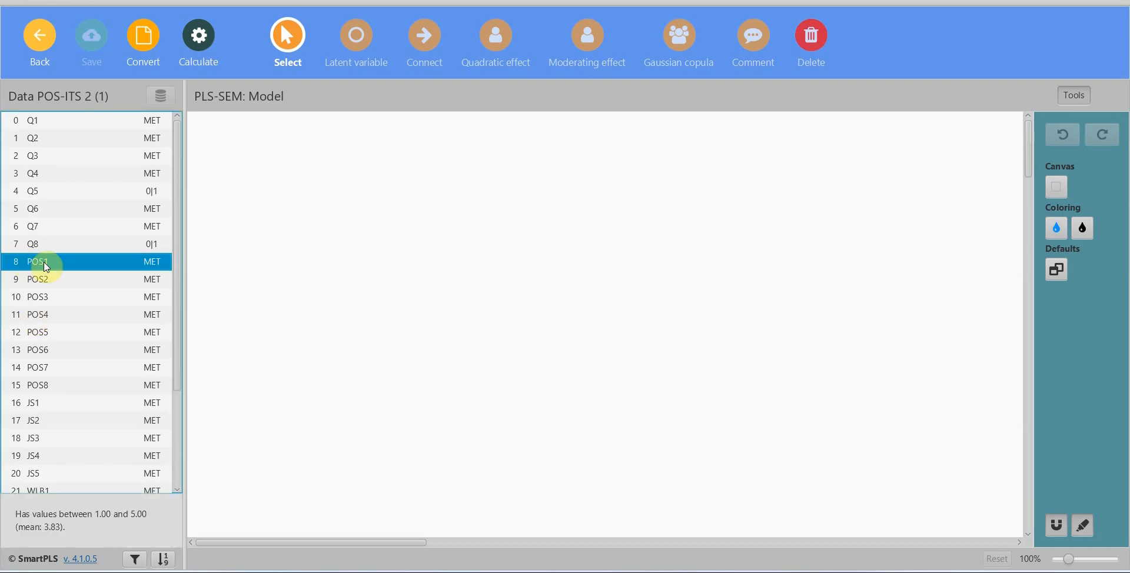
Step: Place the POS and JS constructs on the canvas with their indicator items, POS indicators on the left
{"action": "left_click", "coordinate": [59, 385]}
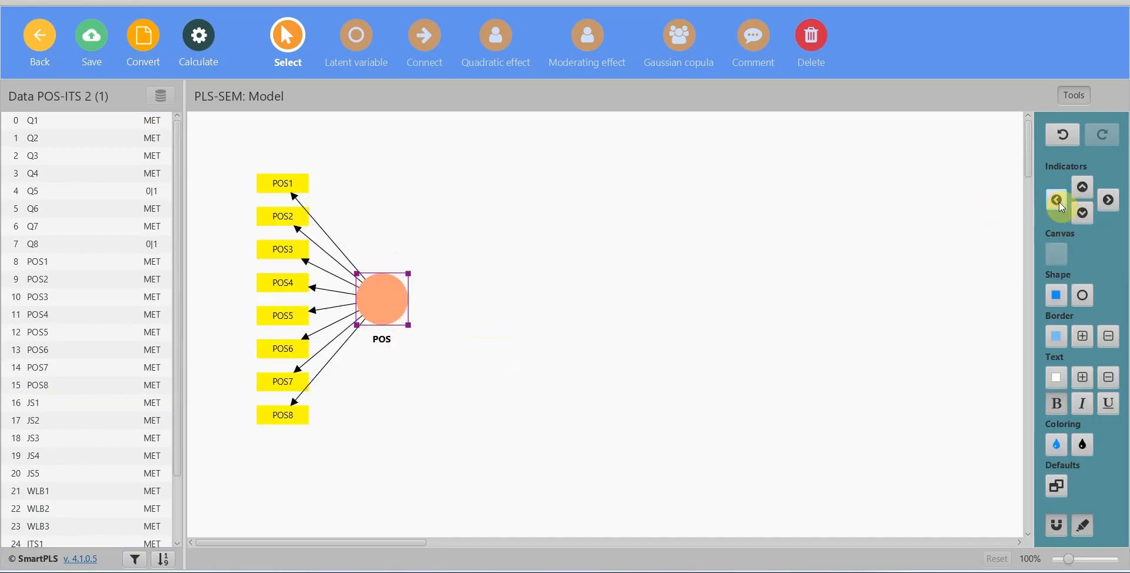
{"action": "left_click", "coordinate": [57, 403]}
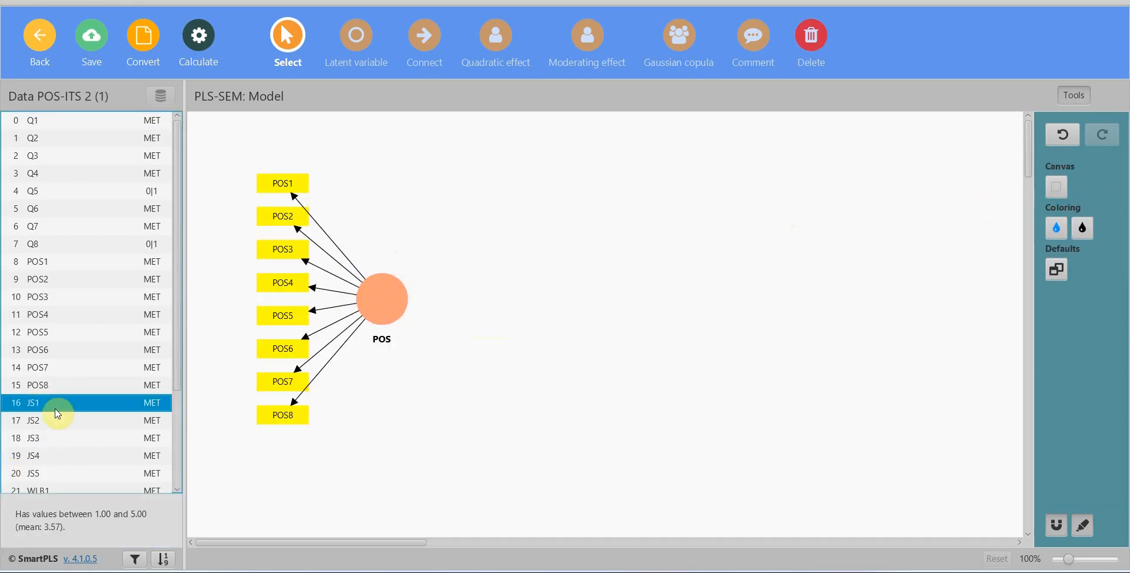
{"action": "left_click", "coordinate": [71, 473]}
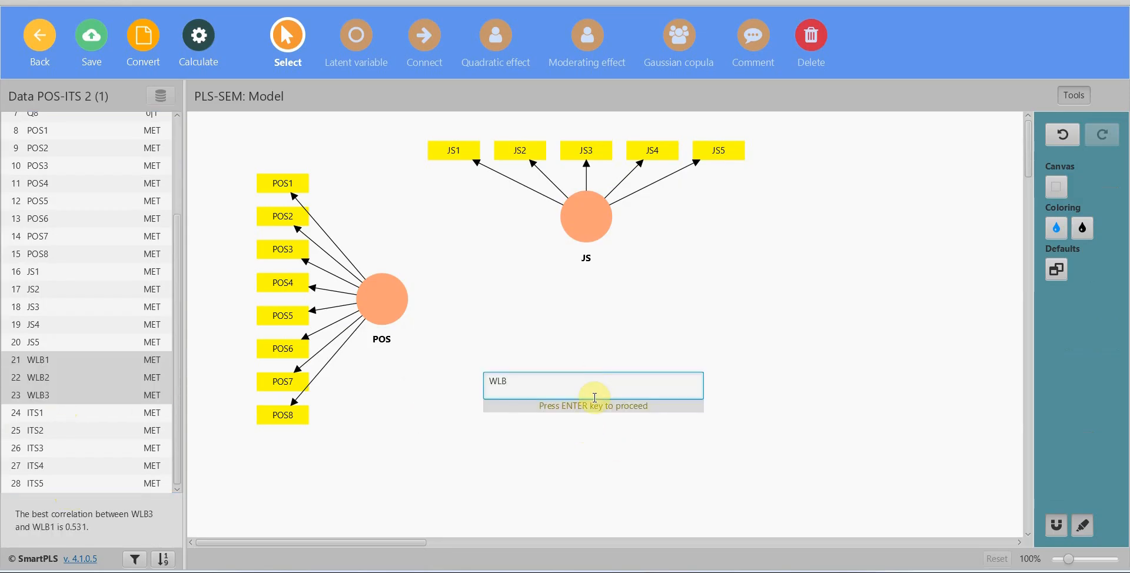
Step: Add the WLB and ITS constructs from their indicator groups and name them
{"action": "key", "text": "Enter"}
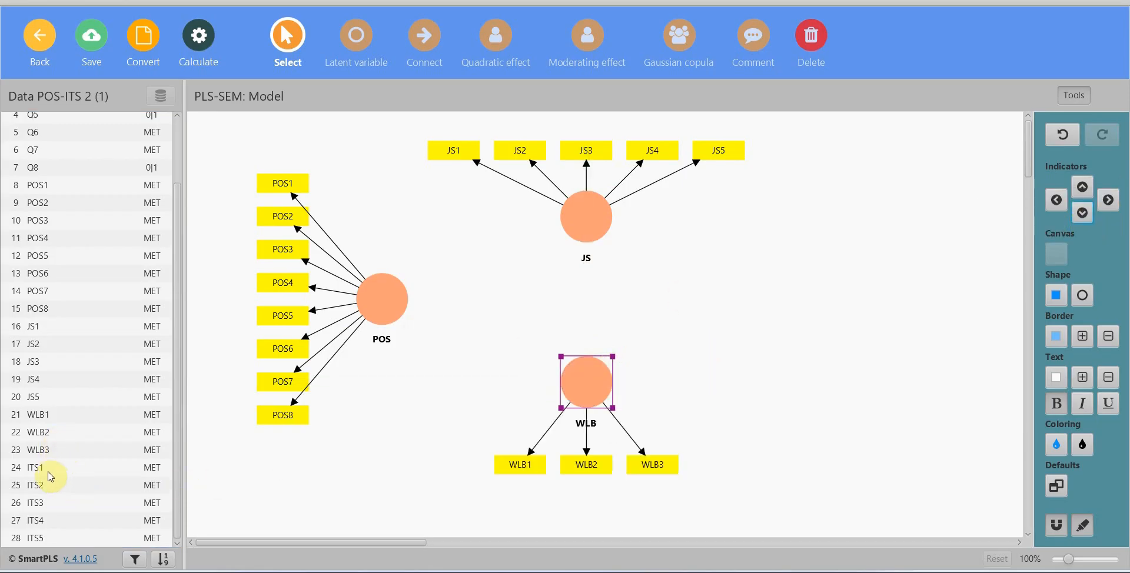
{"action": "left_click", "coordinate": [34, 467]}
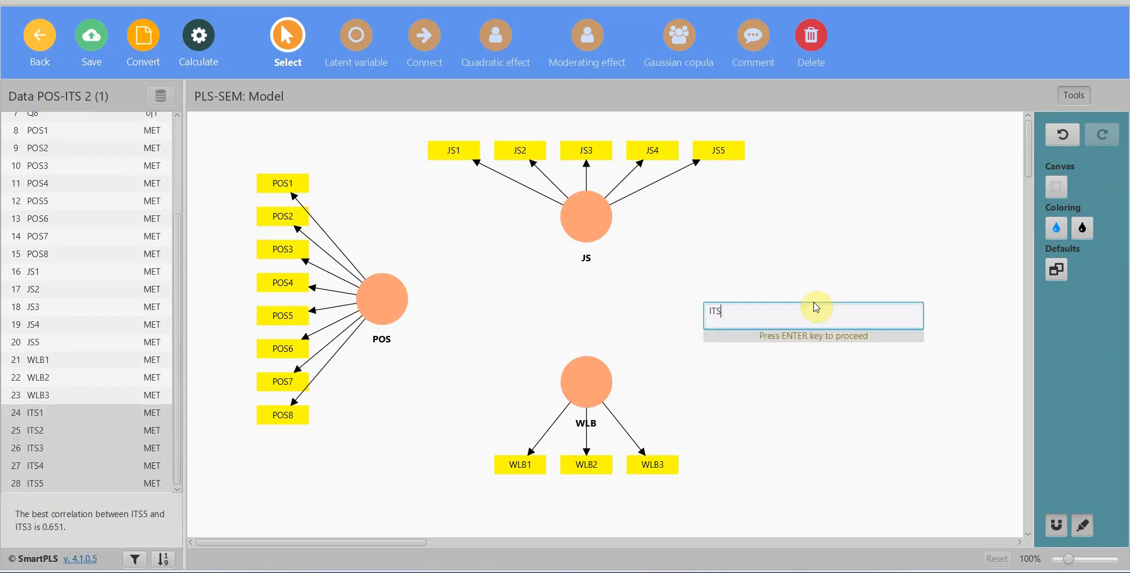
{"action": "key", "text": "Enter"}
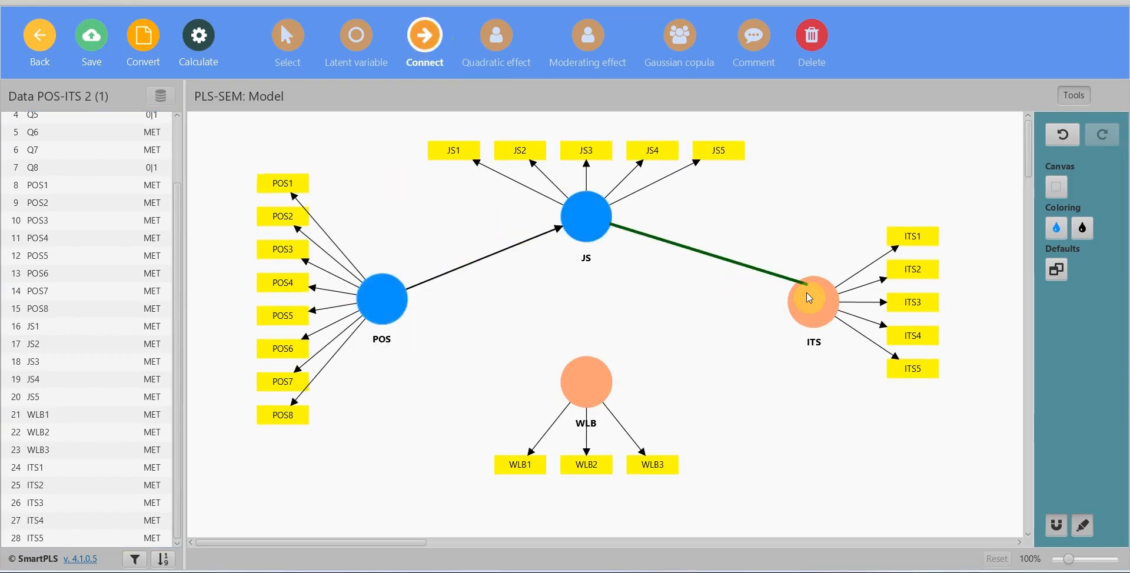
Step: Draw the remaining WLB→ITS and POS→ITS paths, save the model and list the calculation algorithms
{"action": "left_click", "coordinate": [424, 36]}
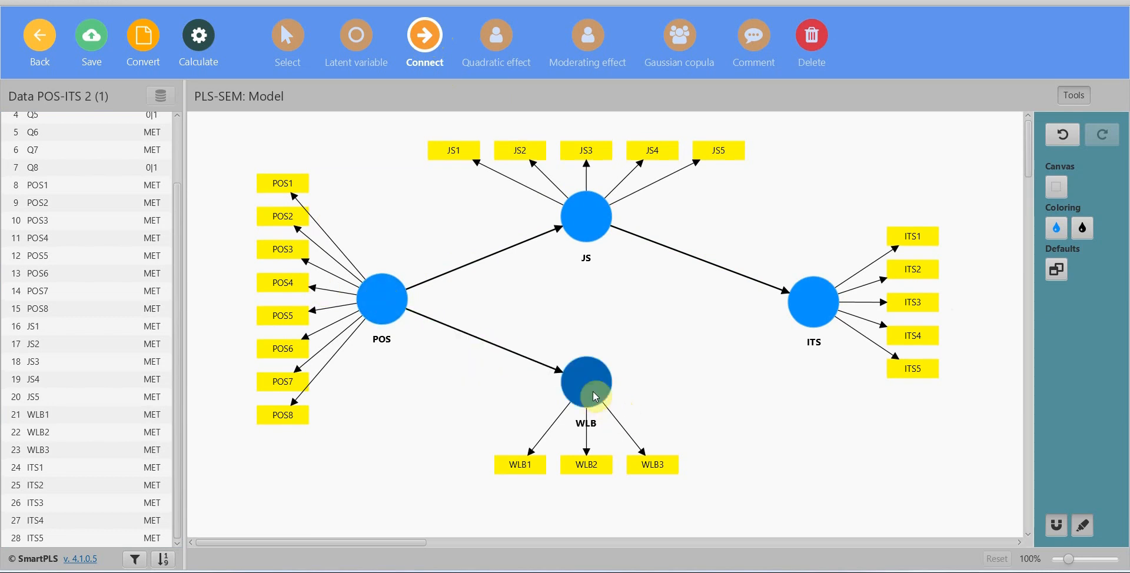
{"action": "left_click_drag", "start_coordinate": [586, 382], "coordinate": [814, 302]}
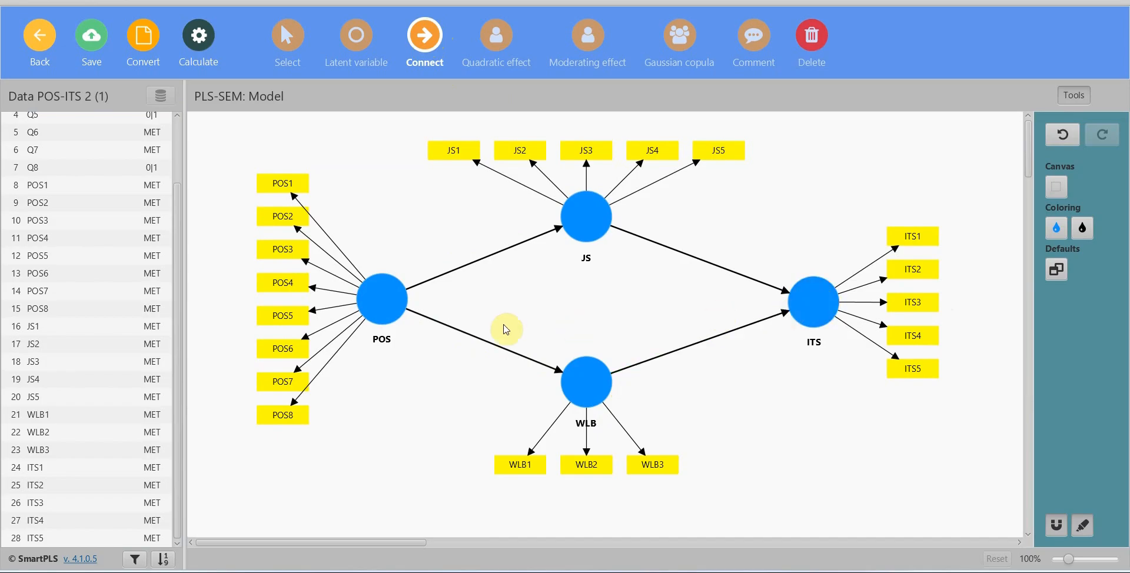
{"action": "left_click_drag", "start_coordinate": [380, 297], "coordinate": [812, 300]}
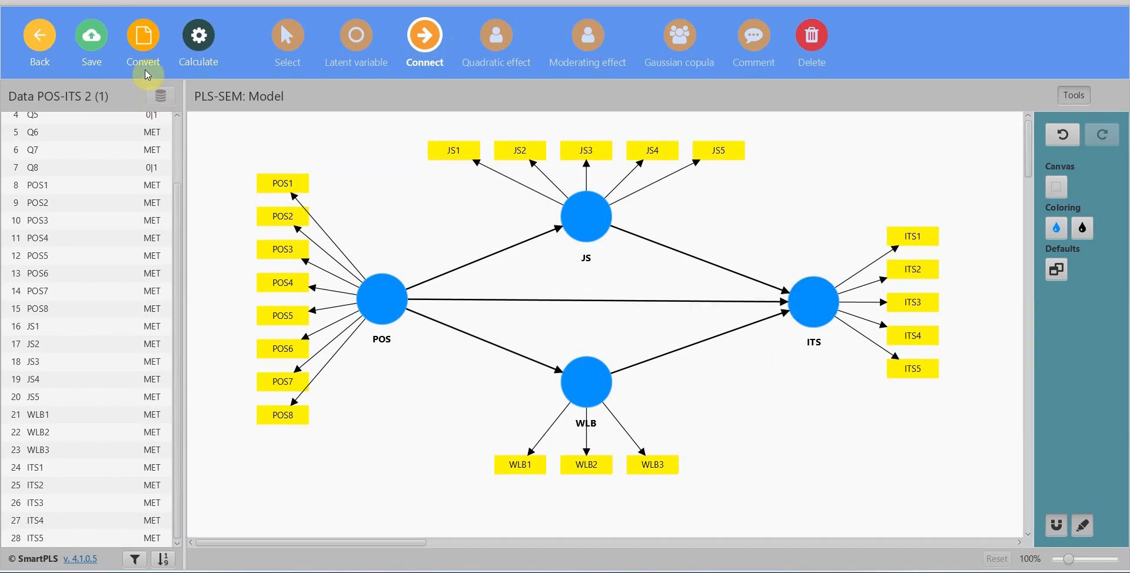
{"action": "mouse_move", "coordinate": [90, 44]}
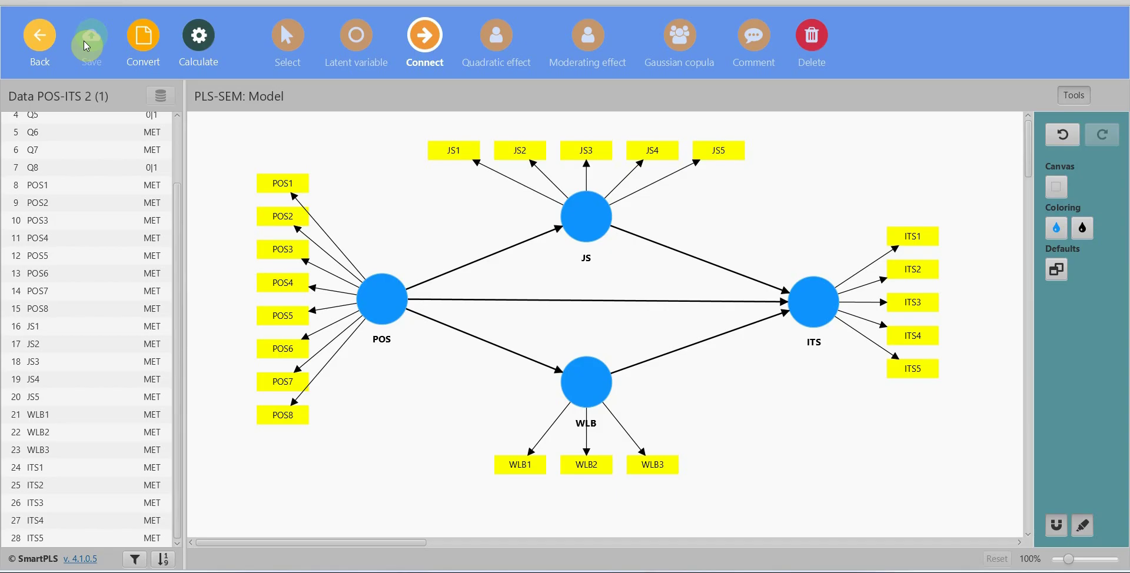
{"action": "left_click", "coordinate": [199, 34]}
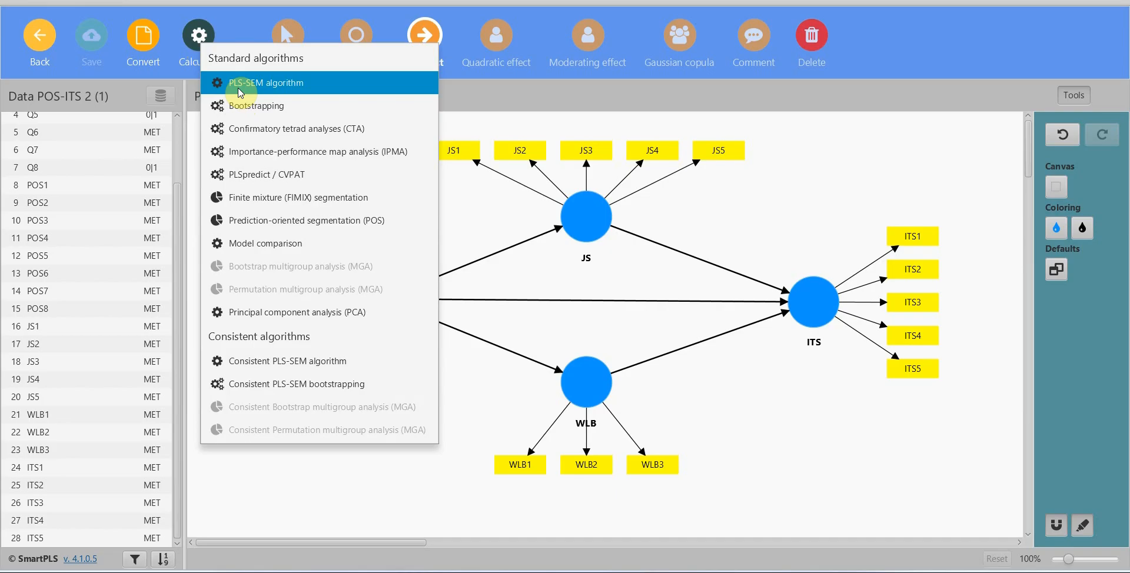
Step: Start a PLS-SEM algorithm run with path weighting and standardized results
{"action": "left_click", "coordinate": [266, 82]}
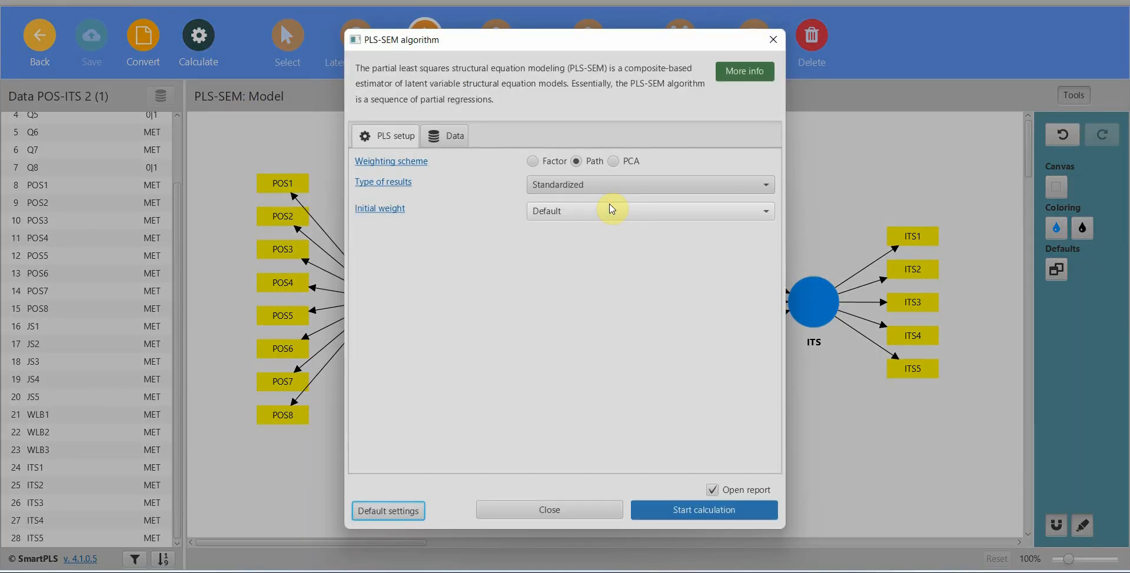
{"action": "left_click", "coordinate": [703, 511]}
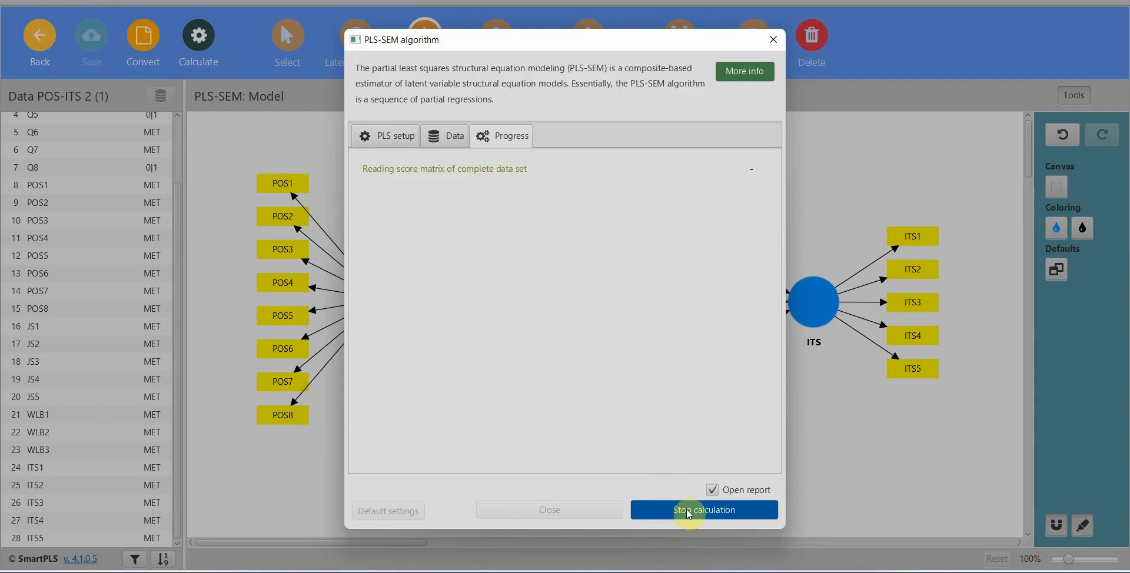
{"action": "left_click", "coordinate": [704, 510]}
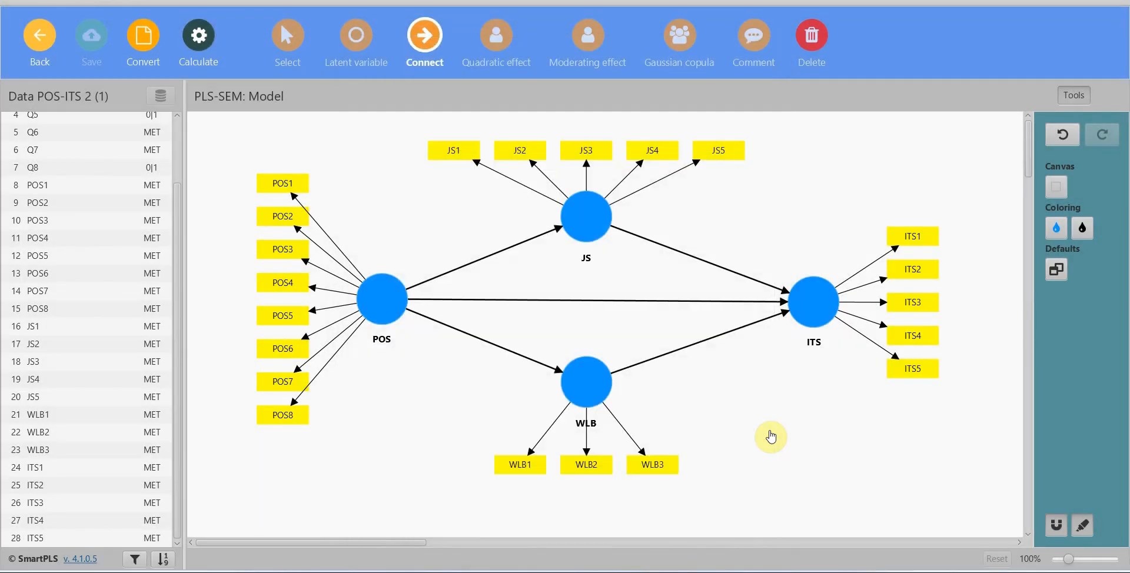
{"action": "mouse_move", "coordinate": [772, 435]}
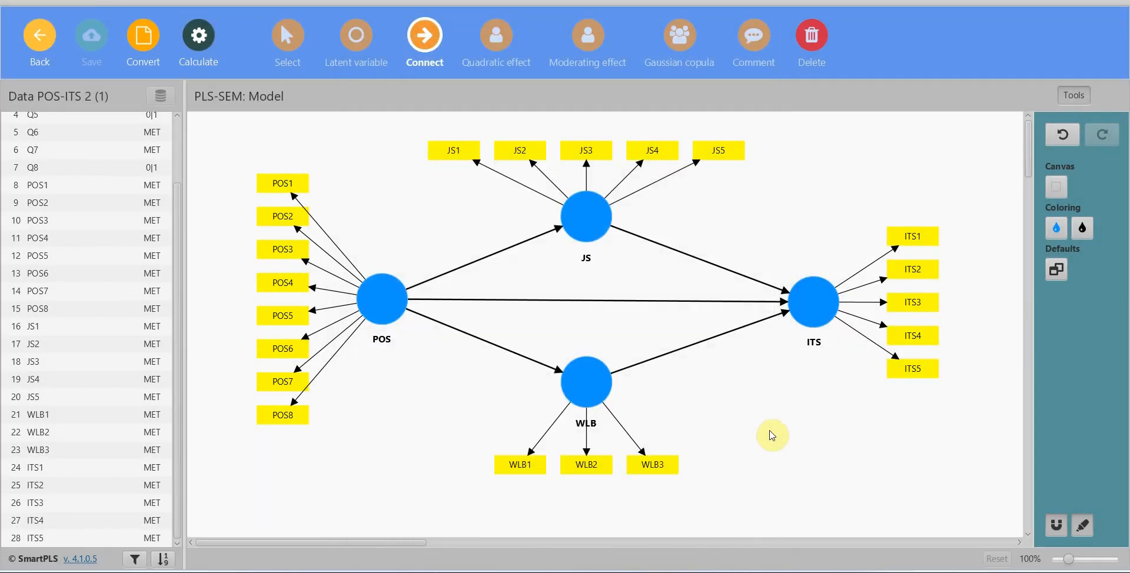
Step: Show the outer loadings matrix in the PLS-SEM results report (e.g., ITS1 0.811)
{"action": "left_click", "coordinate": [198, 34]}
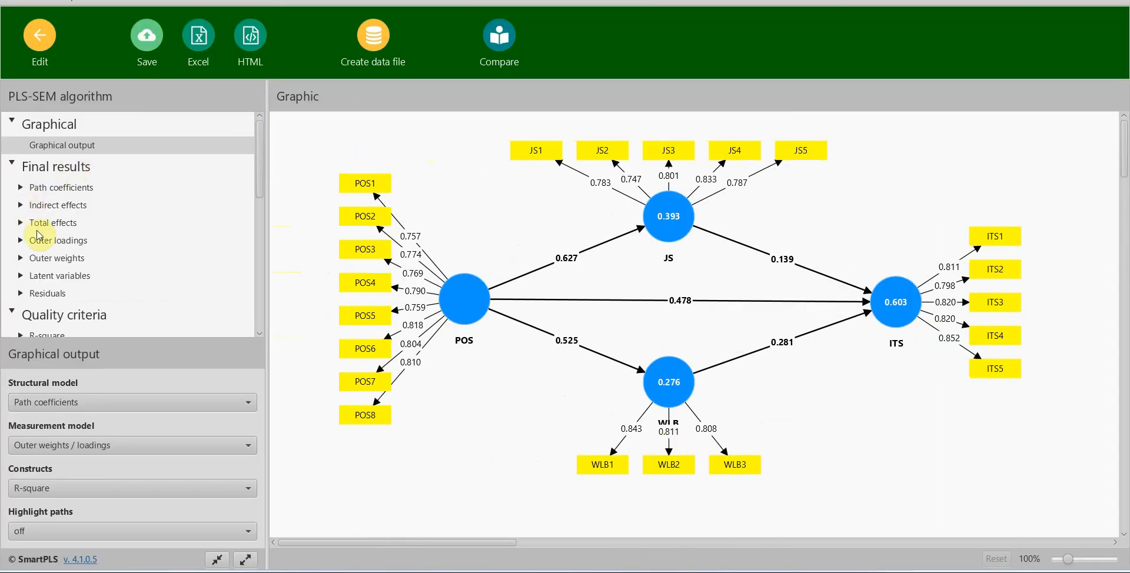
{"action": "left_click", "coordinate": [58, 240]}
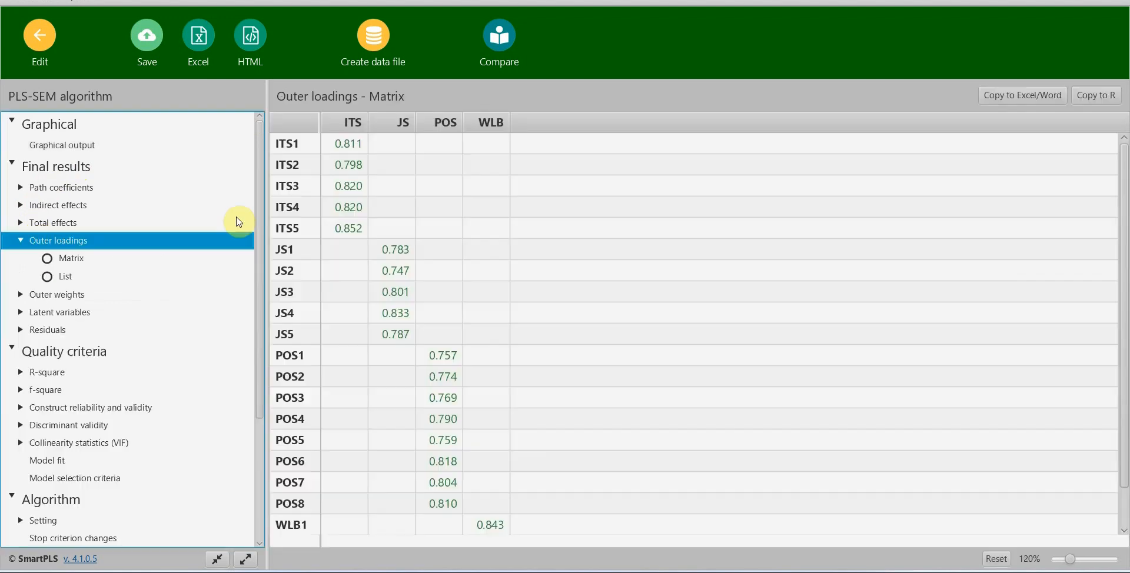
{"action": "mouse_move", "coordinate": [494, 221]}
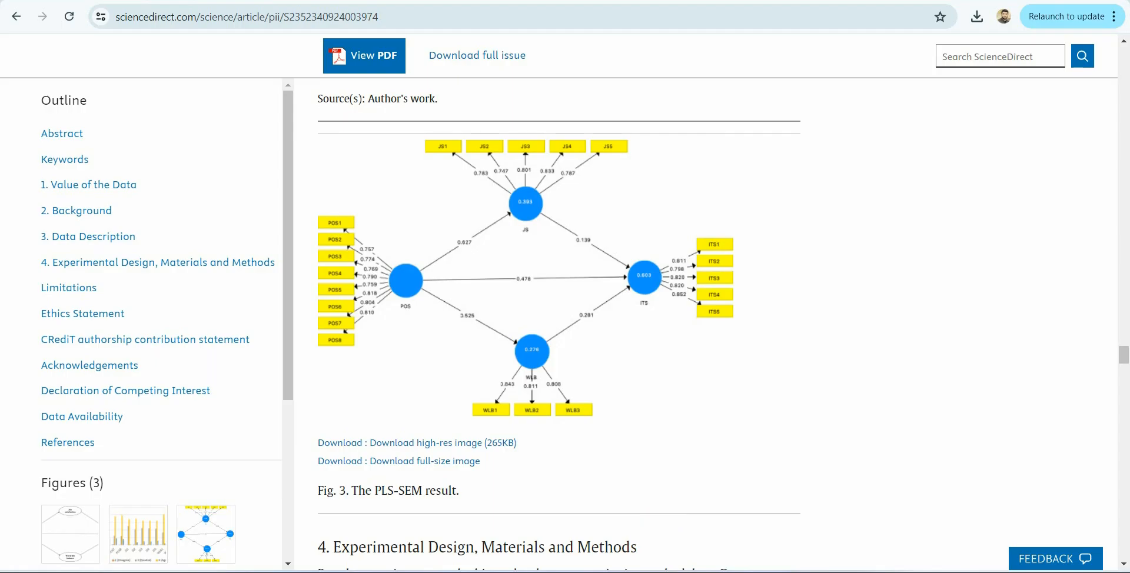
Step: View the article PDF at 175% zoom and scroll to Table 3's reliability and convergent validity results
{"action": "left_click", "coordinate": [365, 55]}
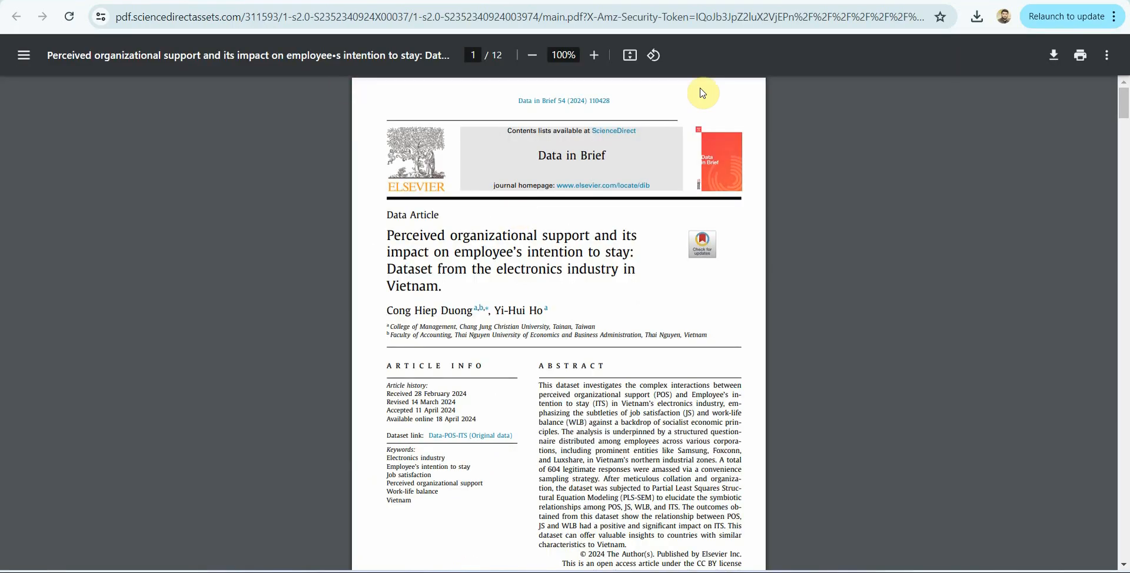
{"action": "left_click", "coordinate": [593, 56]}
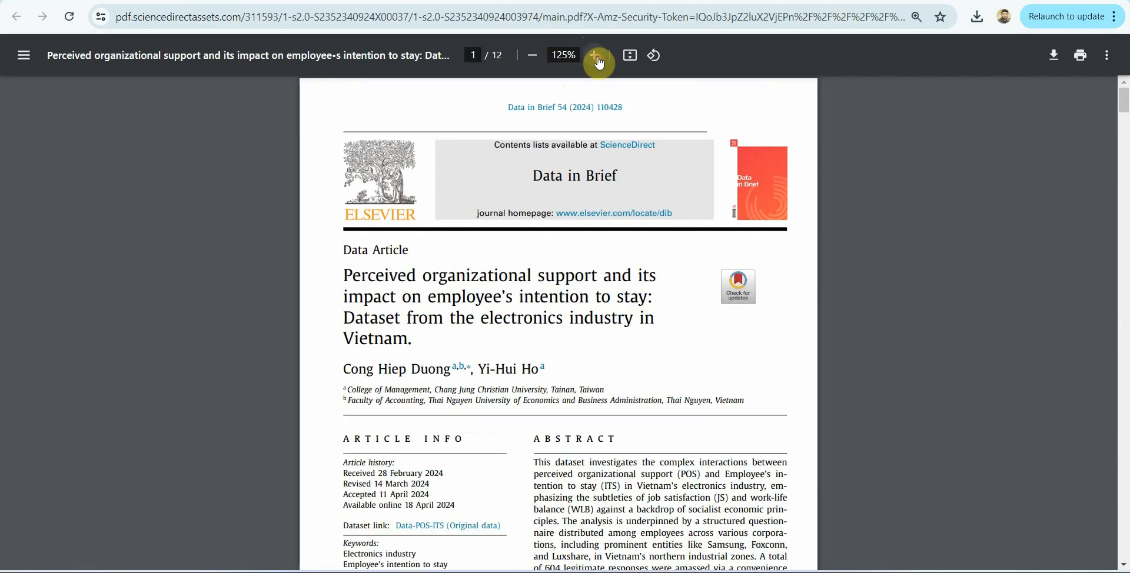
{"action": "left_click", "coordinate": [599, 56]}
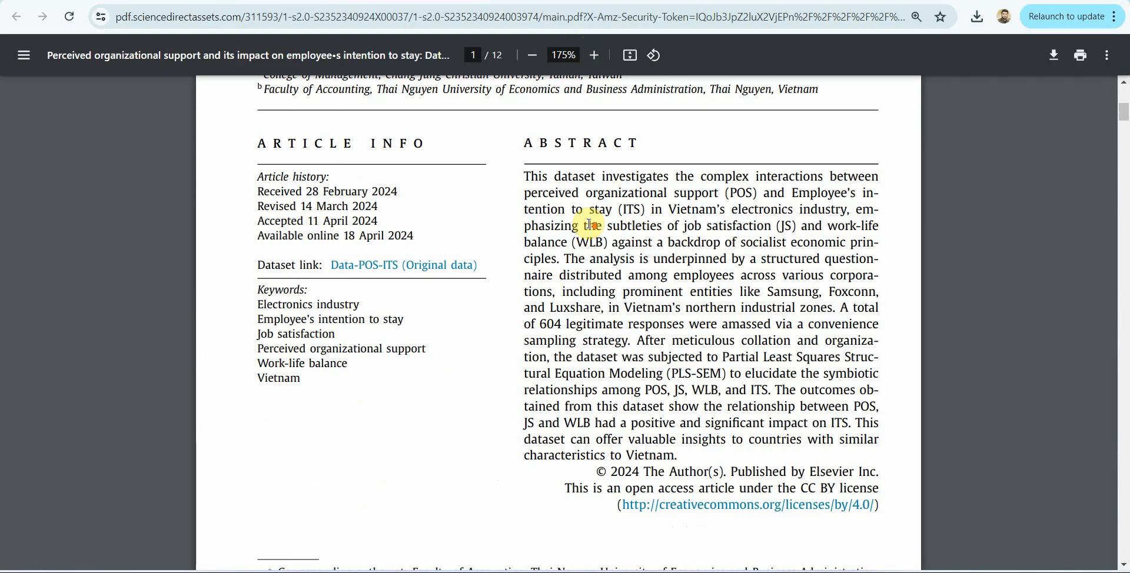
{"action": "scroll", "scroll_direction": "down", "scroll_amount": 3}
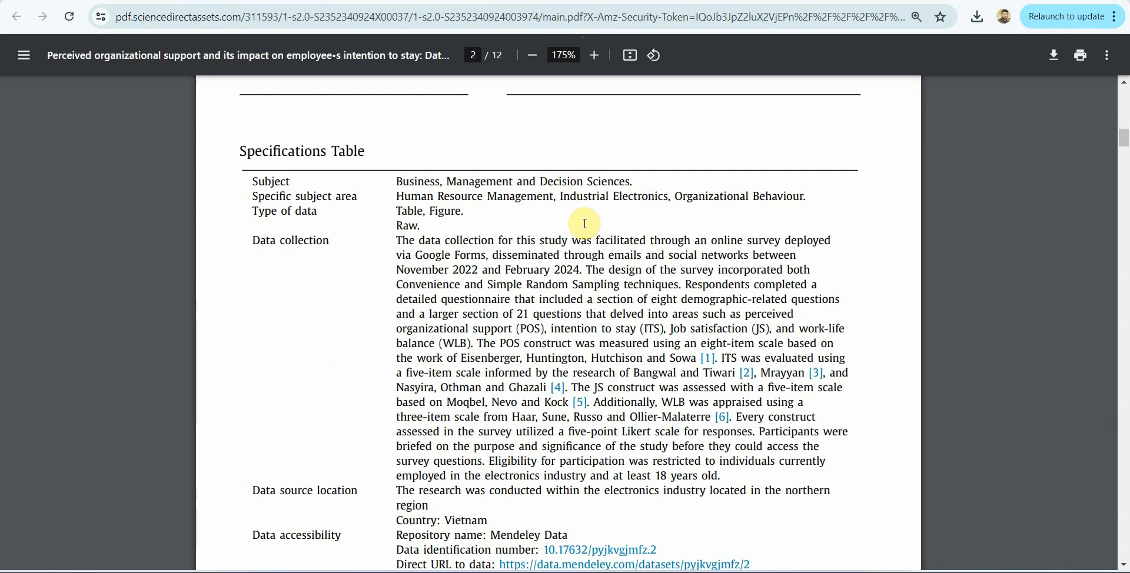
{"action": "scroll", "scroll_direction": "down", "scroll_amount": 3}
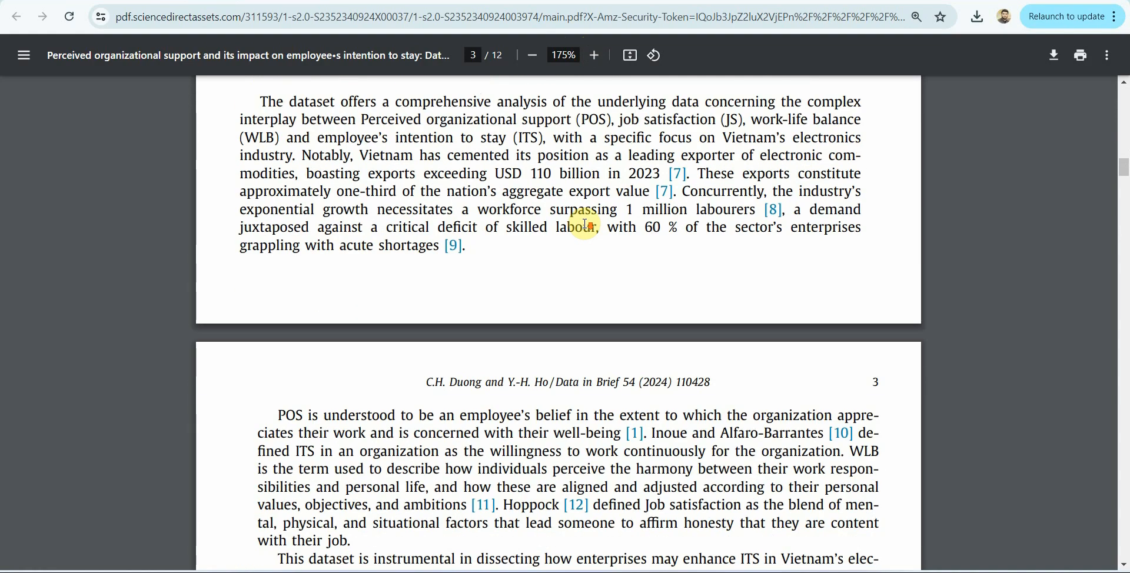
{"action": "scroll", "scroll_direction": "down", "scroll_amount": 3}
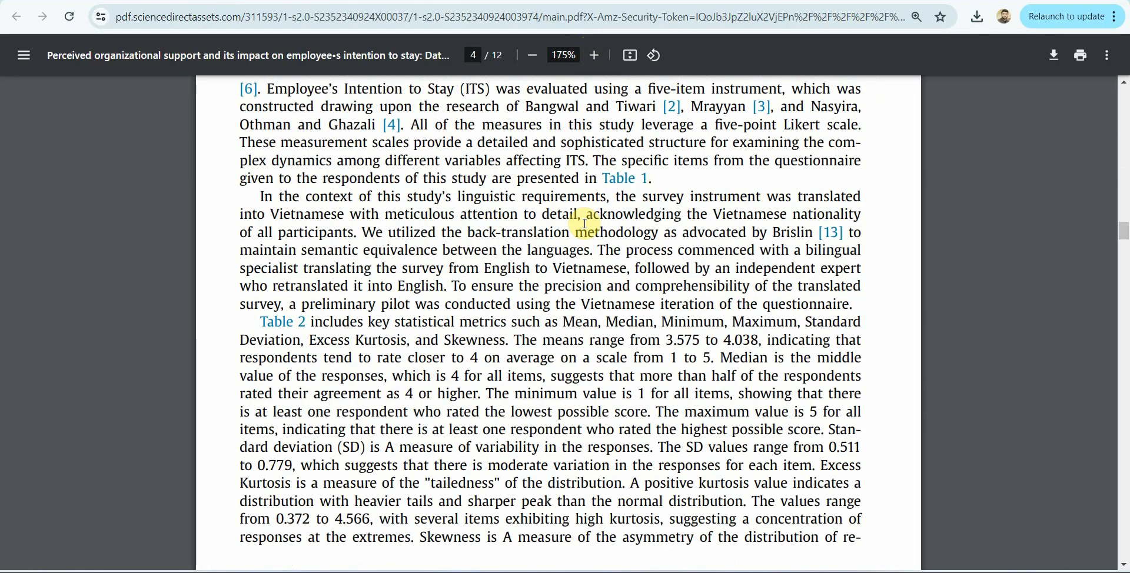
{"action": "scroll", "scroll_direction": "down", "scroll_amount": 3}
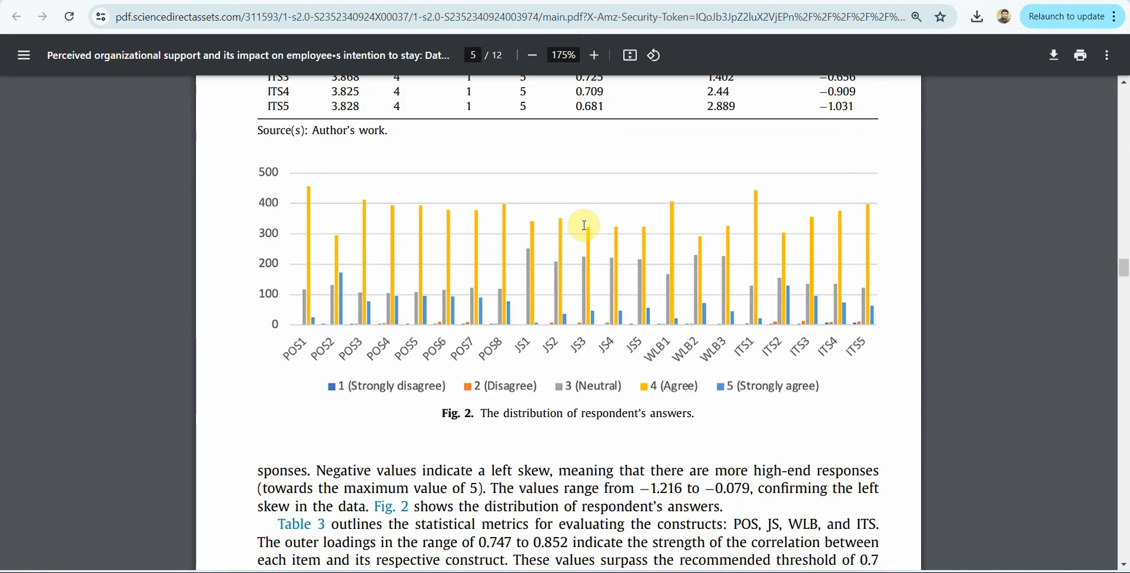
{"action": "scroll", "scroll_direction": "down", "scroll_amount": 3}
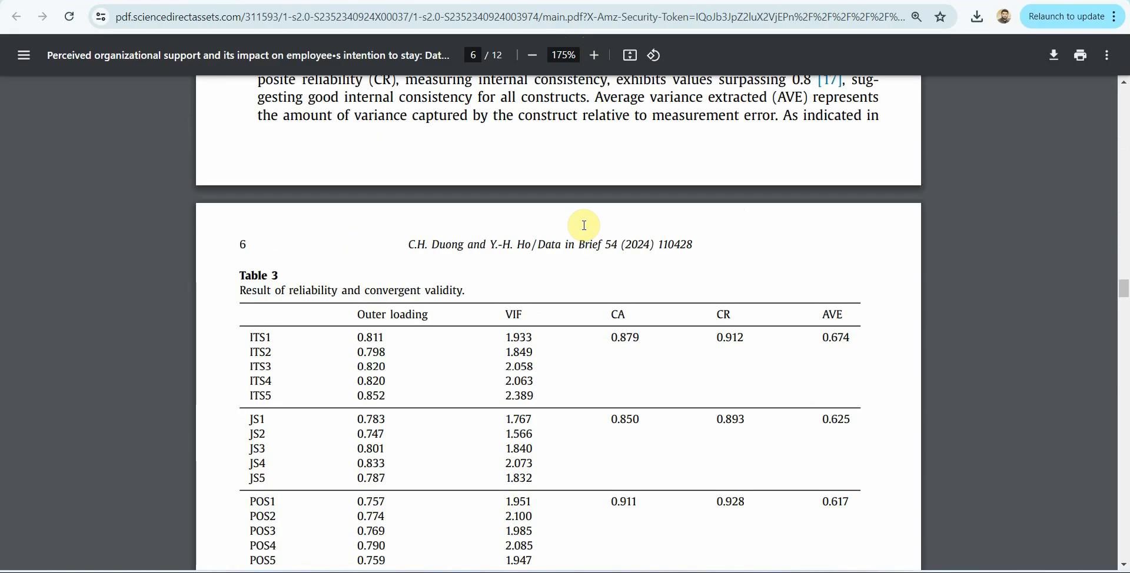
{"action": "mouse_move", "coordinate": [382, 319]}
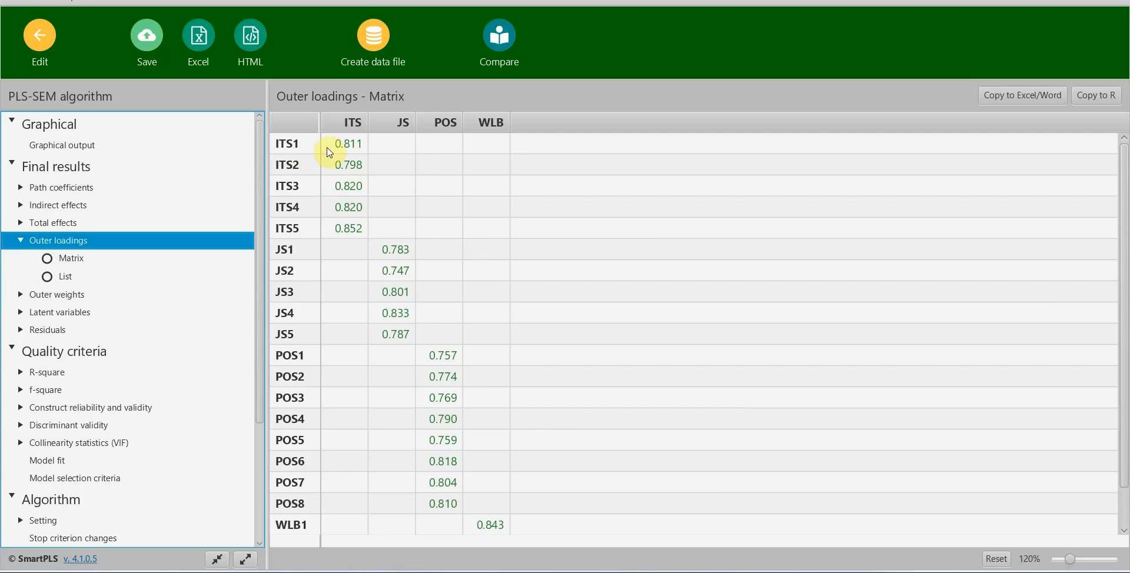
Step: Check ITS and POS loadings and the construct reliability and validity overview against Table 3
{"action": "left_click", "coordinate": [344, 144]}
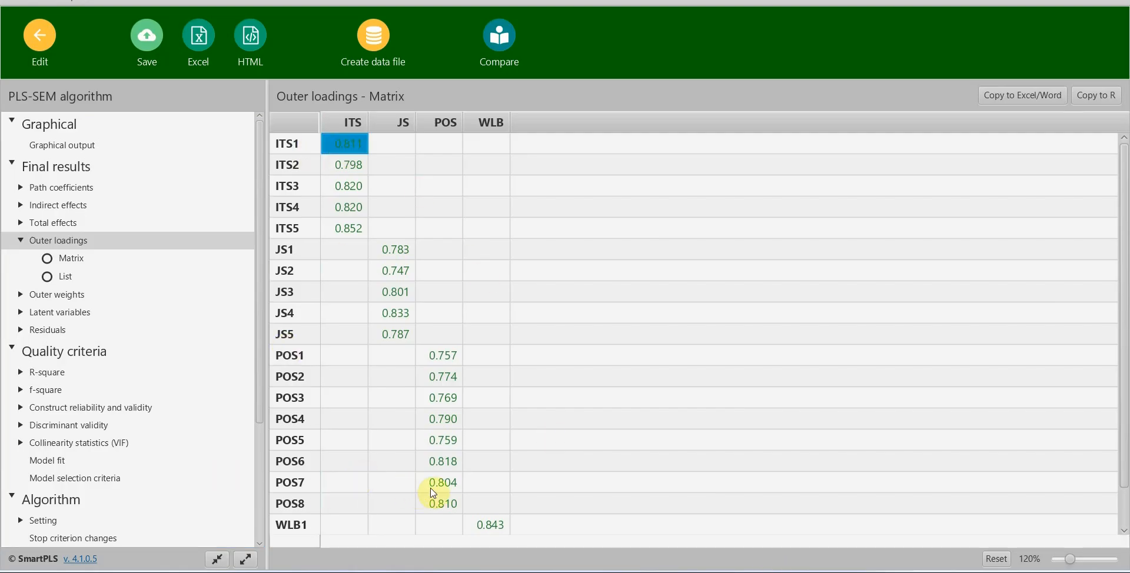
{"action": "left_click", "coordinate": [439, 482]}
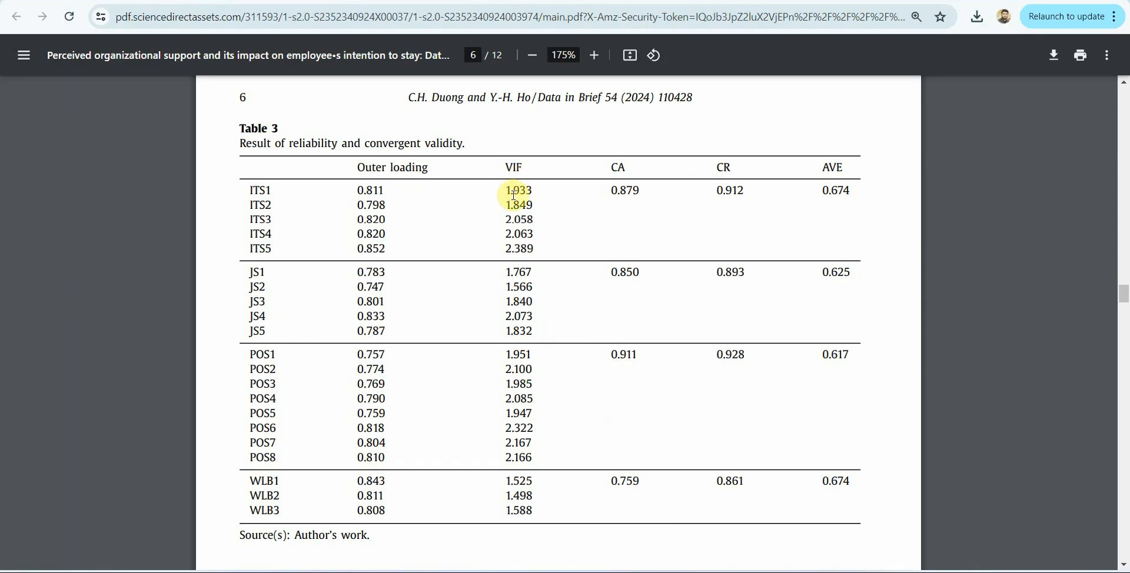
{"action": "mouse_move", "coordinate": [756, 194]}
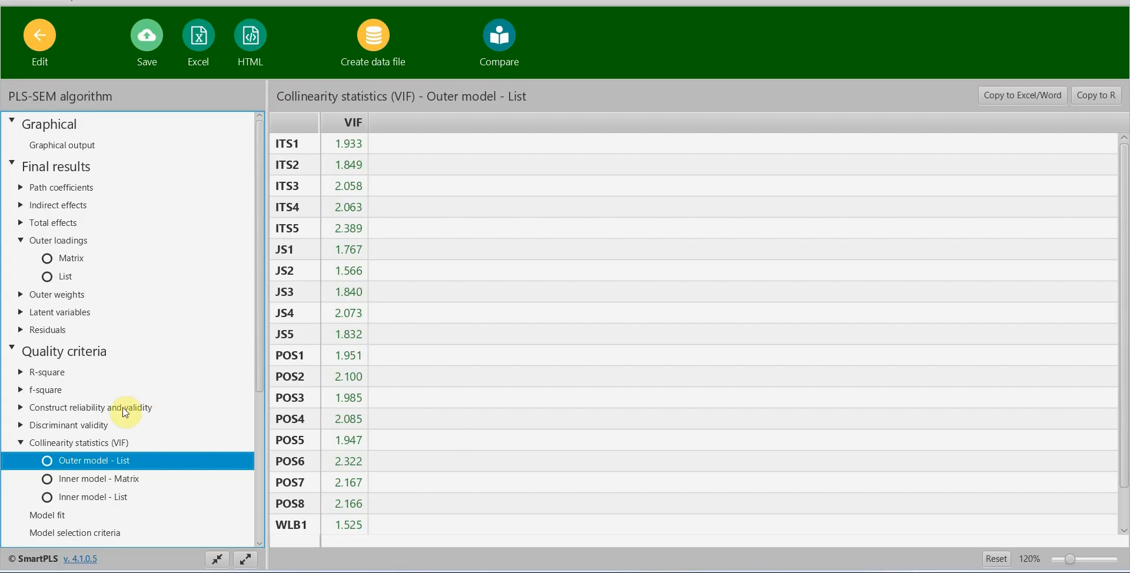
{"action": "left_click", "coordinate": [70, 407]}
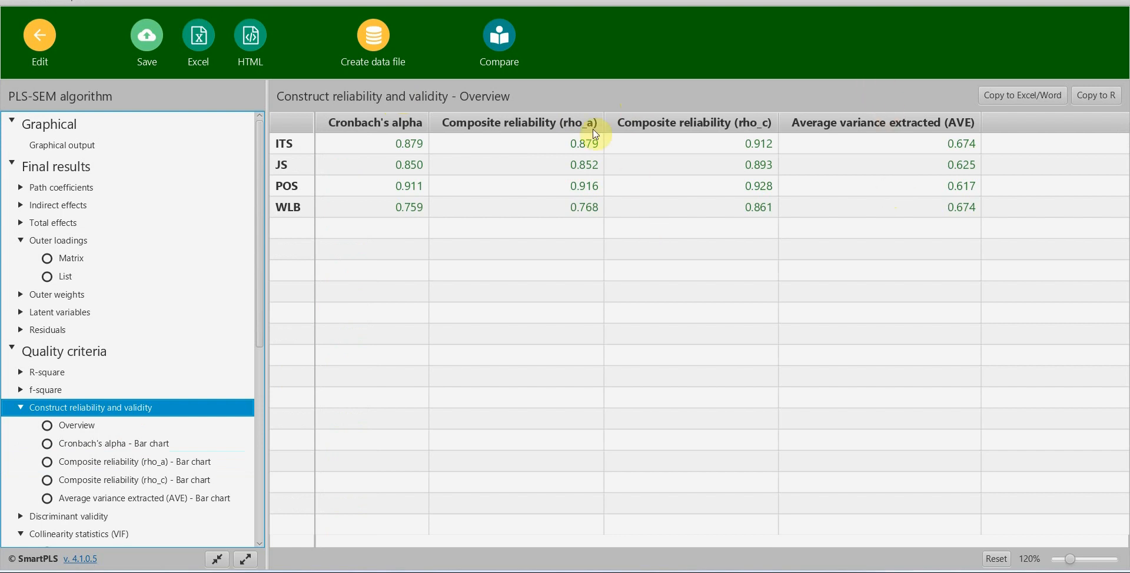
{"action": "mouse_move", "coordinate": [699, 212]}
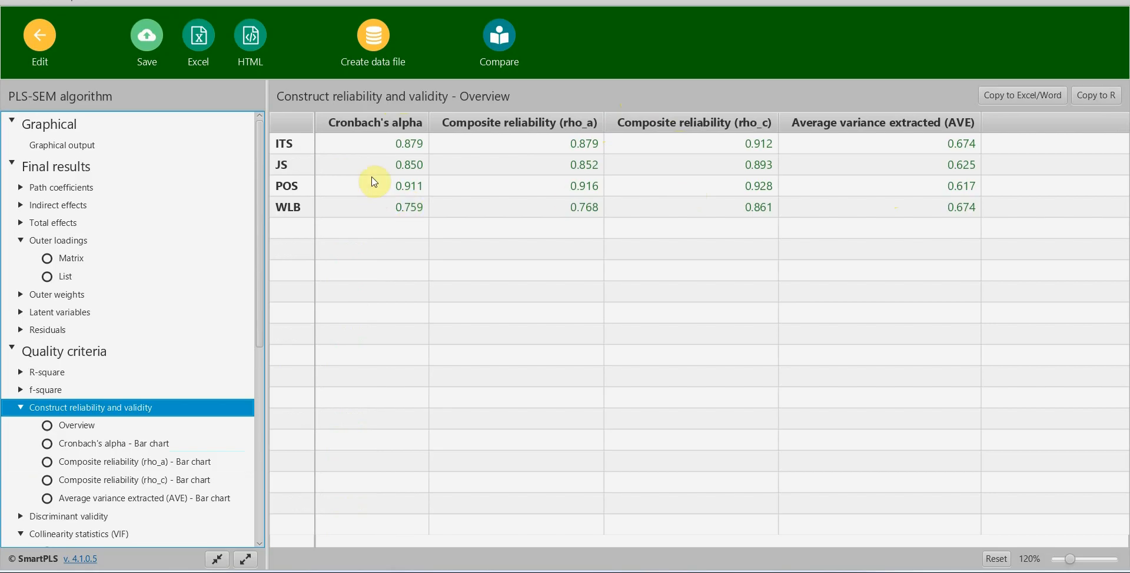
{"action": "mouse_move", "coordinate": [409, 177]}
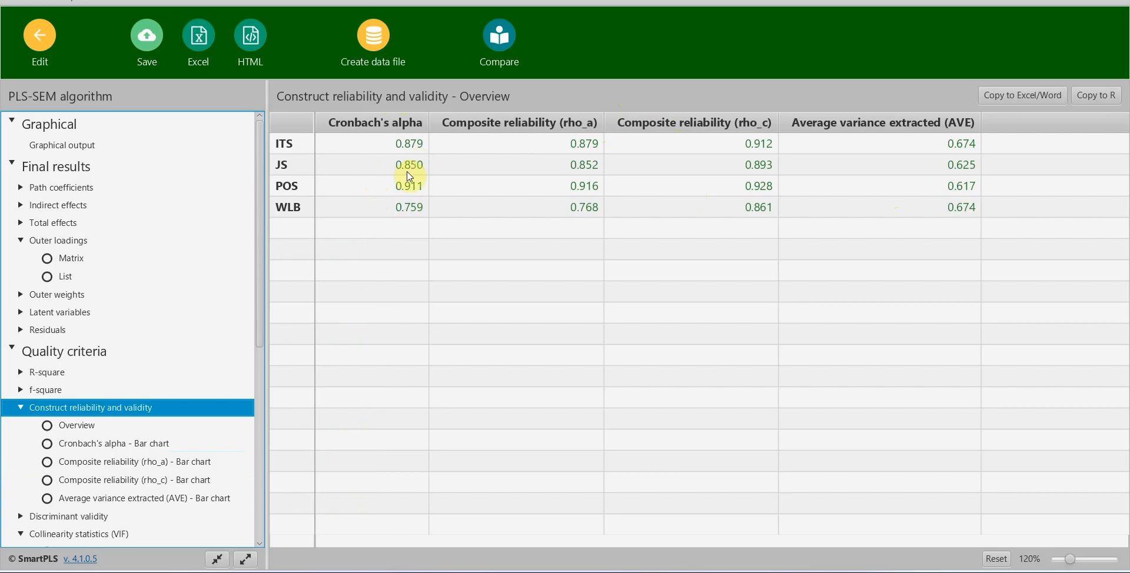
{"action": "mouse_move", "coordinate": [706, 507]}
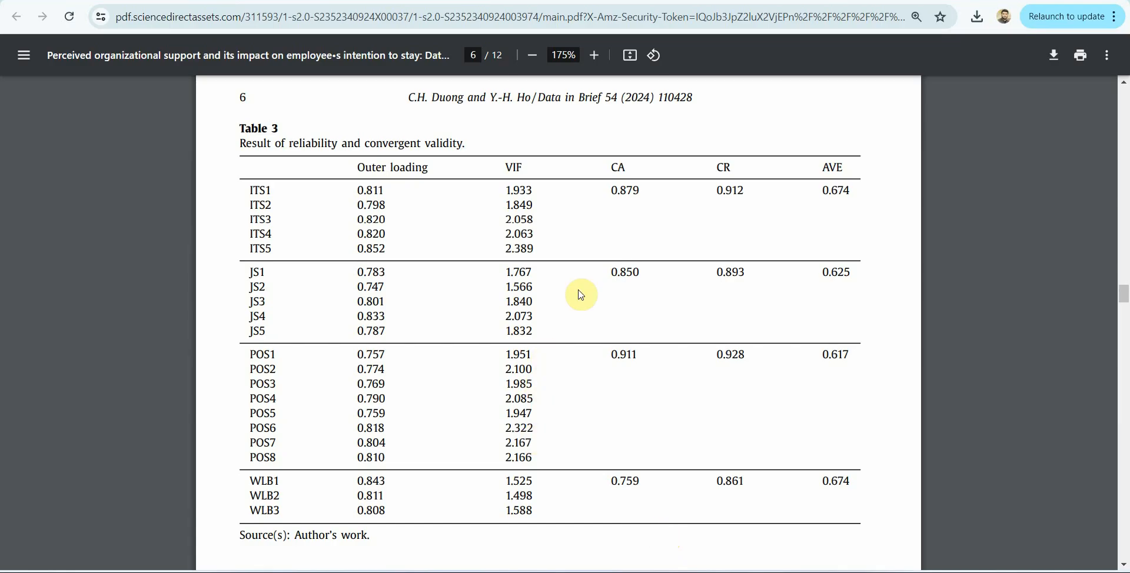
{"action": "mouse_move", "coordinate": [683, 252]}
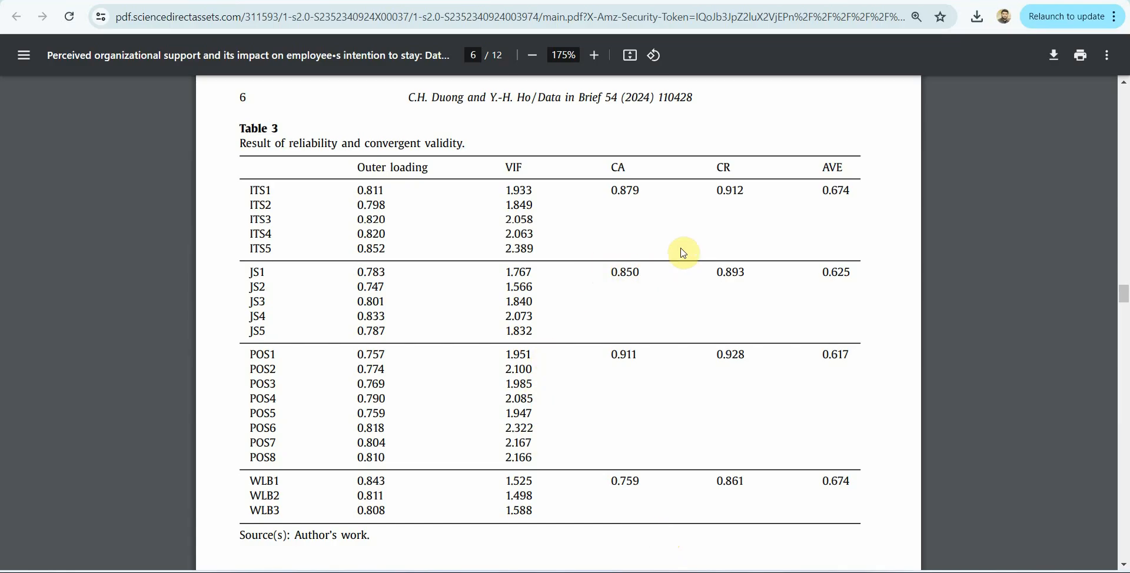
{"action": "scroll", "scroll_direction": "down", "scroll_amount": 3}
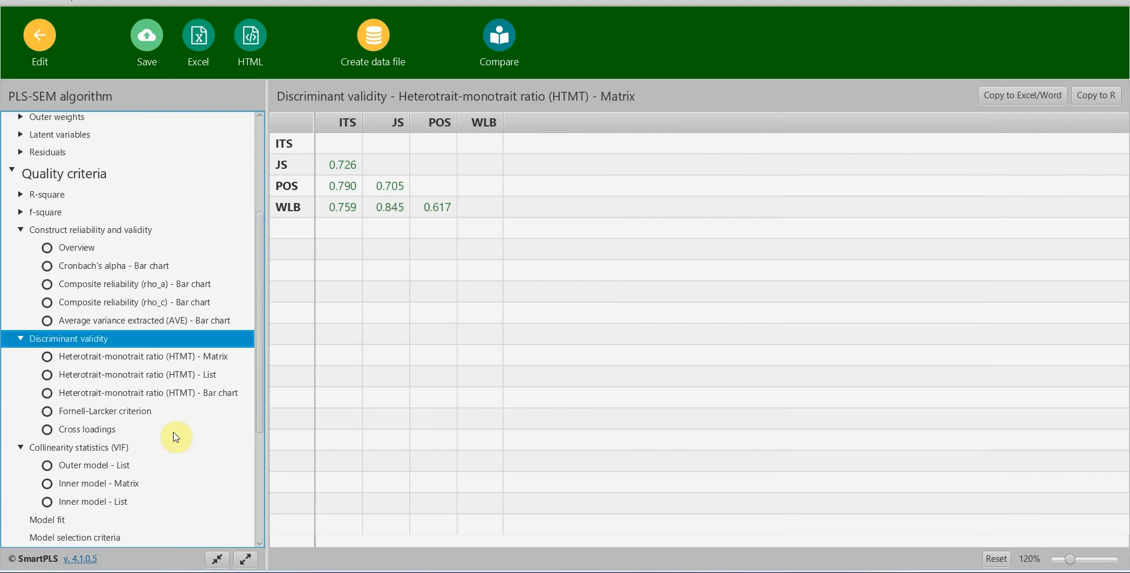
Step: Review the Fornell-Larcker criterion results against the article's Tables 4–5
{"action": "left_click", "coordinate": [105, 412]}
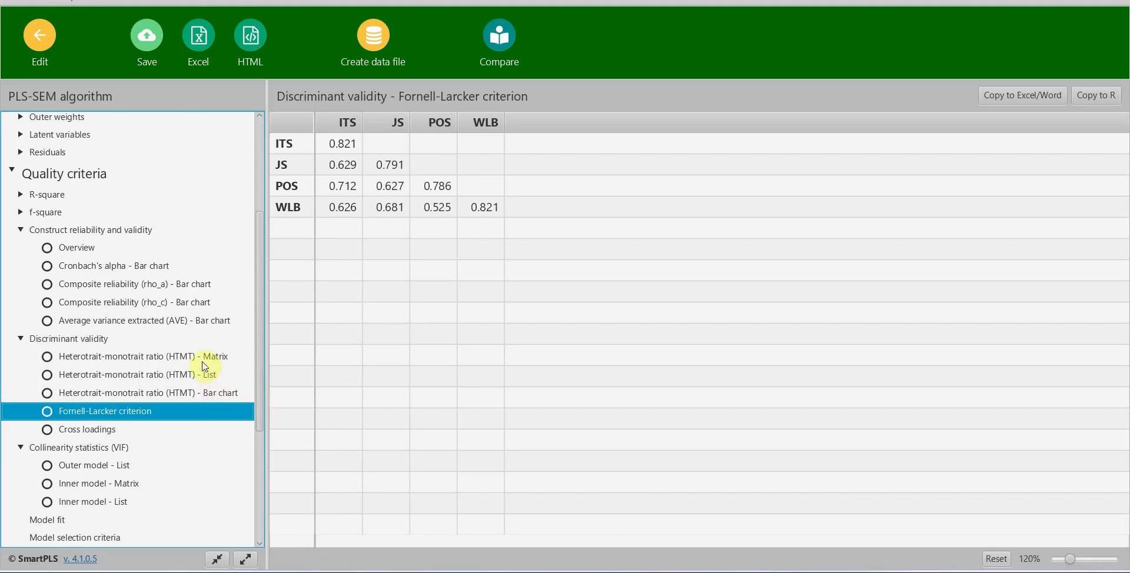
{"action": "left_click", "coordinate": [138, 357]}
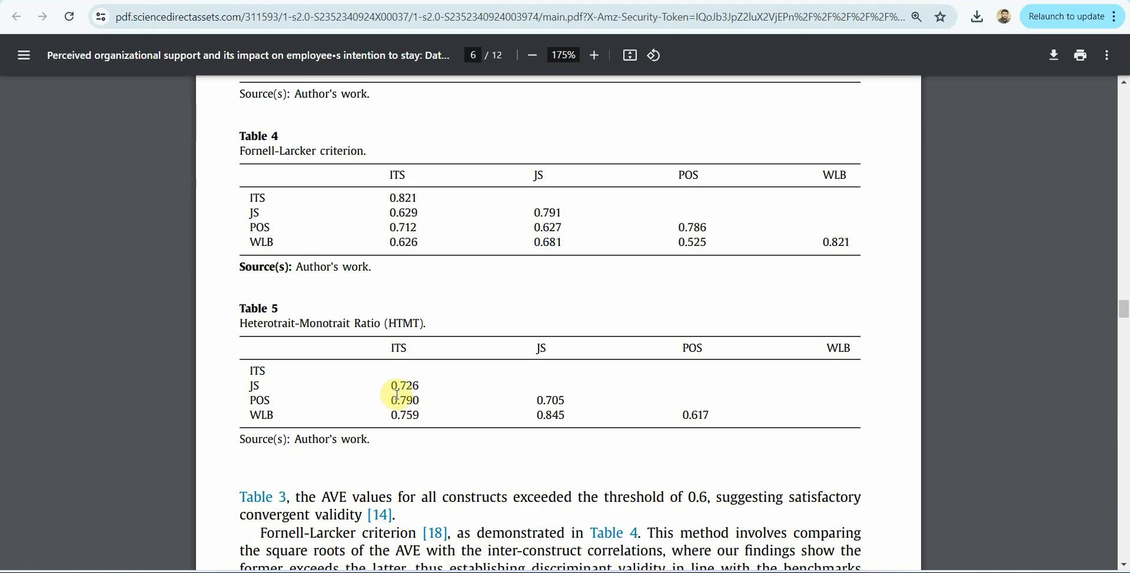
{"action": "scroll", "scroll_direction": "down", "scroll_amount": 3}
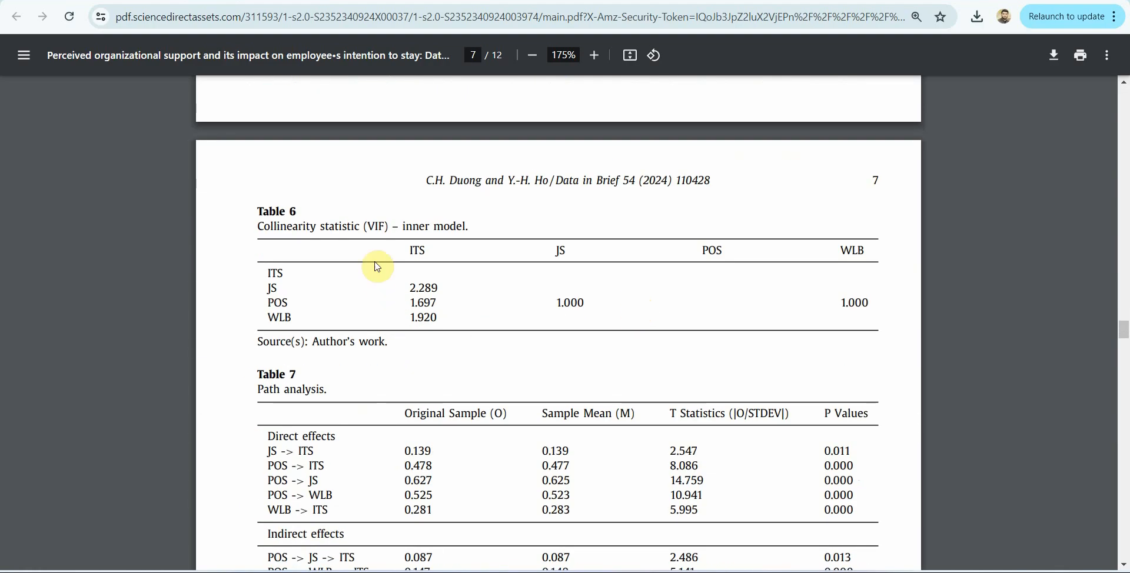
{"action": "mouse_move", "coordinate": [784, 397]}
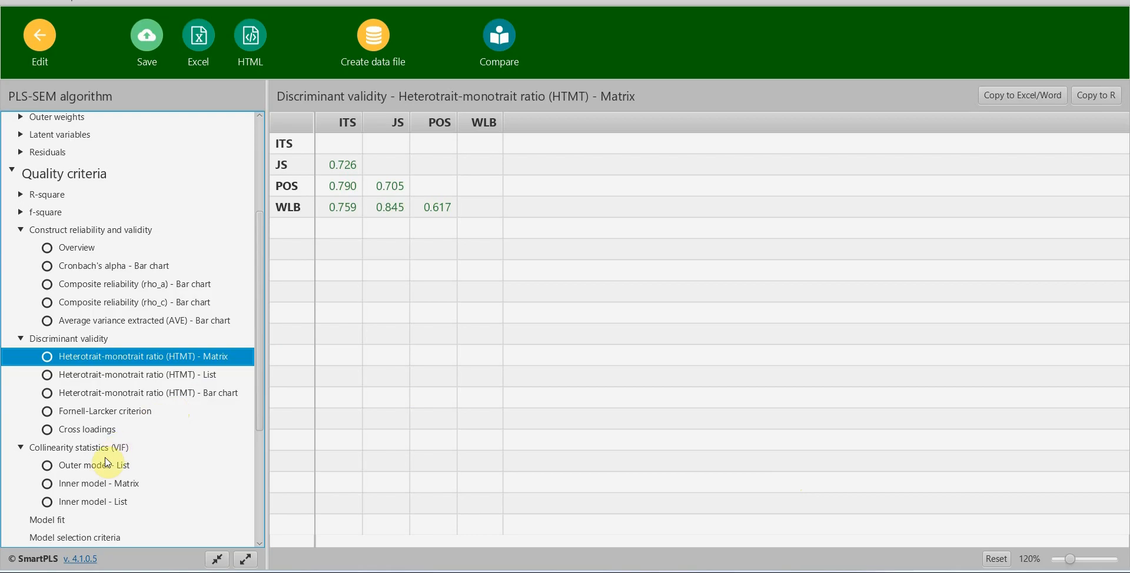
Step: Show the inner-model VIF list for each structural path to compare with Table 6
{"action": "left_click", "coordinate": [92, 501]}
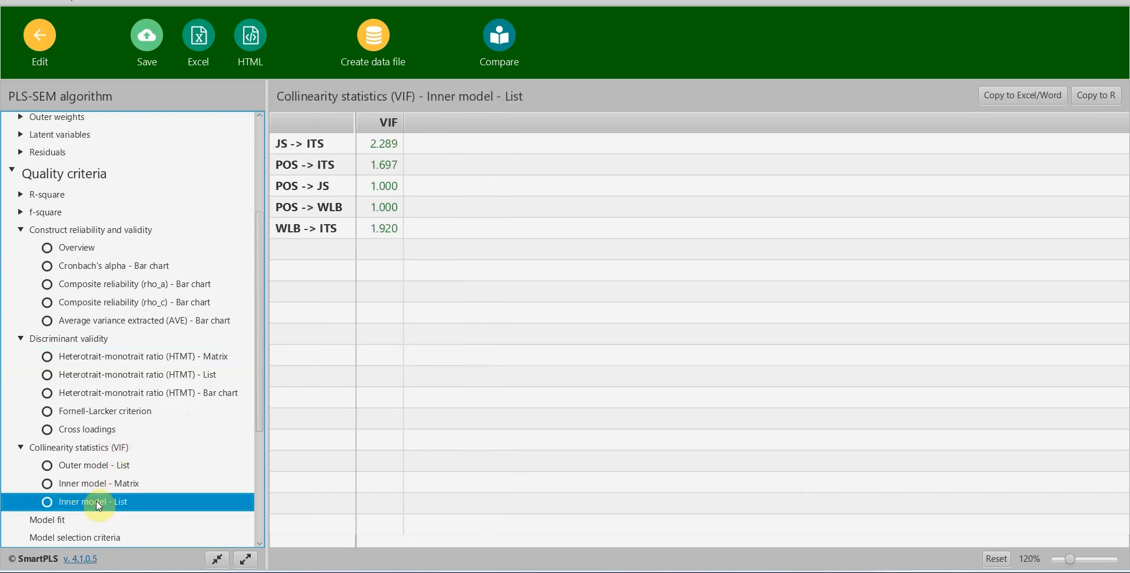
{"action": "mouse_move", "coordinate": [113, 489]}
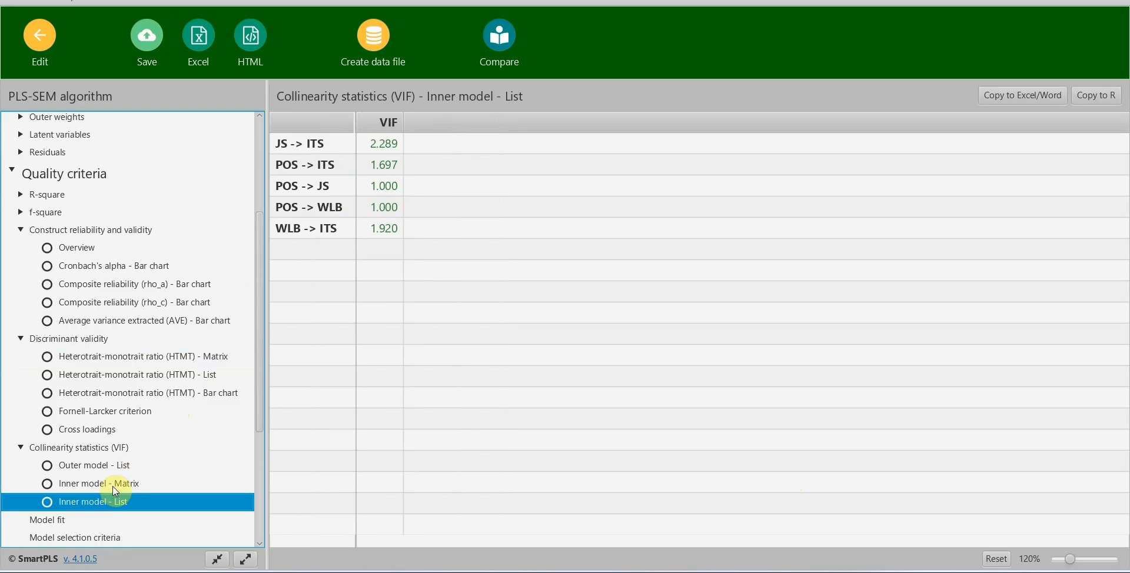
{"action": "left_click", "coordinate": [92, 484]}
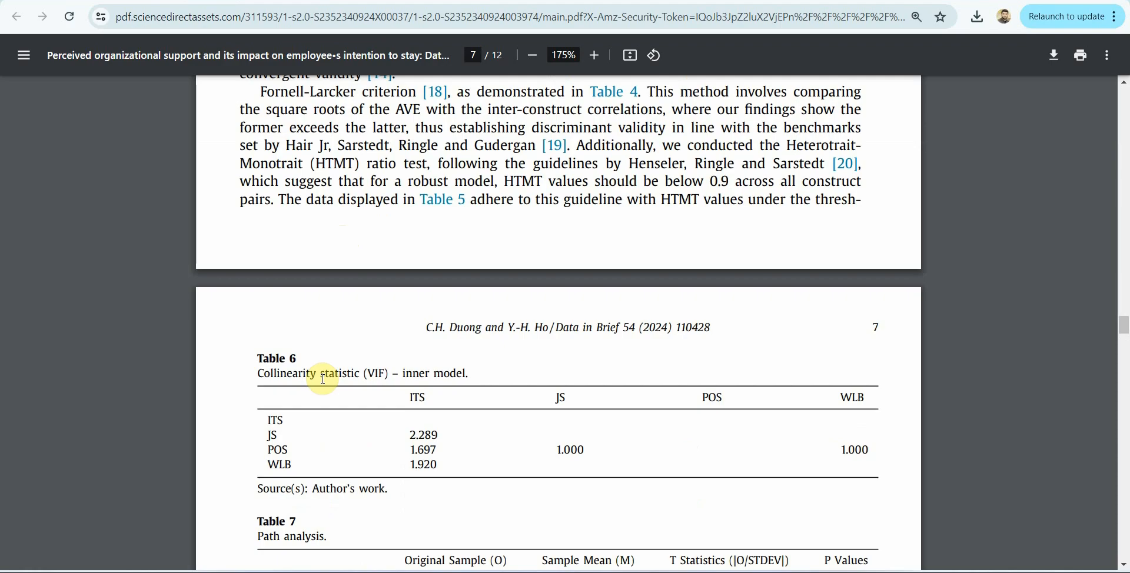
{"action": "mouse_move", "coordinate": [325, 378]}
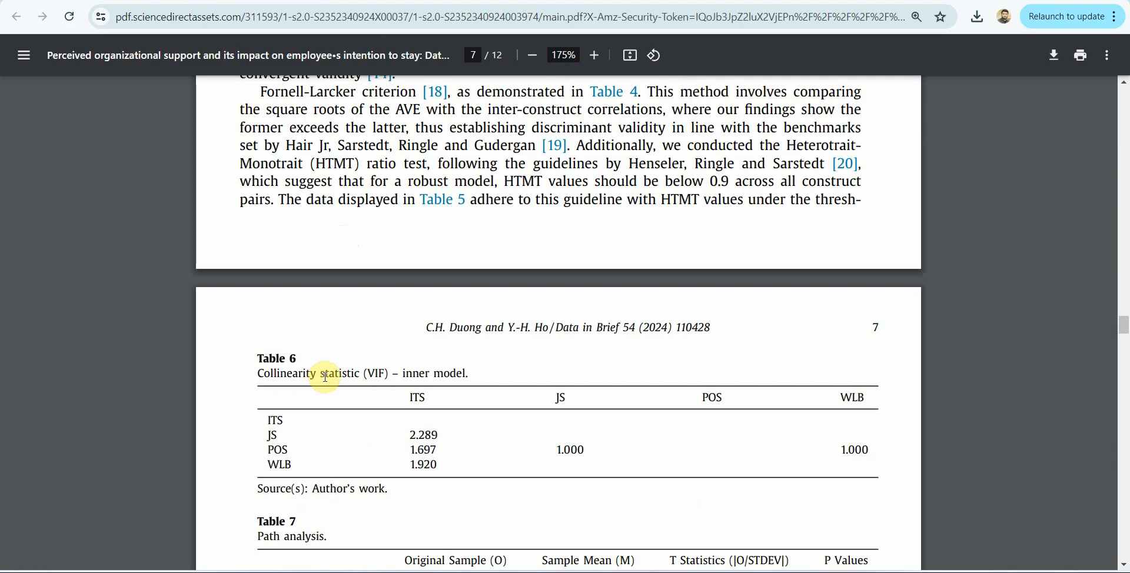
{"action": "mouse_move", "coordinate": [386, 388]}
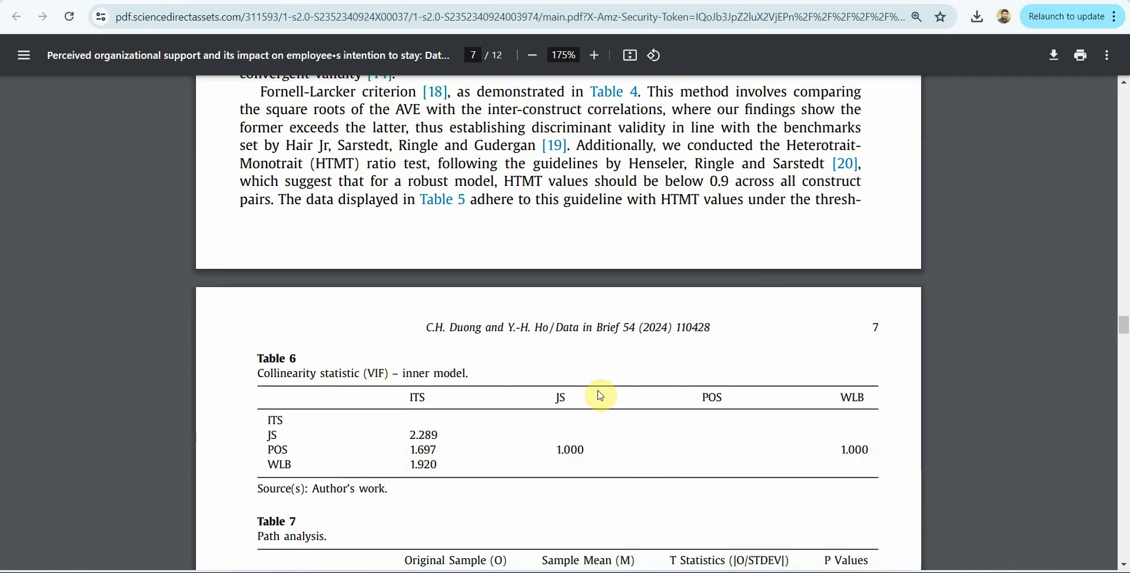
{"action": "mouse_move", "coordinate": [626, 474]}
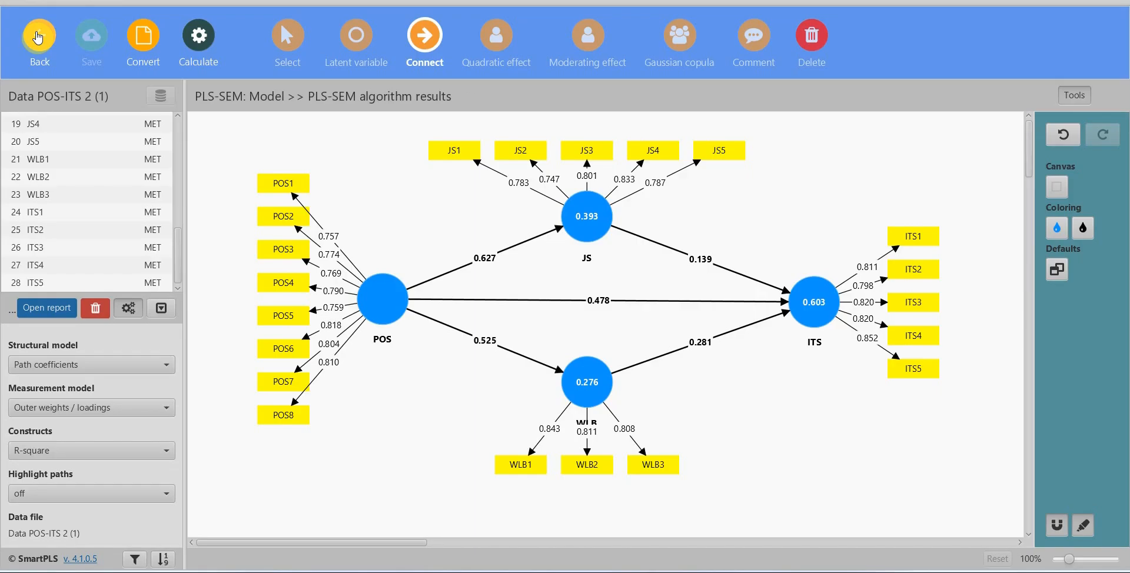
Step: Run bootstrapping with 5000 subsamples and BCa confidence intervals
{"action": "left_click", "coordinate": [197, 34]}
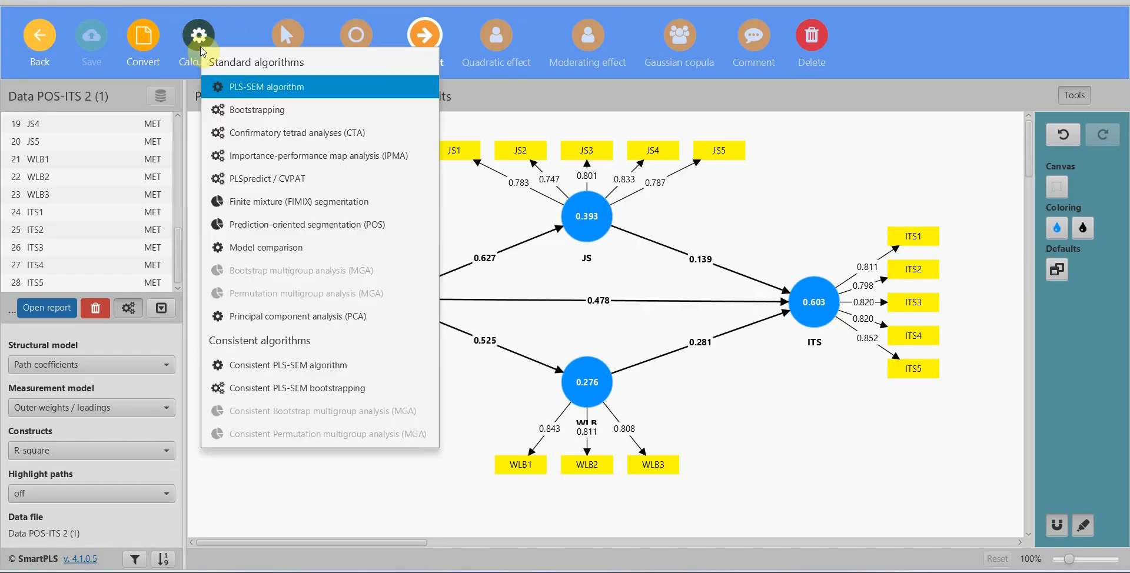
{"action": "left_click", "coordinate": [266, 87]}
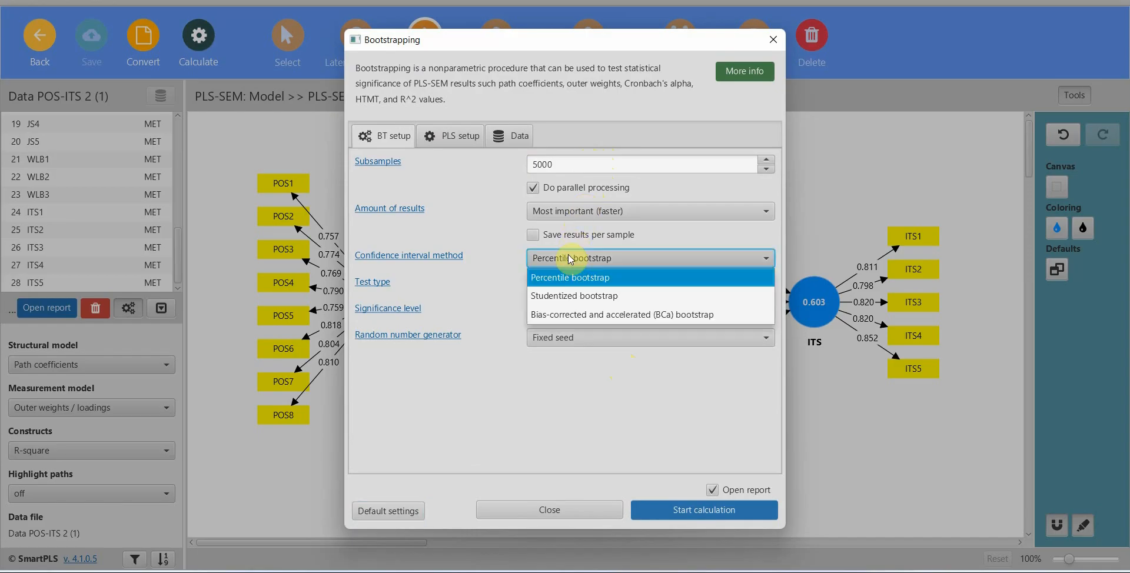
{"action": "left_click", "coordinate": [629, 316]}
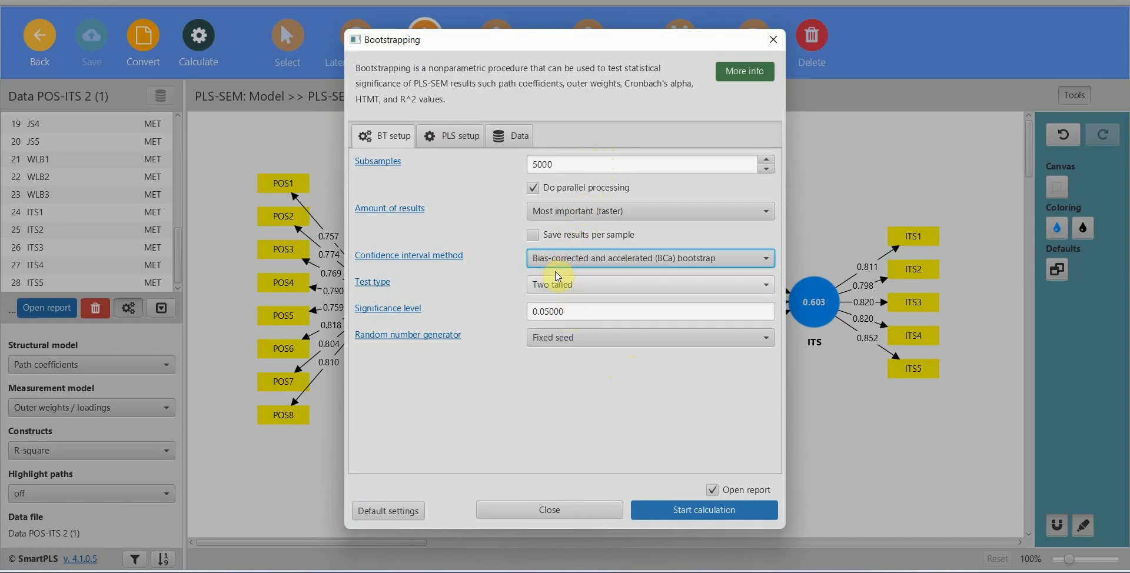
{"action": "mouse_move", "coordinate": [671, 528]}
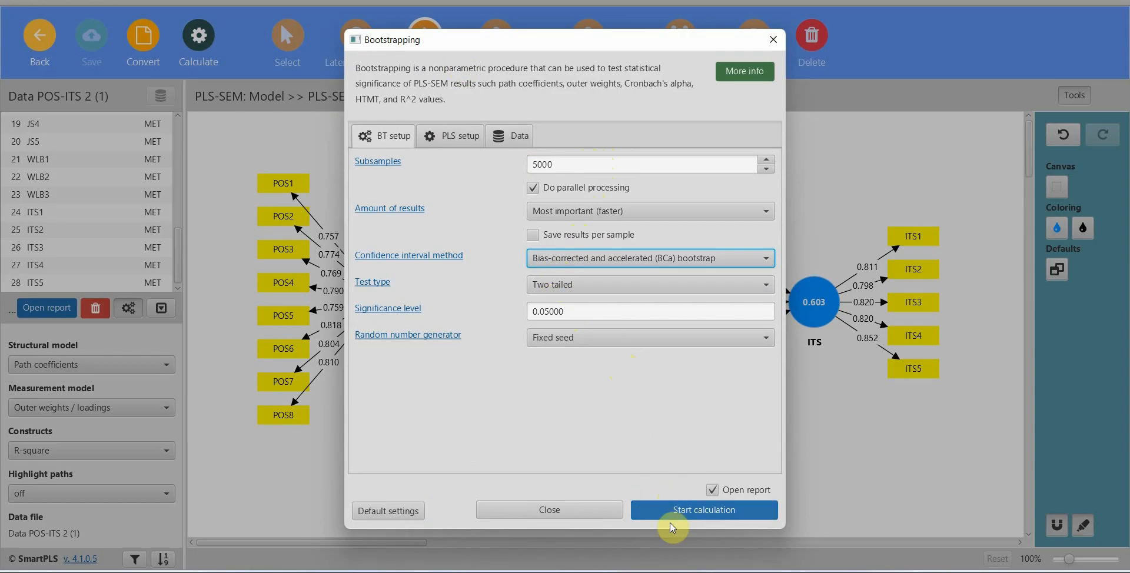
{"action": "mouse_move", "coordinate": [650, 385]}
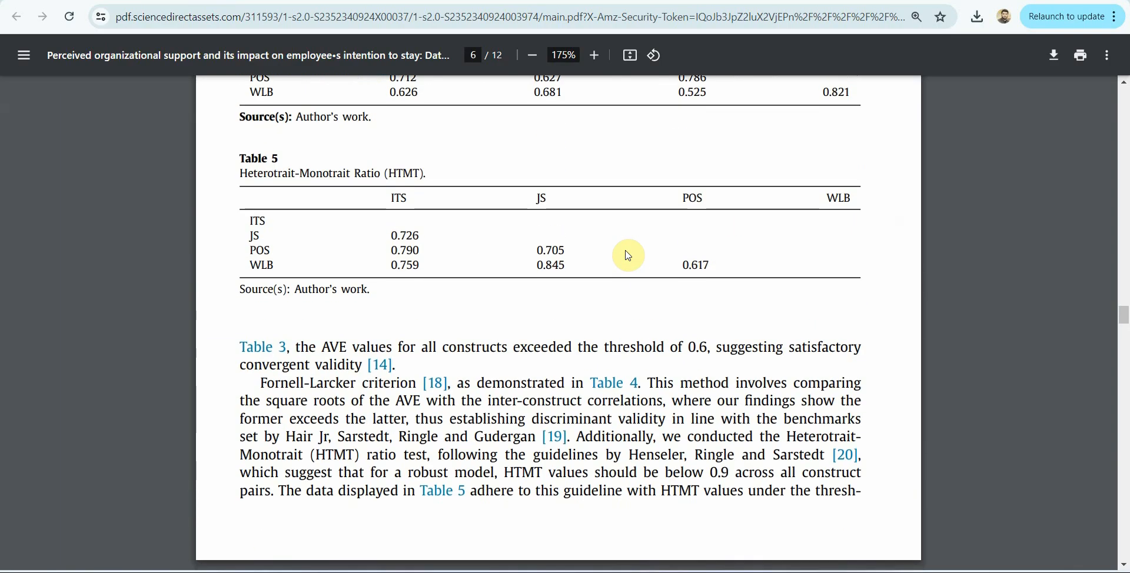
{"action": "scroll", "scroll_direction": "down", "scroll_amount": 3}
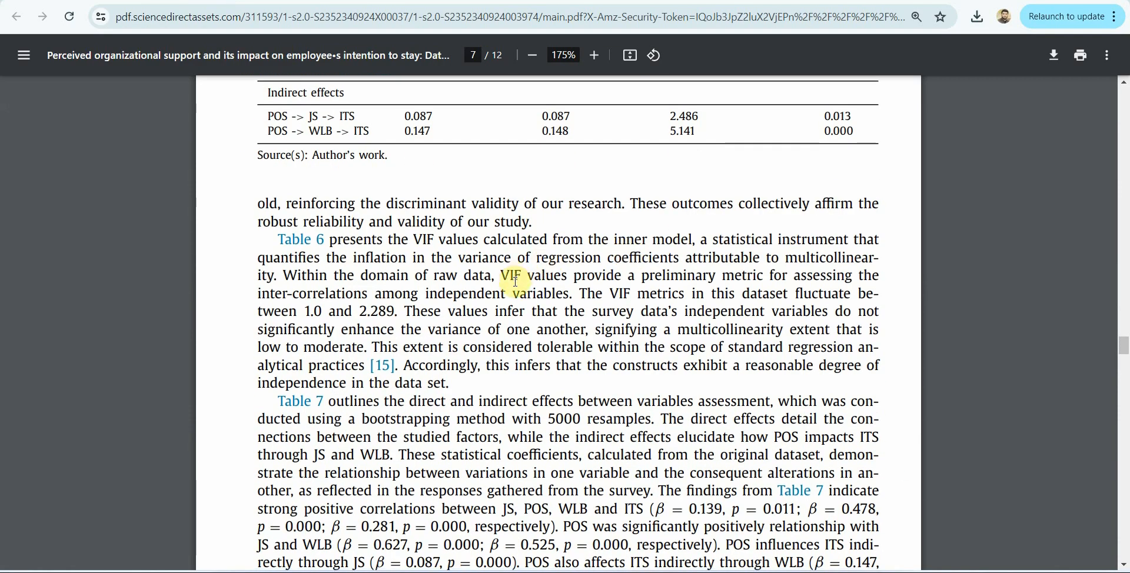
{"action": "scroll", "scroll_direction": "down", "scroll_amount": 3}
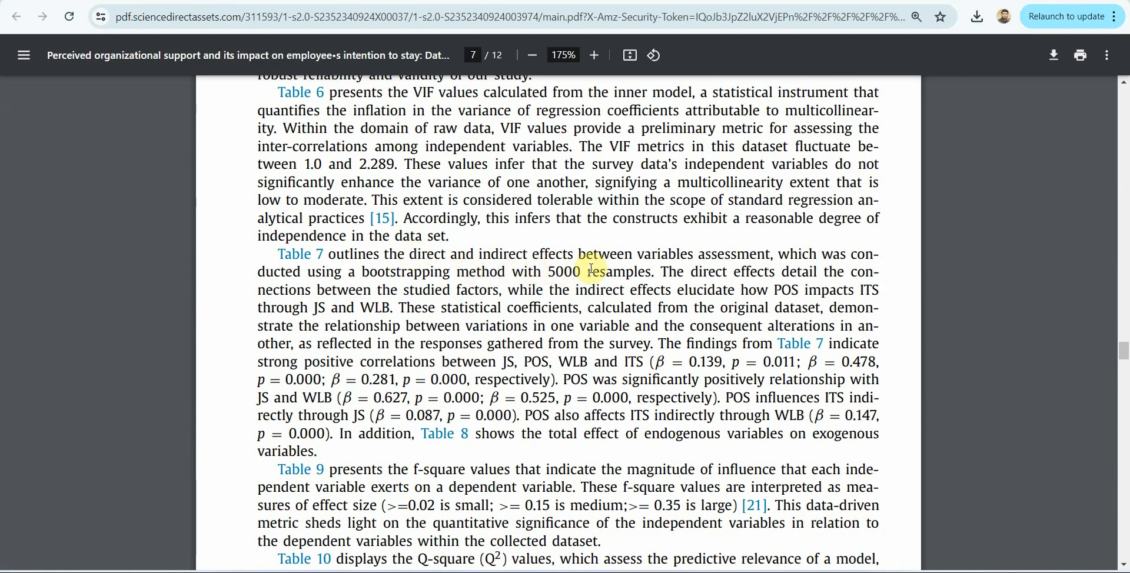
{"action": "mouse_move", "coordinate": [771, 476]}
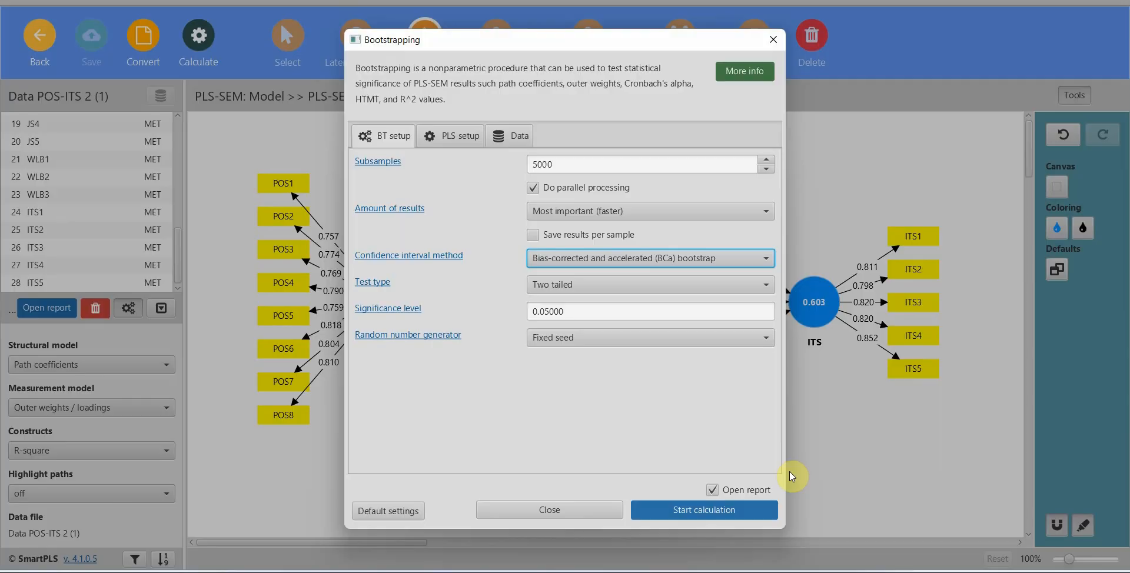
{"action": "left_click", "coordinate": [704, 509]}
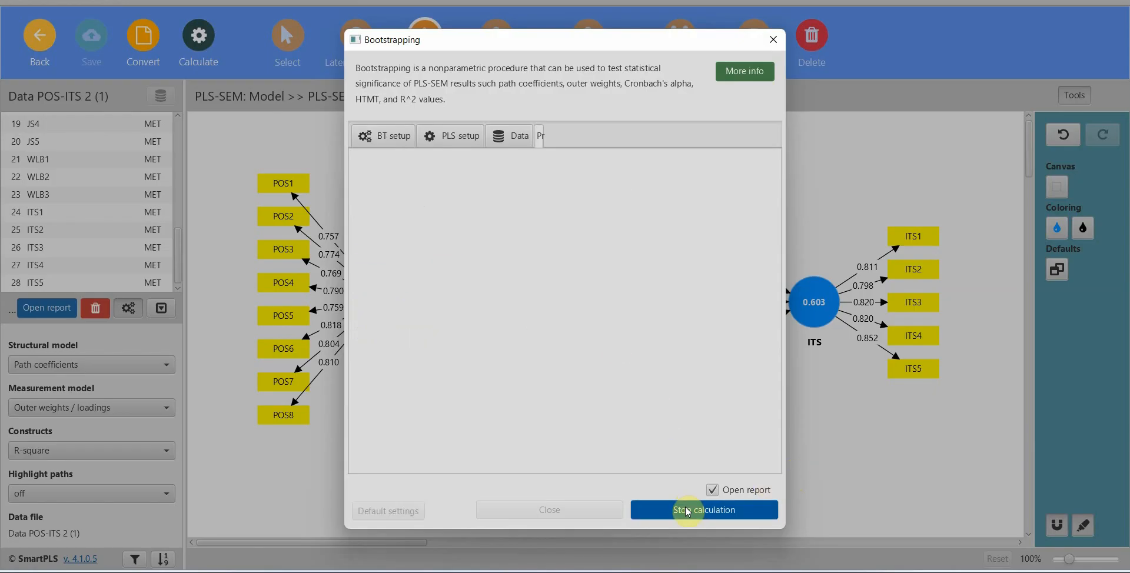
{"action": "left_click", "coordinate": [704, 509]}
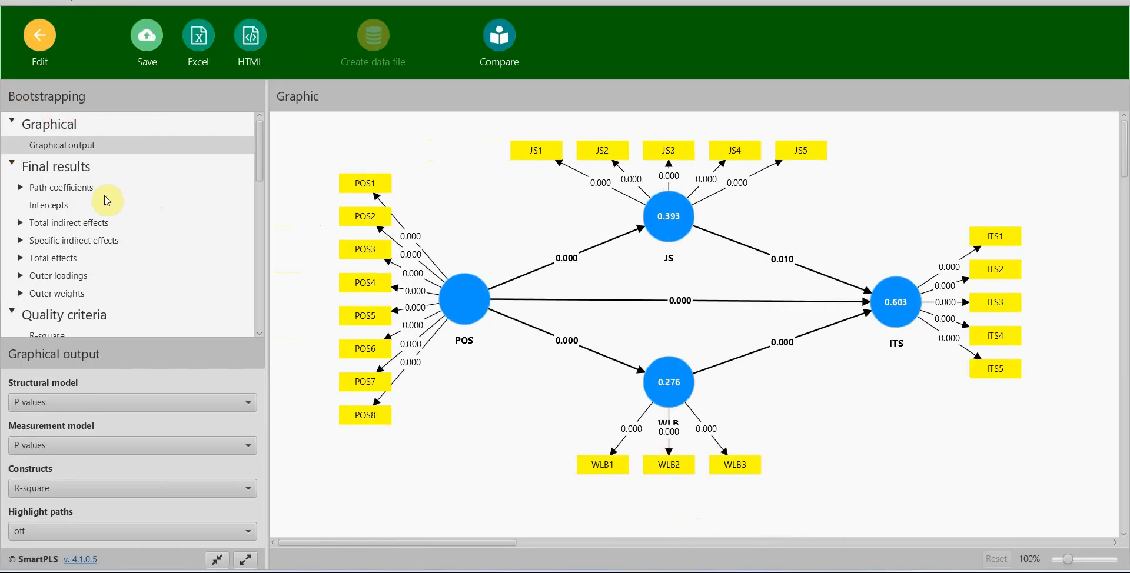
Step: Show bootstrapped path coefficients with means, STDEVs, T statistics and p-values (POS→ITS 0.000)
{"action": "left_click", "coordinate": [61, 187]}
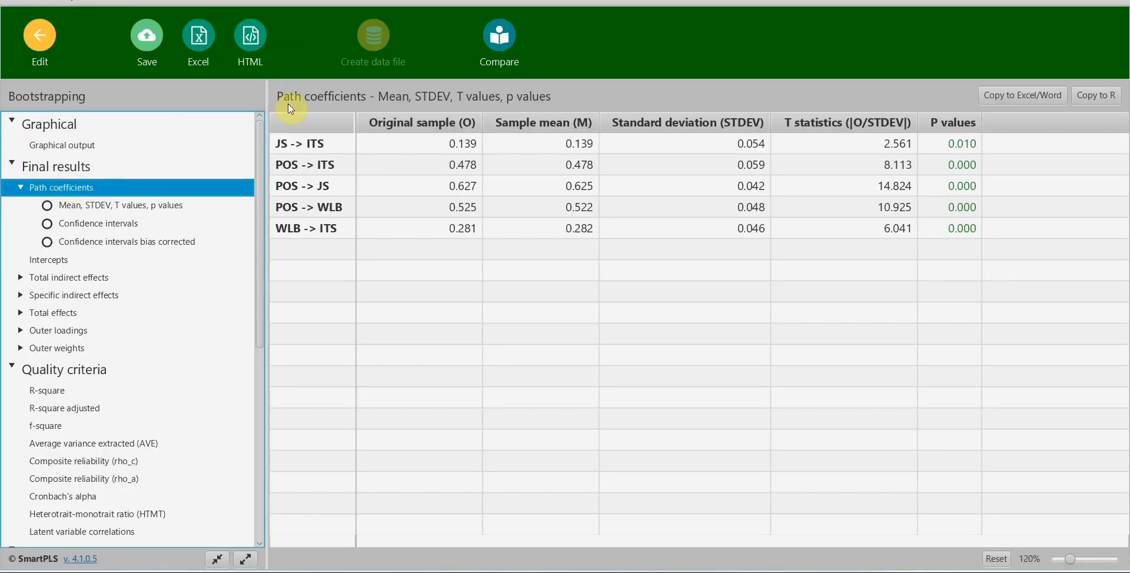
{"action": "mouse_move", "coordinate": [729, 140]}
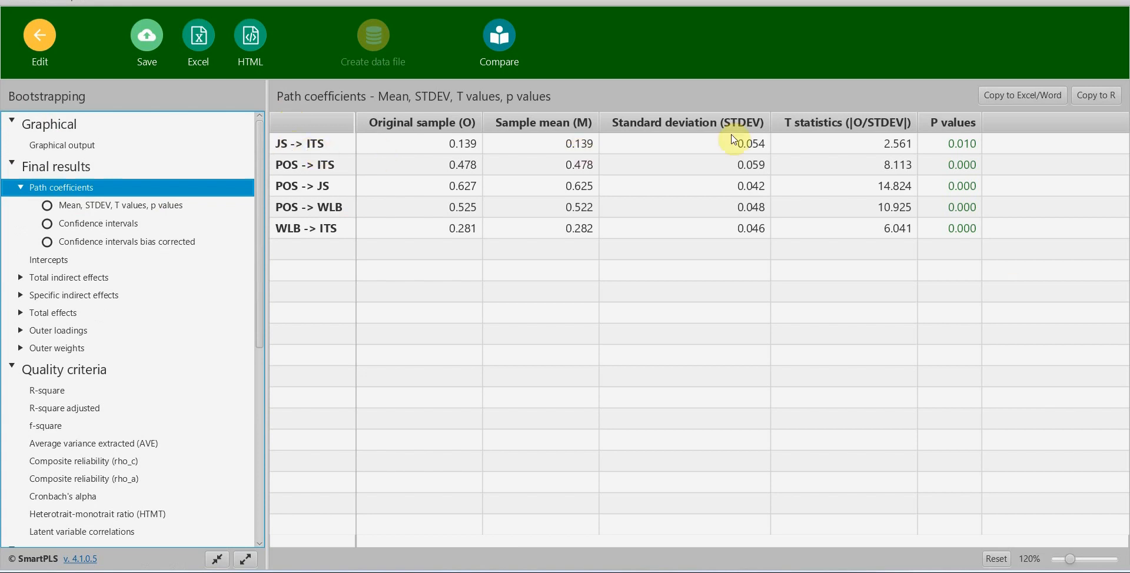
{"action": "mouse_move", "coordinate": [448, 156]}
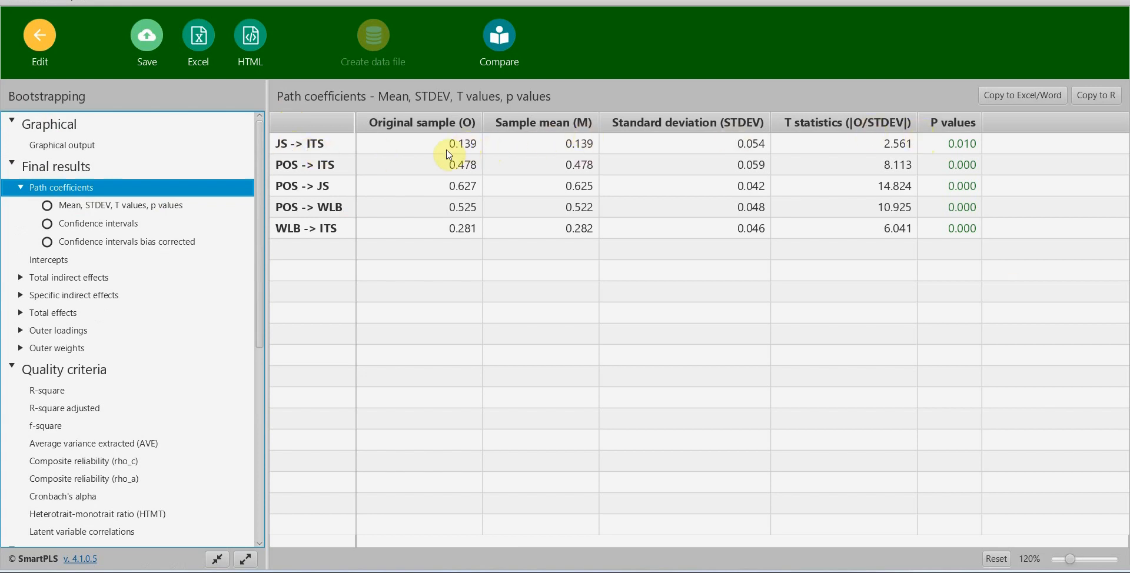
{"action": "mouse_move", "coordinate": [612, 447]}
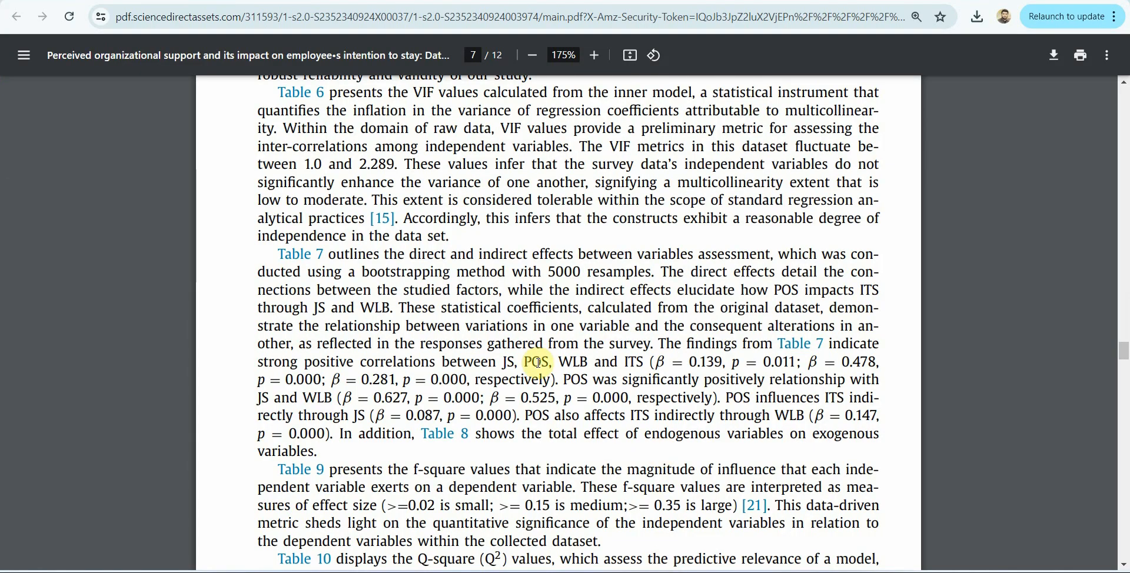
{"action": "scroll", "scroll_direction": "up", "scroll_amount": 3}
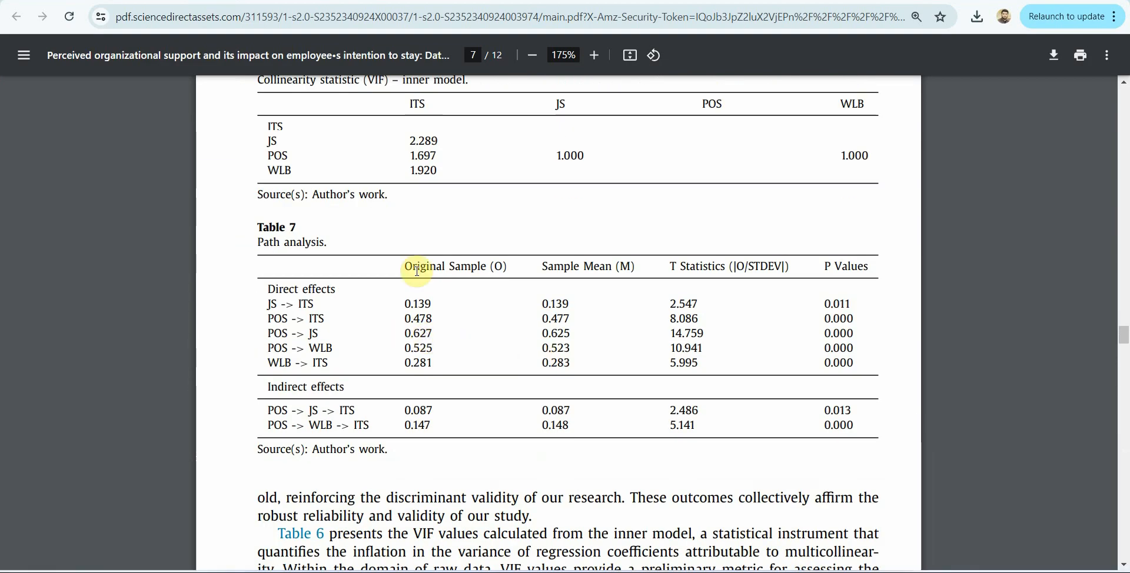
{"action": "mouse_move", "coordinate": [668, 310]}
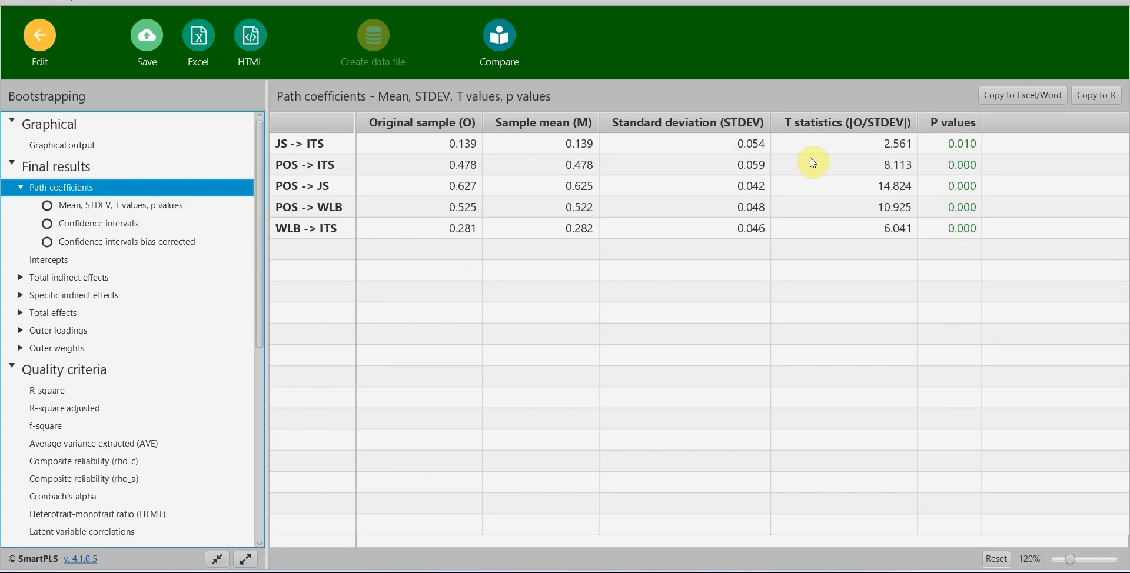
{"action": "left_click", "coordinate": [861, 144]}
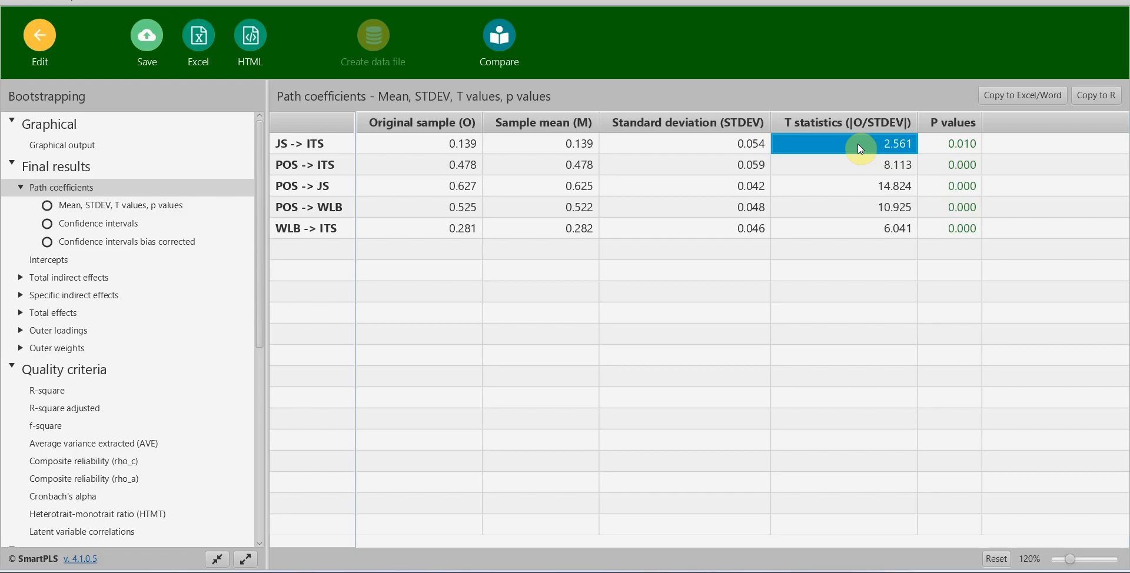
{"action": "mouse_move", "coordinate": [666, 175]}
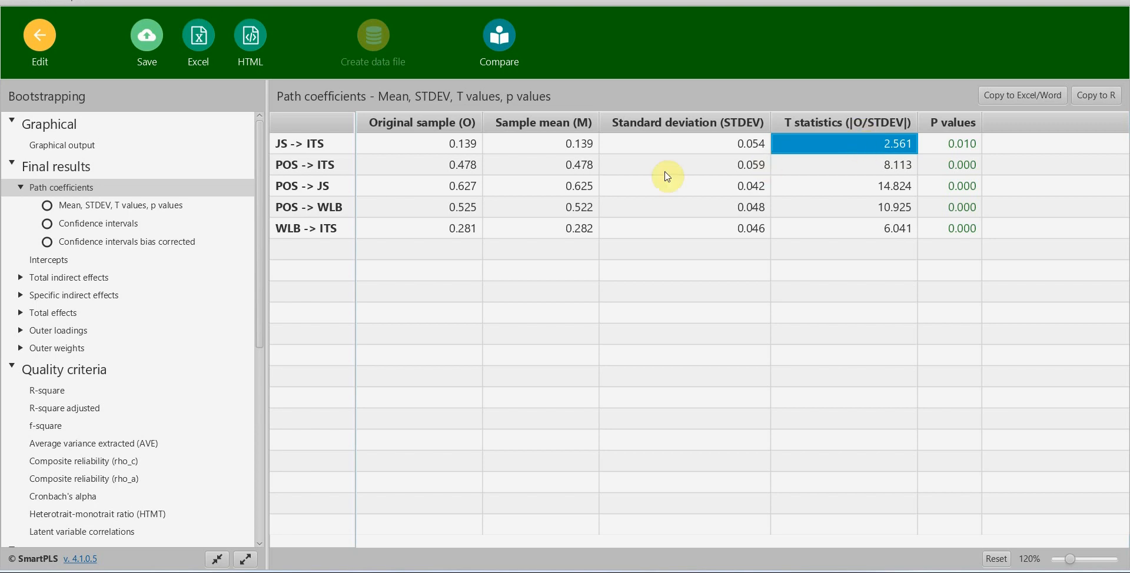
{"action": "mouse_move", "coordinate": [854, 158]}
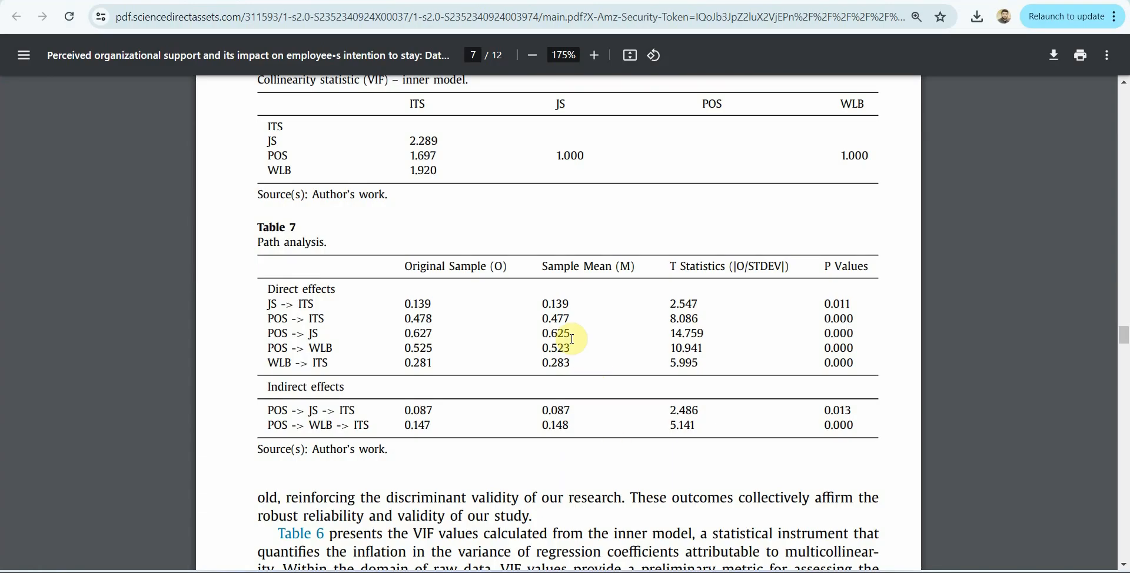
{"action": "mouse_move", "coordinate": [679, 300]}
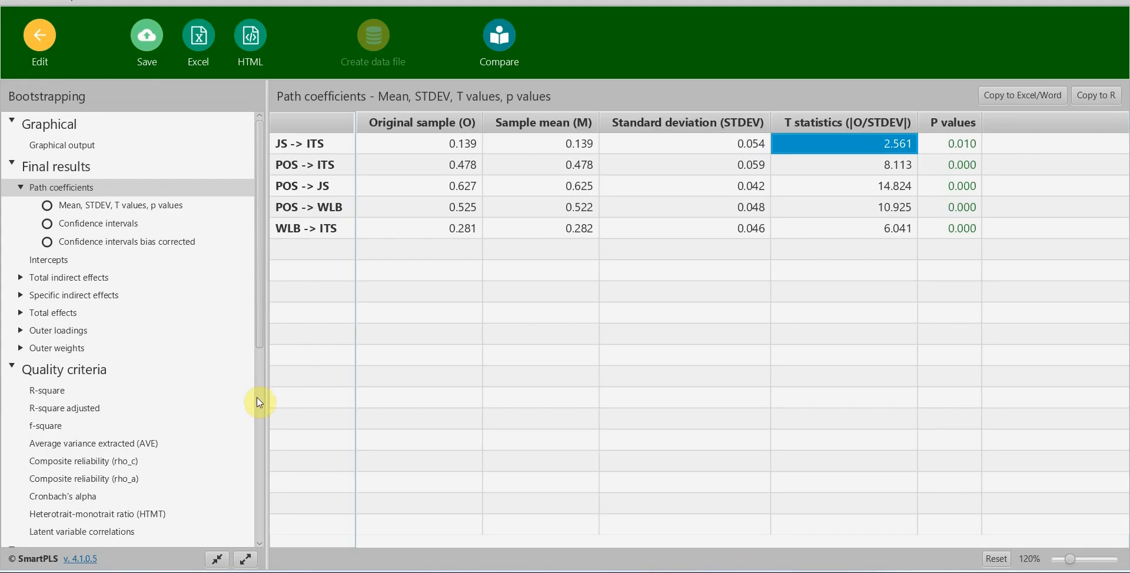
{"action": "mouse_move", "coordinate": [116, 296]}
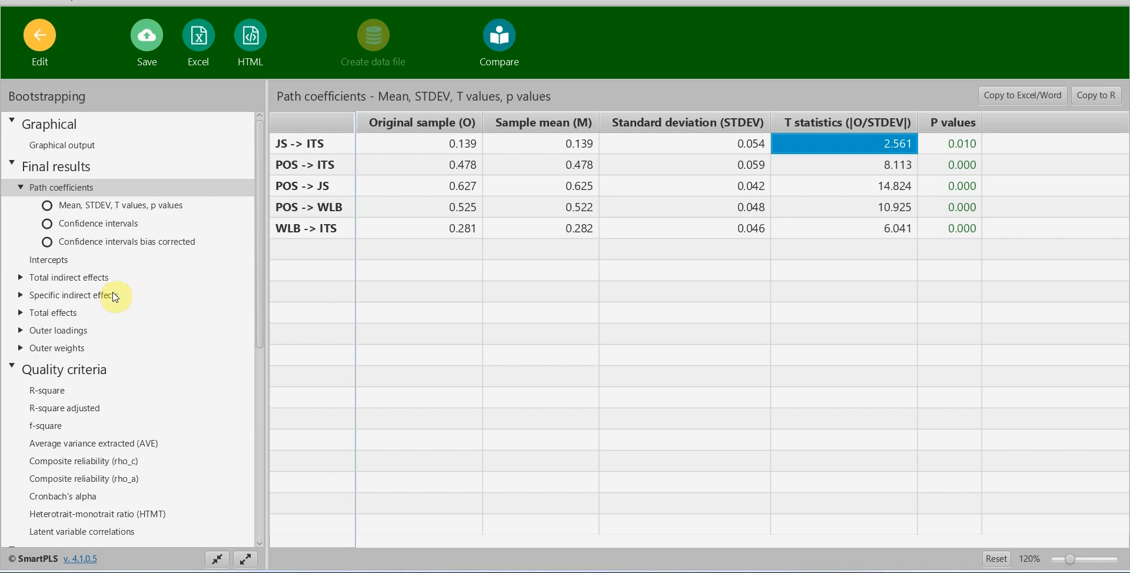
Step: Show the specific indirect effects for POS→JS→ITS and POS→WLB→ITS against Table 7
{"action": "left_click", "coordinate": [69, 296]}
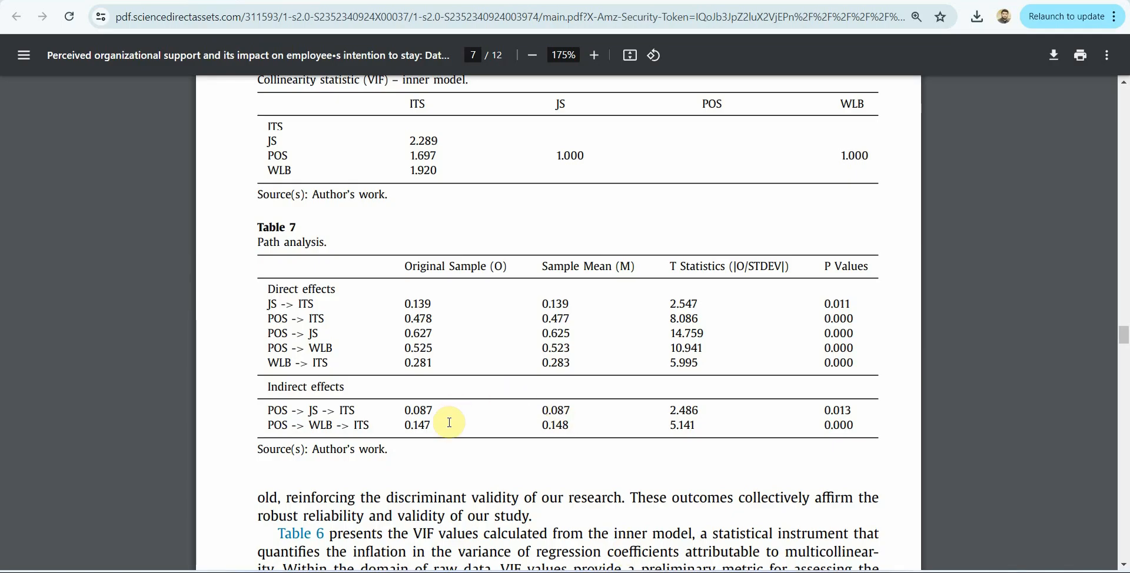
{"action": "mouse_move", "coordinate": [751, 390]}
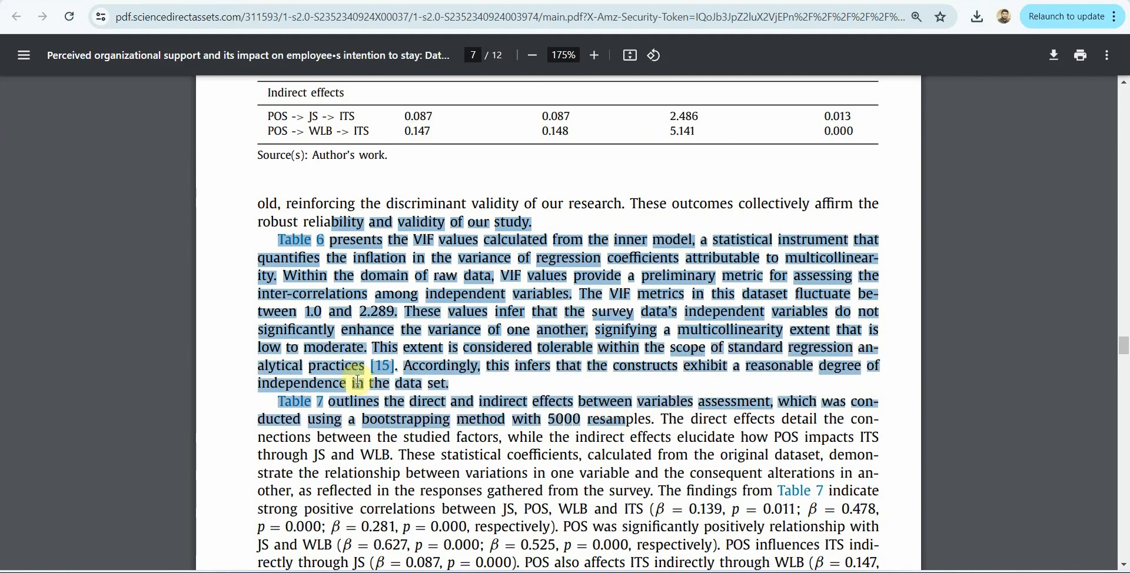
Step: Compare the bootstrapped total effects with the article's Table 8
{"action": "scroll", "scroll_direction": "down", "scroll_amount": 3}
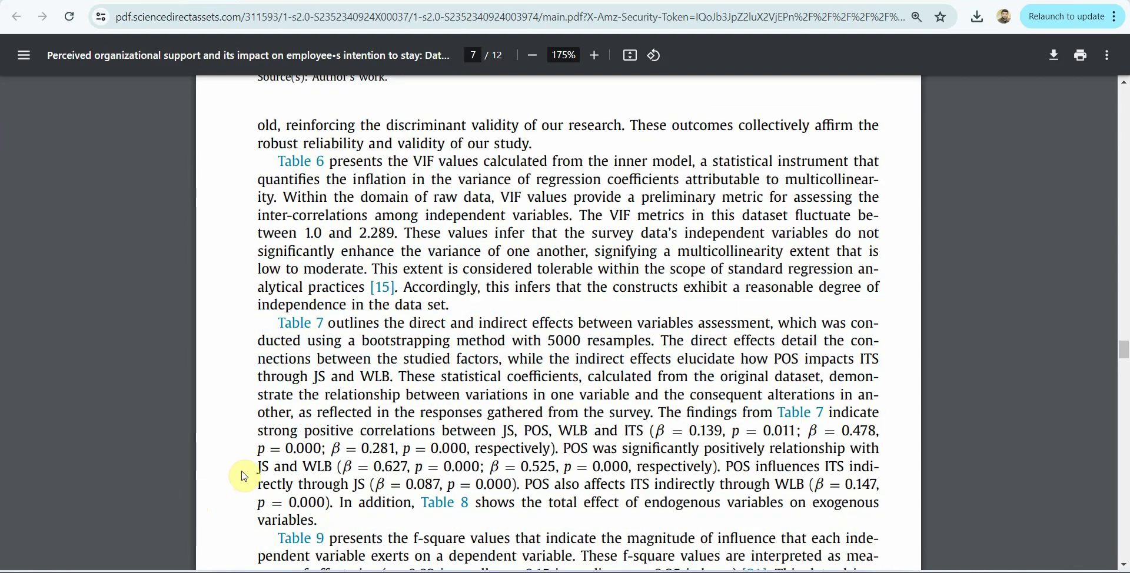
{"action": "scroll", "scroll_direction": "down", "scroll_amount": 3}
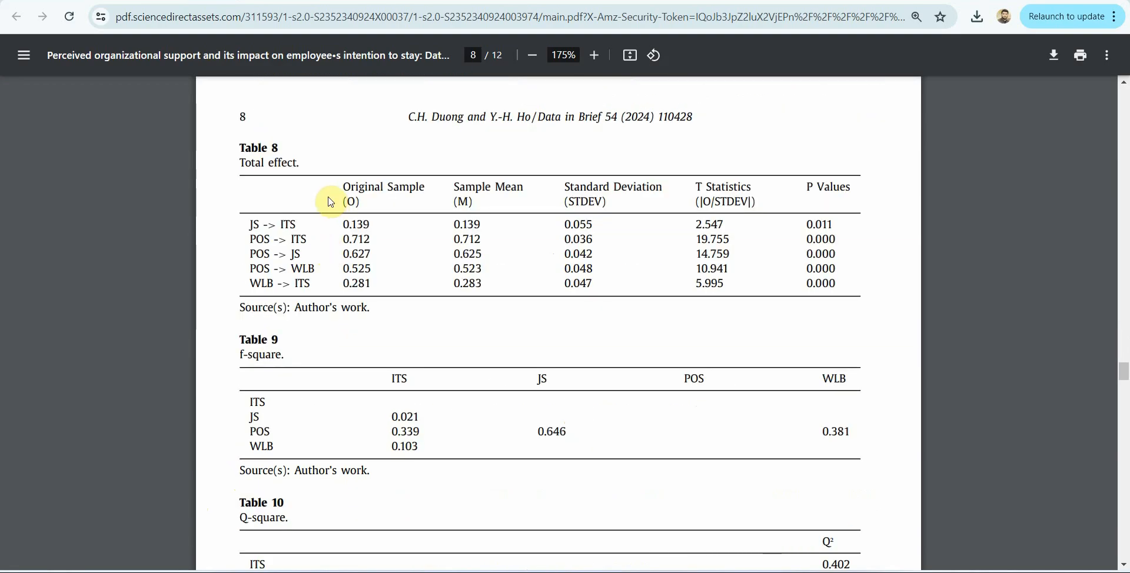
{"action": "mouse_move", "coordinate": [851, 490]}
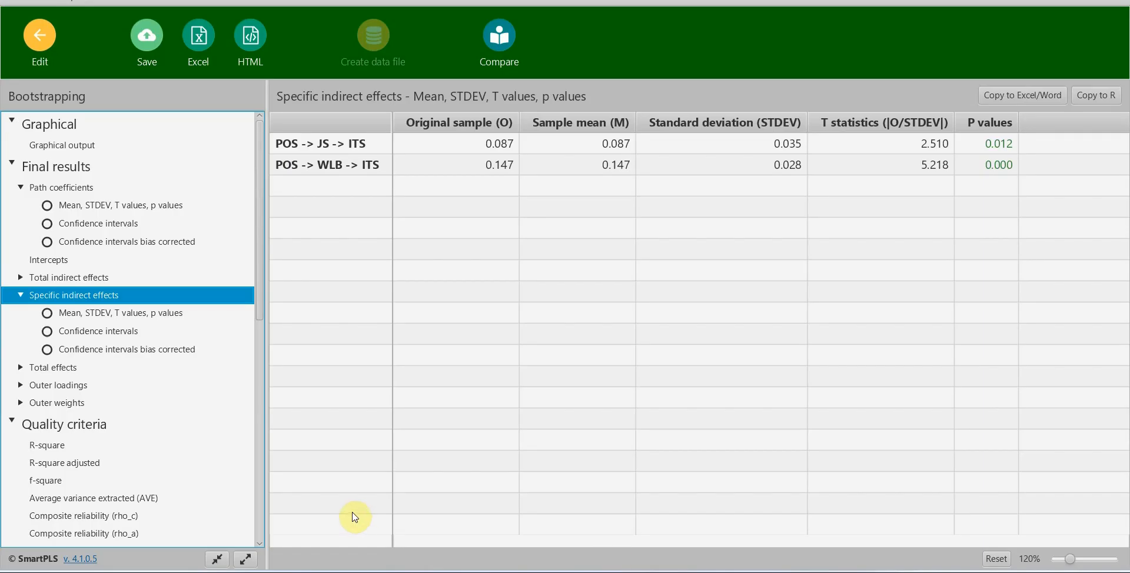
{"action": "mouse_move", "coordinate": [56, 371]}
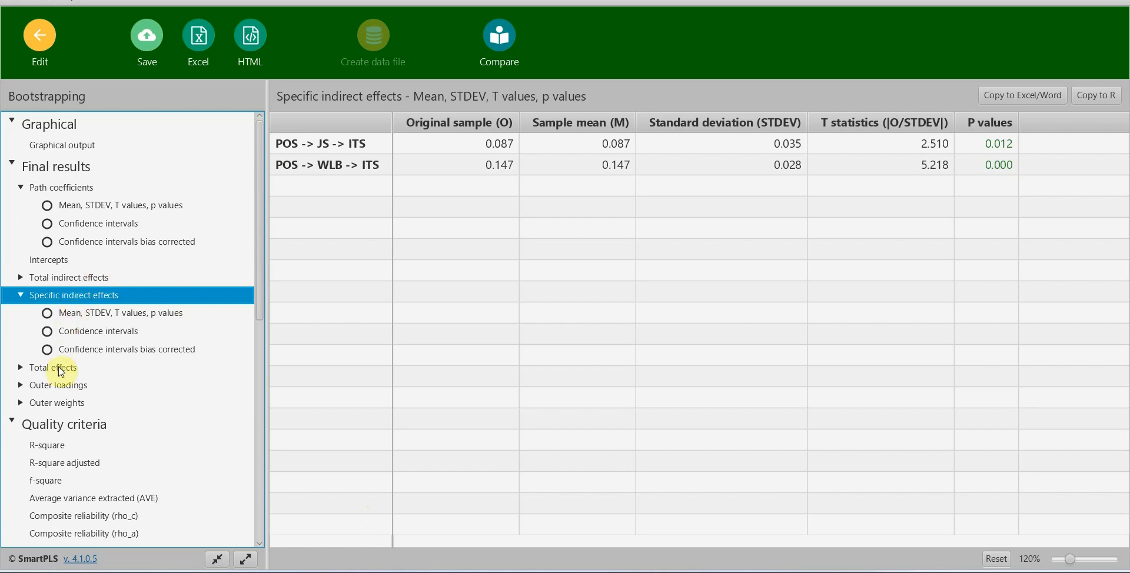
{"action": "left_click", "coordinate": [48, 368]}
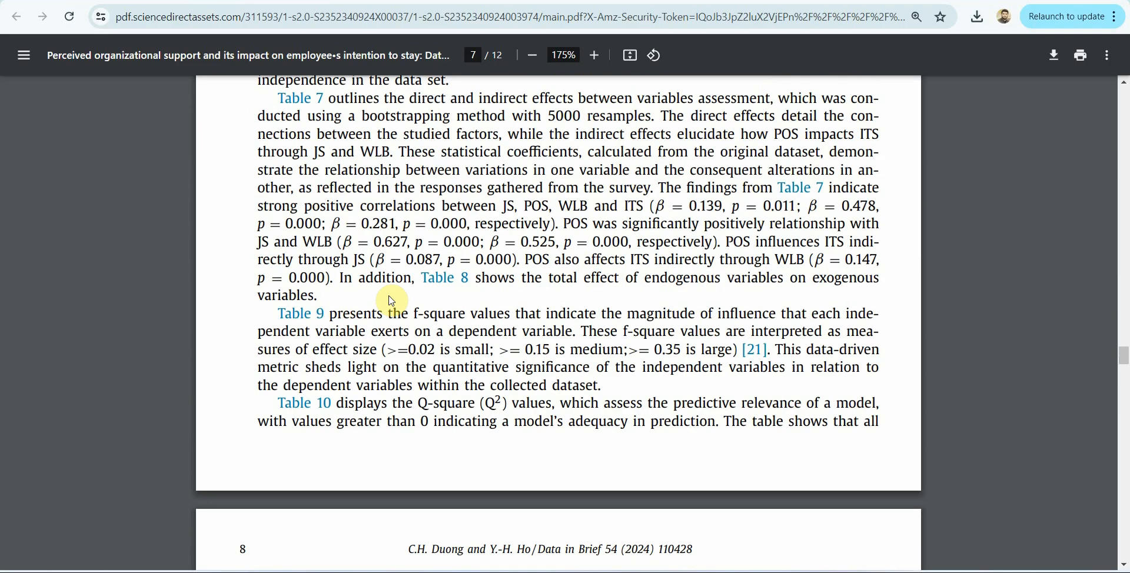
{"action": "scroll", "scroll_direction": "down", "scroll_amount": 3}
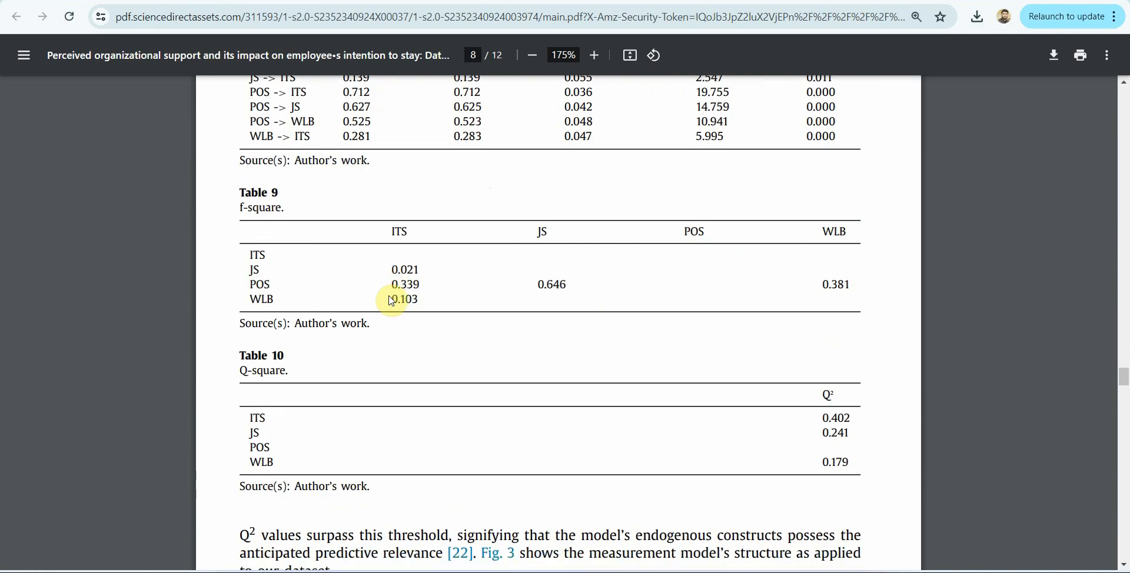
{"action": "mouse_move", "coordinate": [680, 418]}
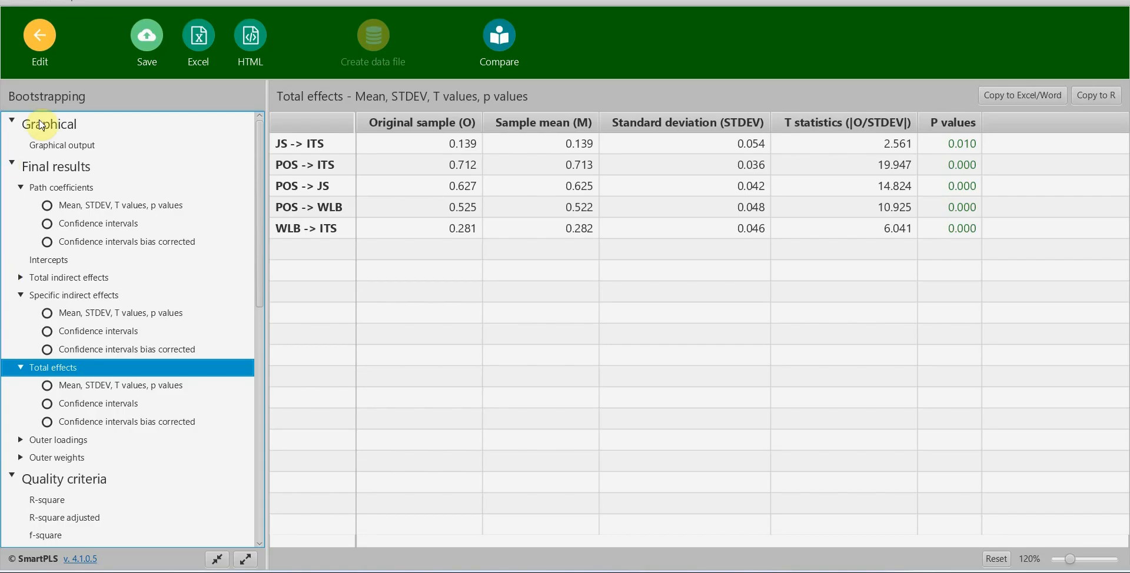
{"action": "mouse_move", "coordinate": [28, 37]}
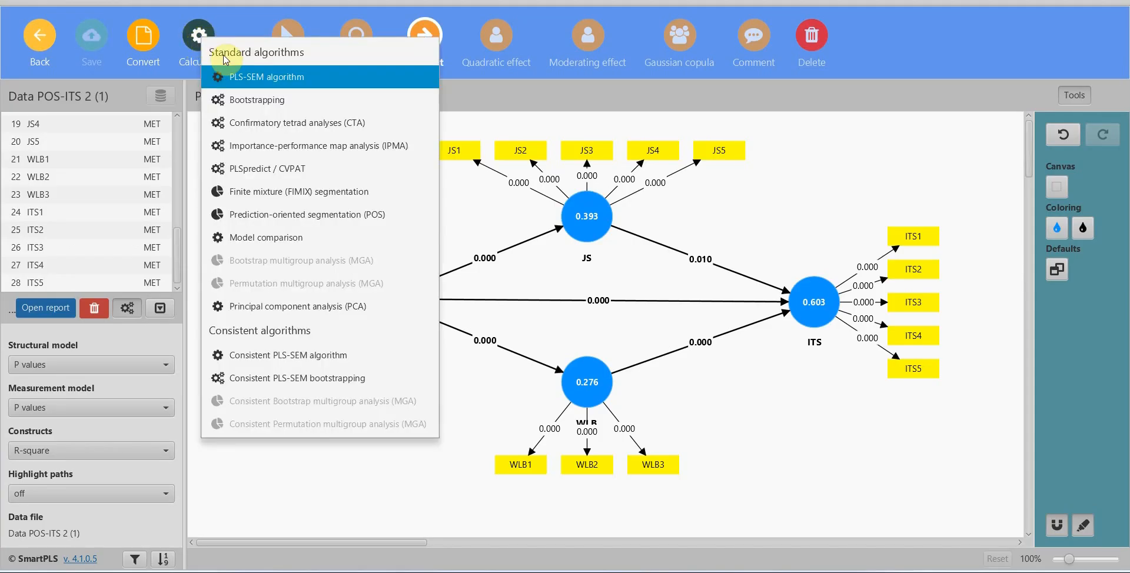
Step: Re-run the PLS-SEM algorithm and review the f-square matrix (POS→JS 0.646) against Table 9
{"action": "left_click", "coordinate": [267, 78]}
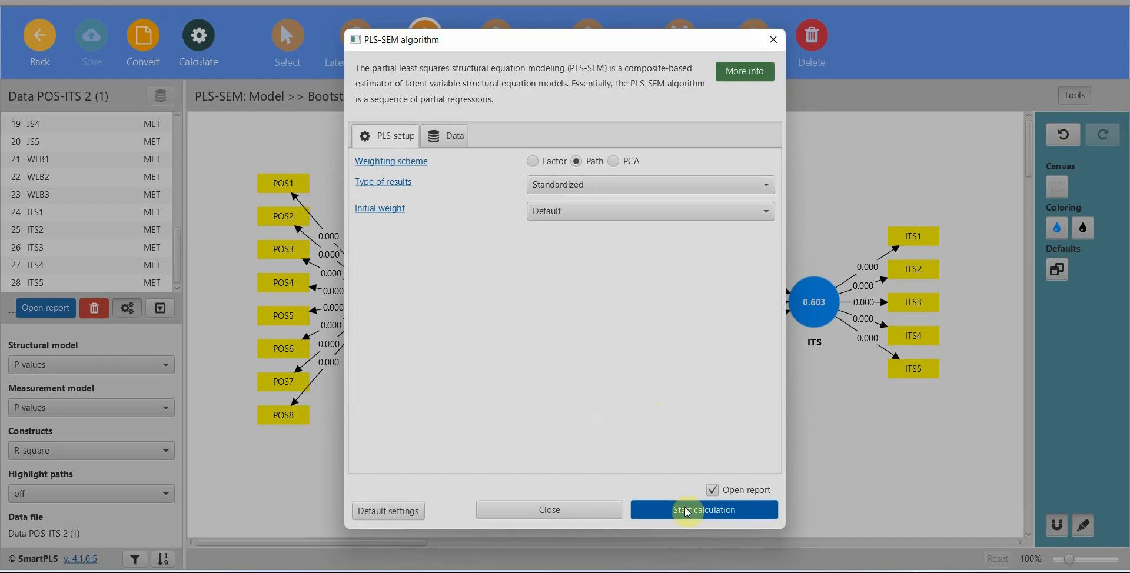
{"action": "left_click", "coordinate": [703, 510]}
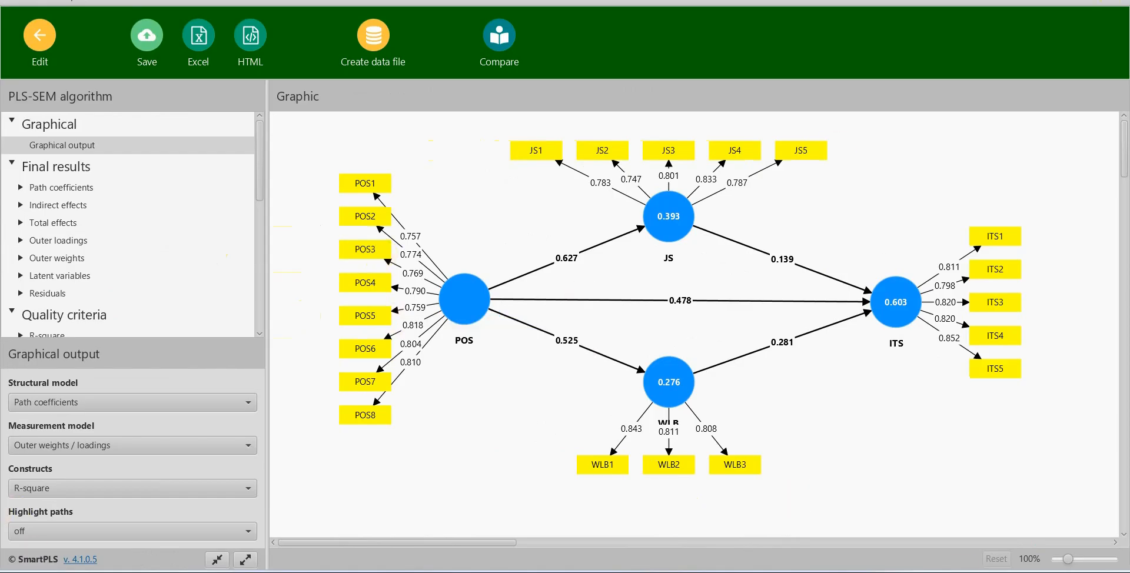
{"action": "mouse_move", "coordinate": [49, 511]}
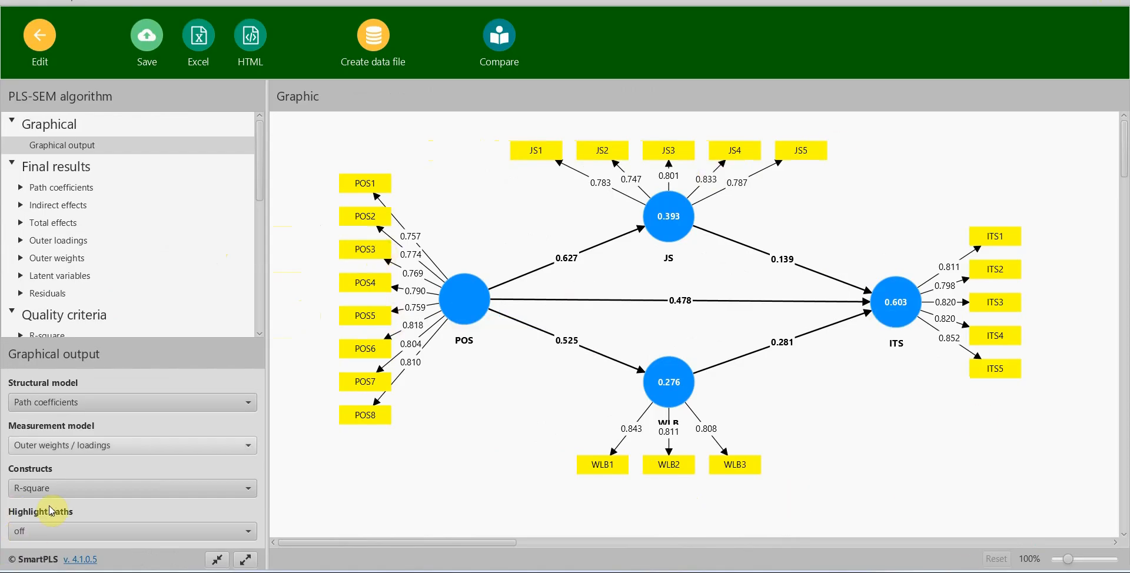
{"action": "mouse_move", "coordinate": [167, 316]}
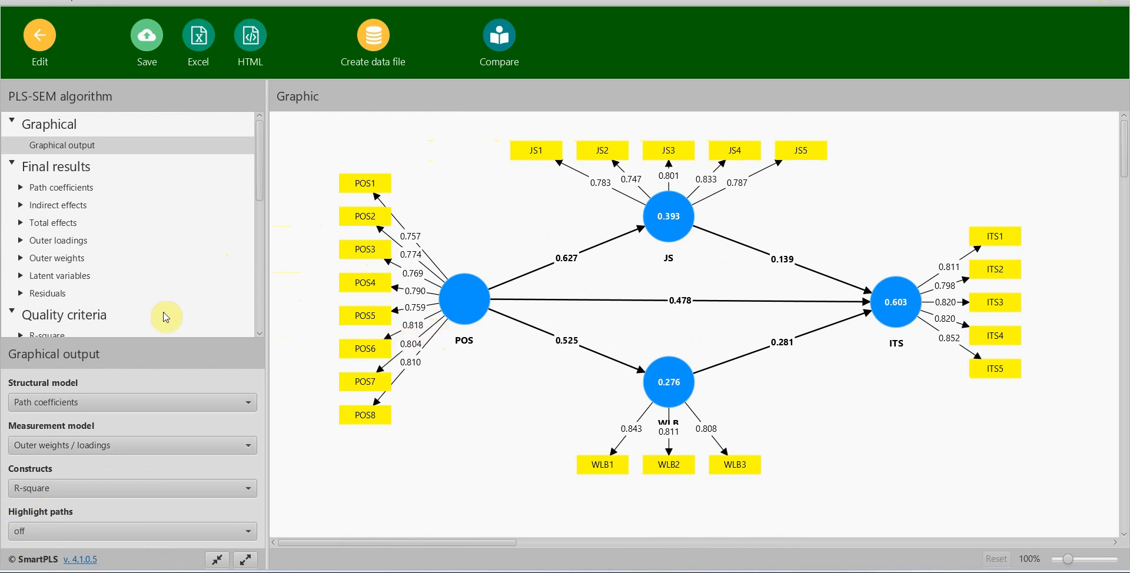
{"action": "scroll", "scroll_direction": "down", "scroll_amount": 3}
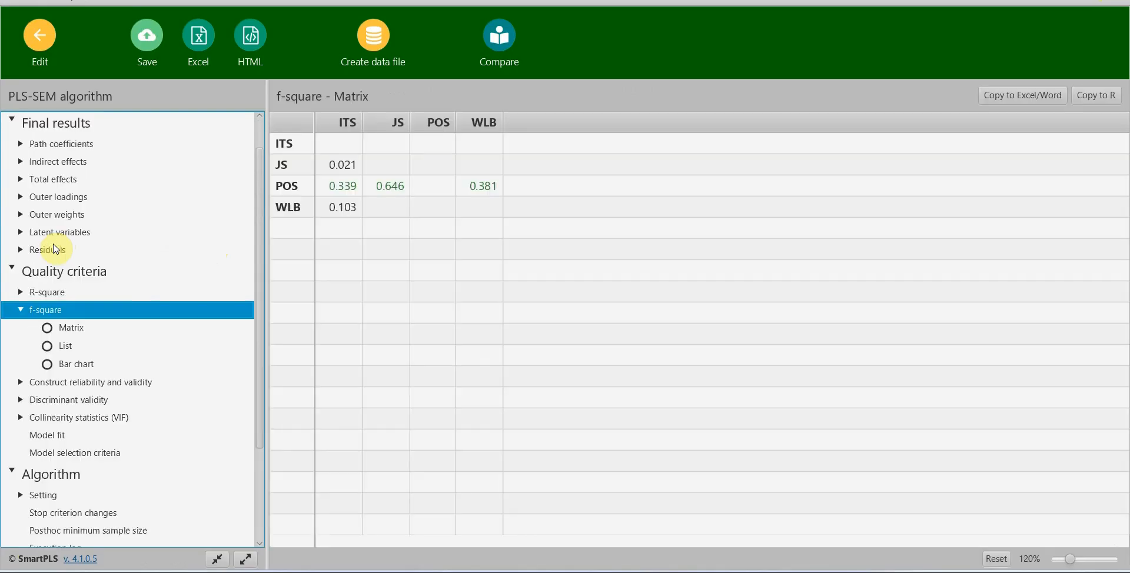
{"action": "mouse_move", "coordinate": [468, 288]}
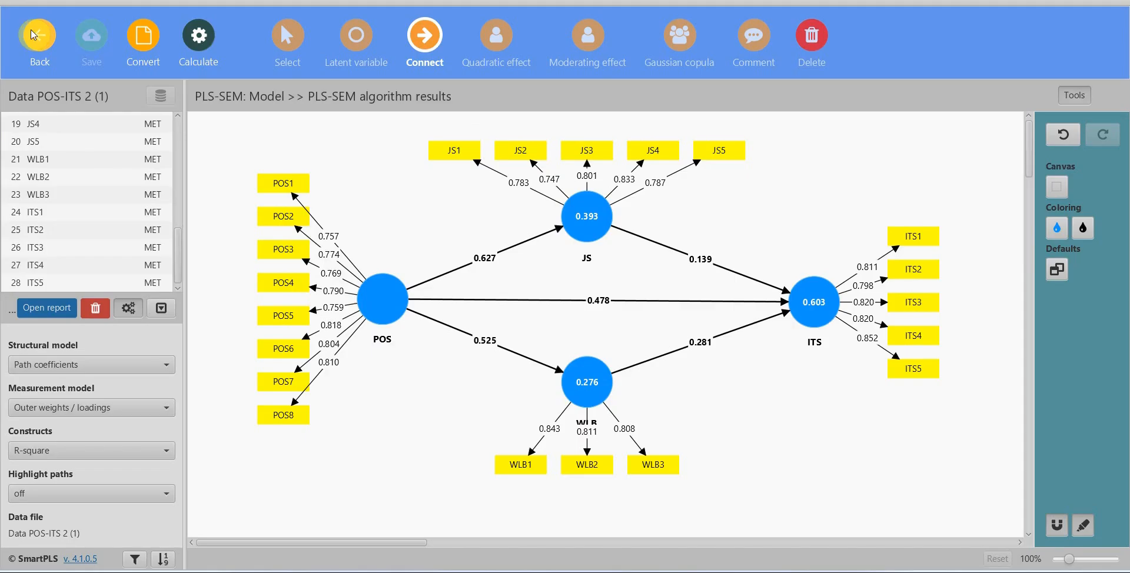
Step: Run PLSpredict / CVPAT and view the LV summary Q²predict values for ITS, JS and WLB
{"action": "left_click", "coordinate": [198, 34]}
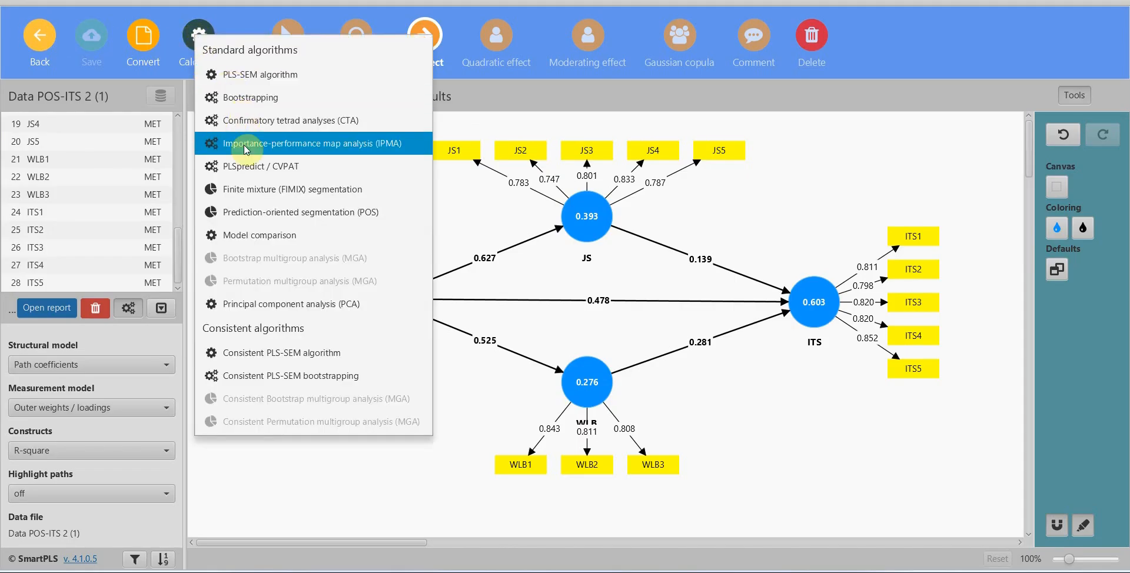
{"action": "left_click", "coordinate": [261, 167]}
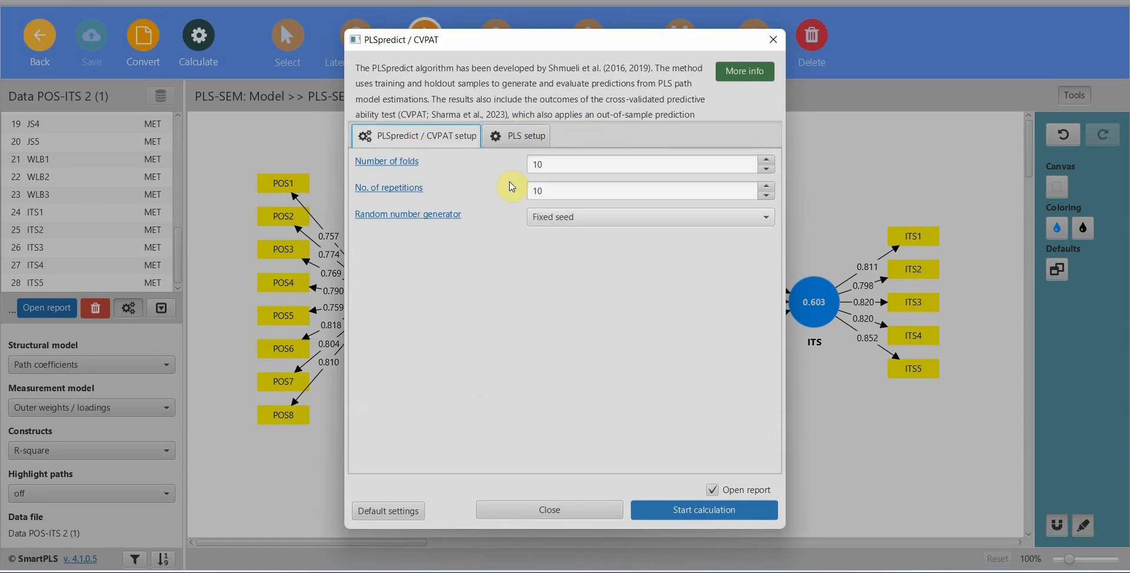
{"action": "left_click", "coordinate": [704, 509]}
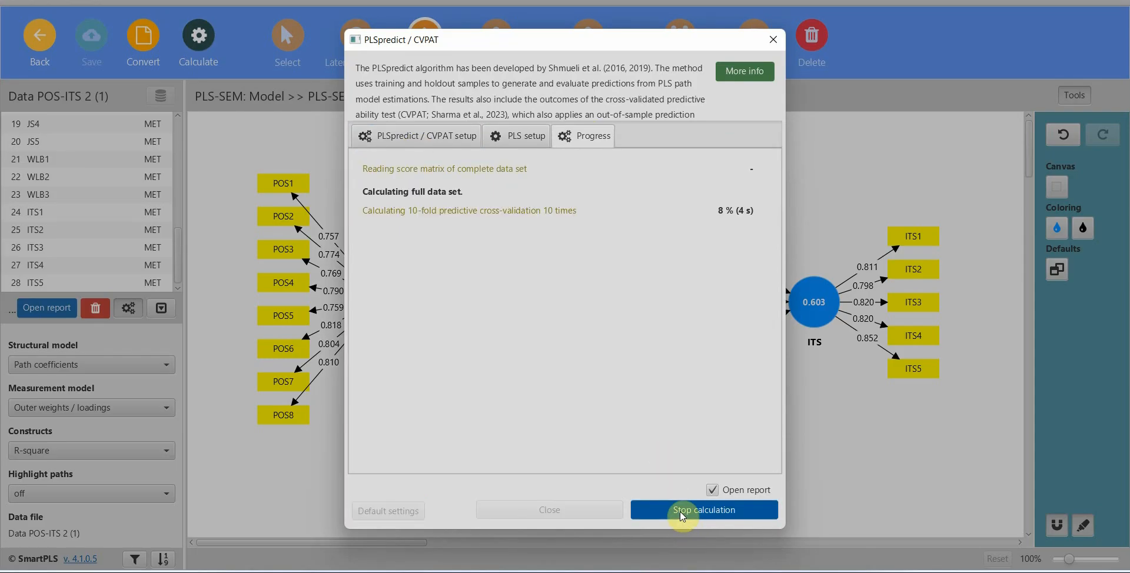
{"action": "left_click", "coordinate": [704, 510]}
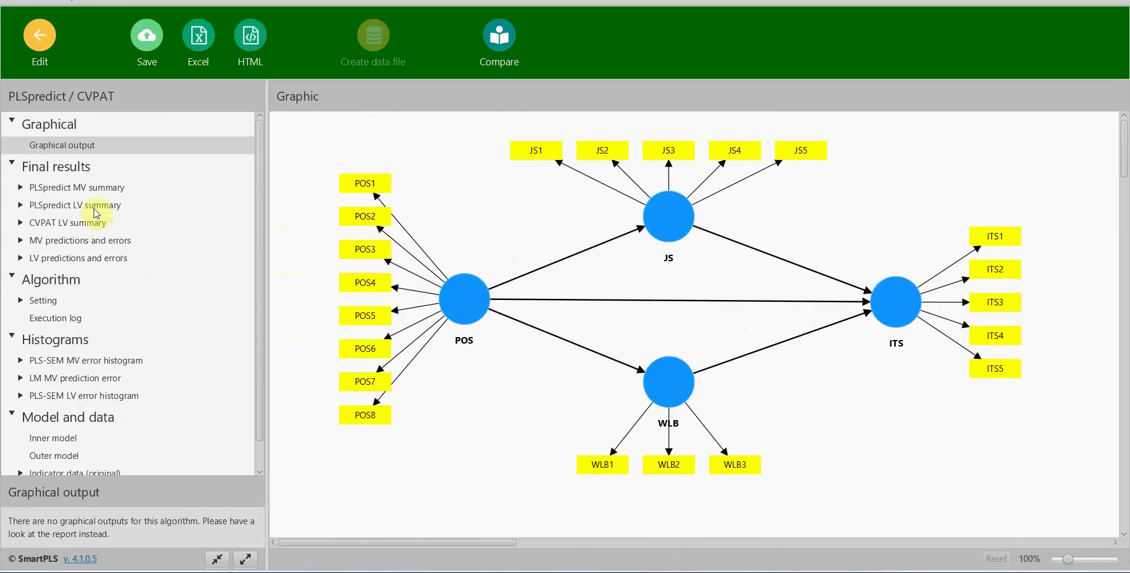
{"action": "mouse_move", "coordinate": [97, 209]}
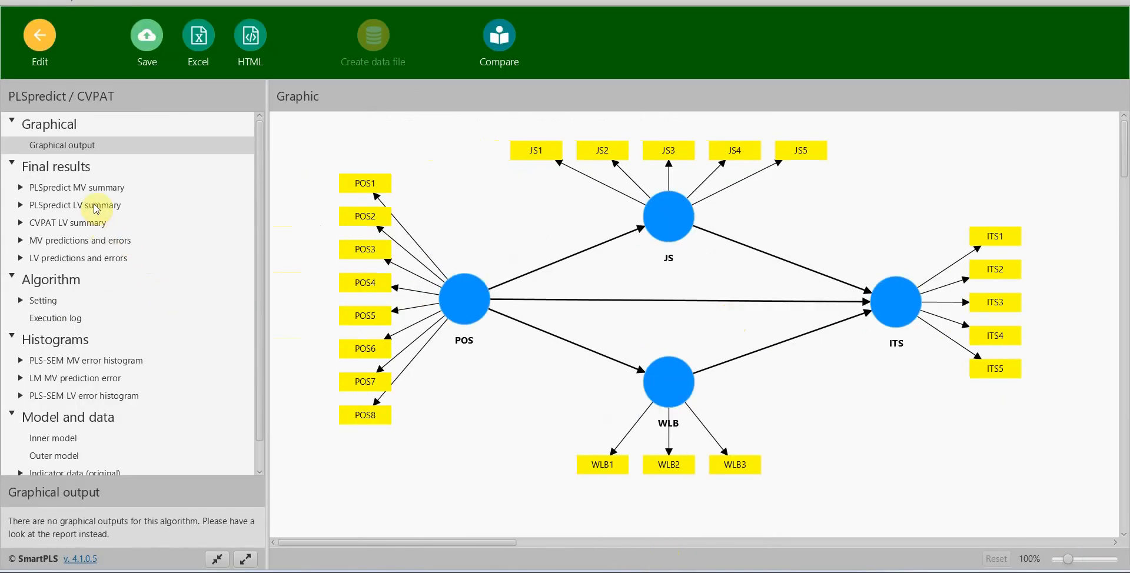
{"action": "left_click", "coordinate": [74, 204]}
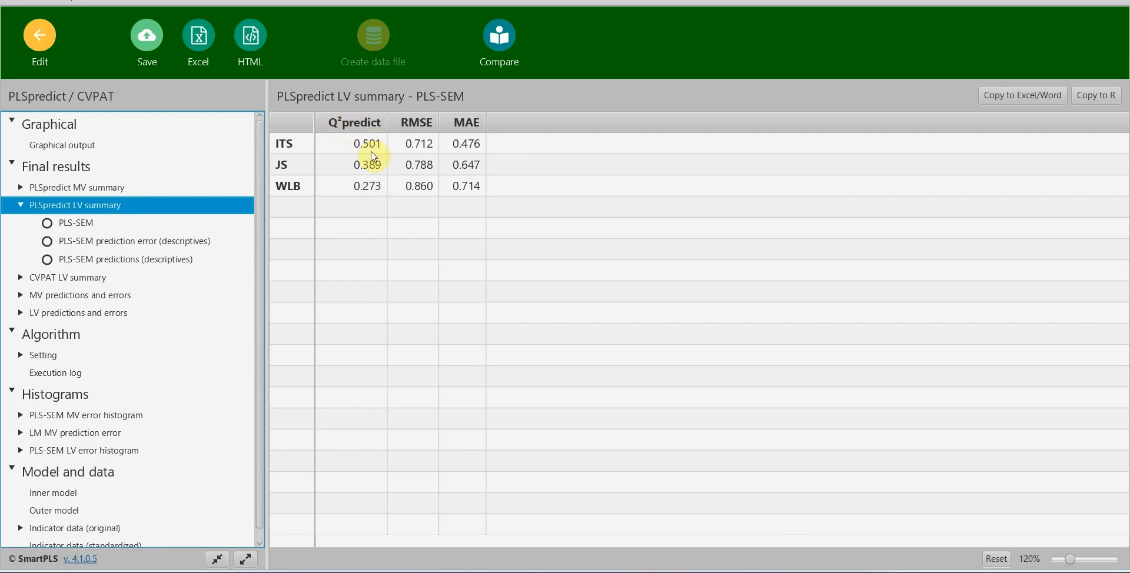
{"action": "mouse_move", "coordinate": [654, 571]}
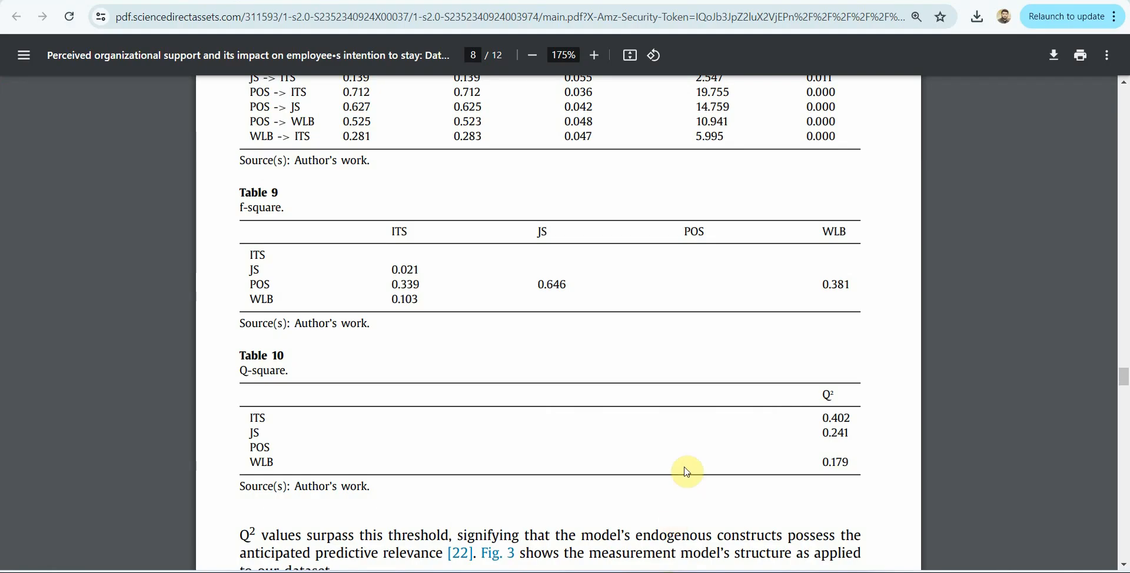
{"action": "mouse_move", "coordinate": [833, 387]}
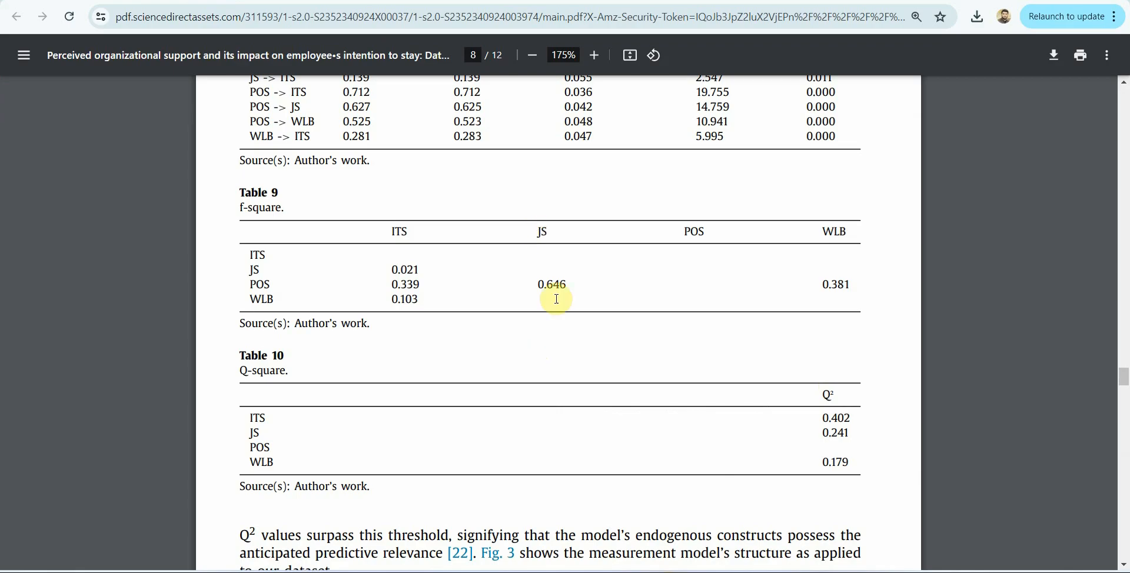
{"action": "scroll", "scroll_direction": "down", "scroll_amount": 3}
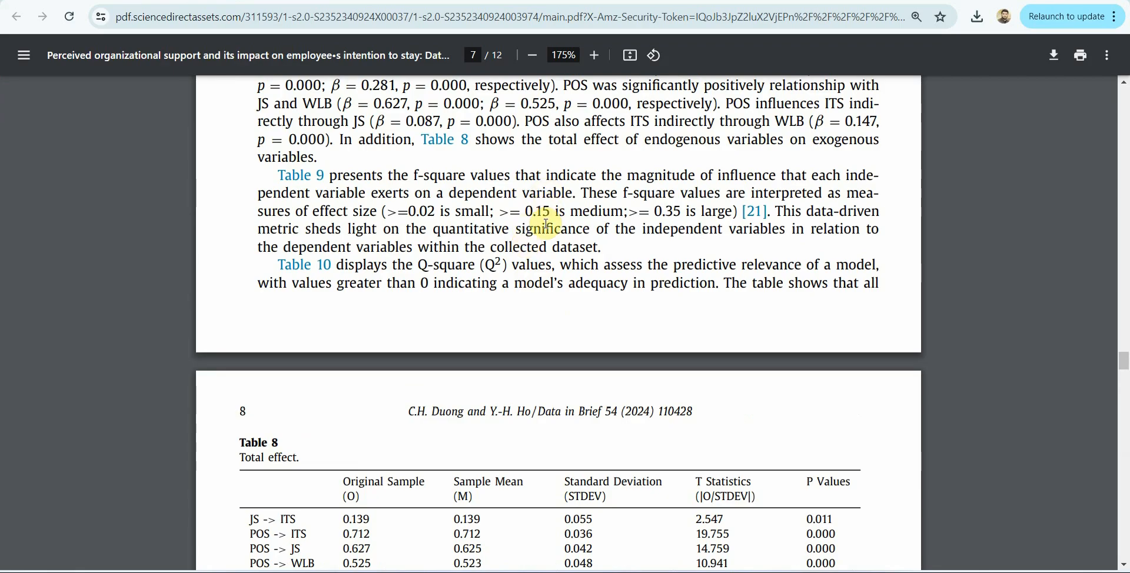
{"action": "mouse_move", "coordinate": [454, 303]}
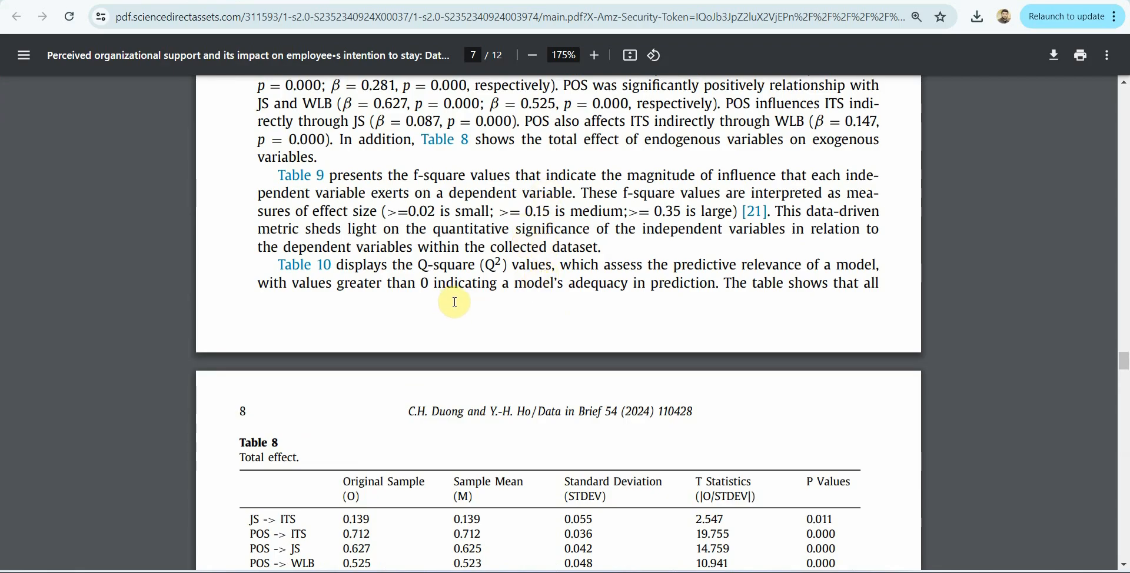
{"action": "scroll", "scroll_direction": "down", "scroll_amount": 3}
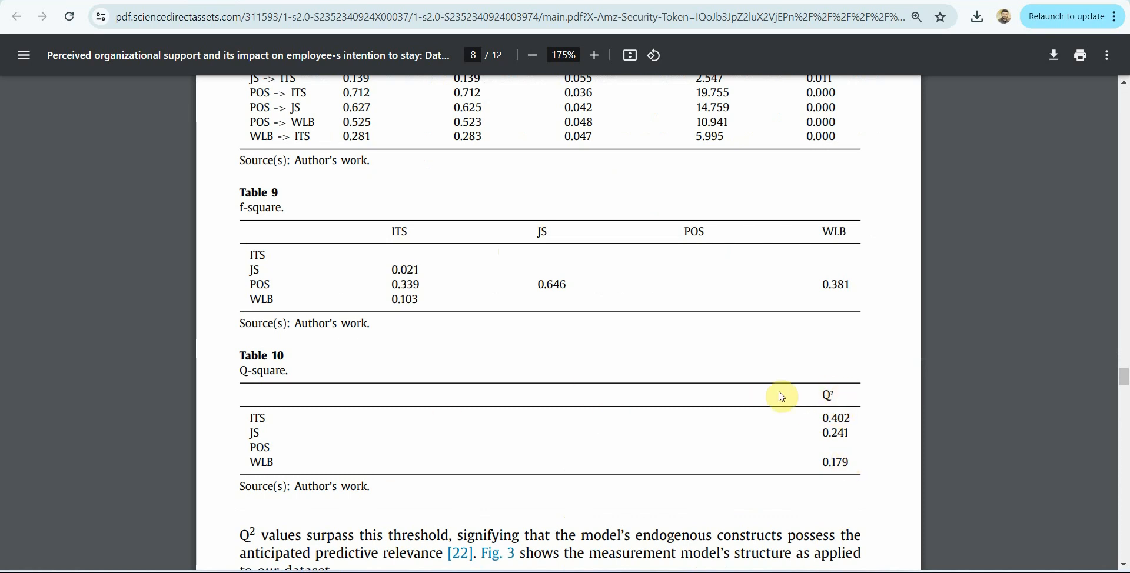
{"action": "mouse_move", "coordinate": [666, 421]}
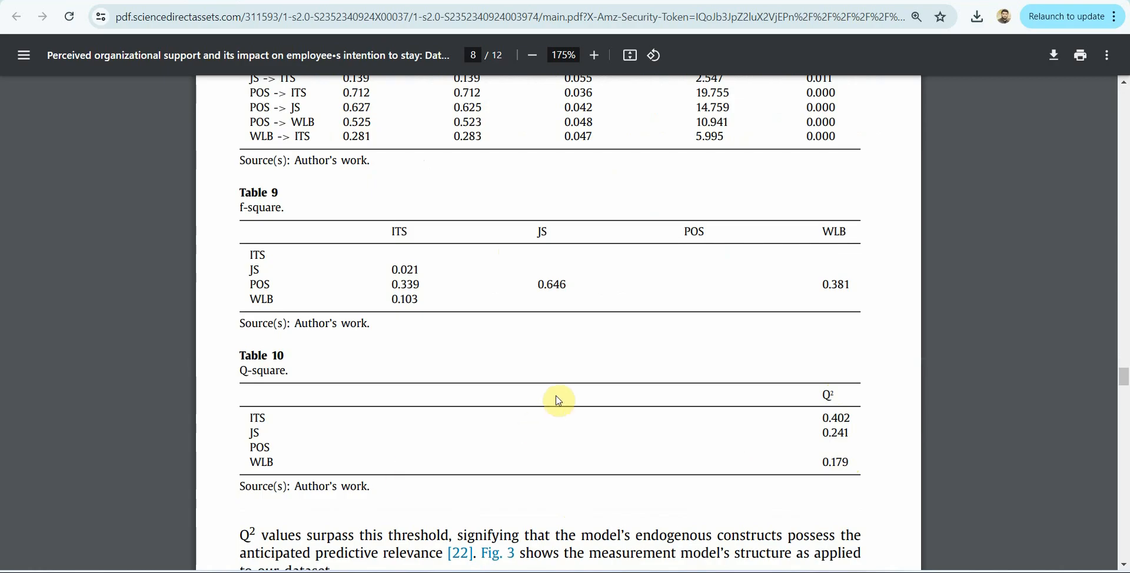
{"action": "mouse_move", "coordinate": [779, 360]}
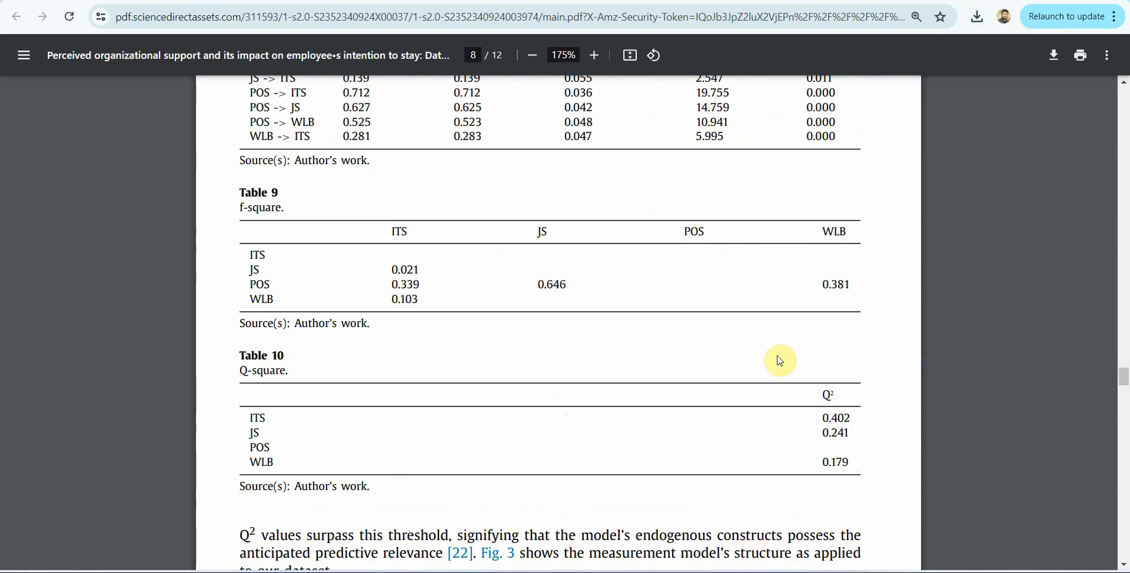